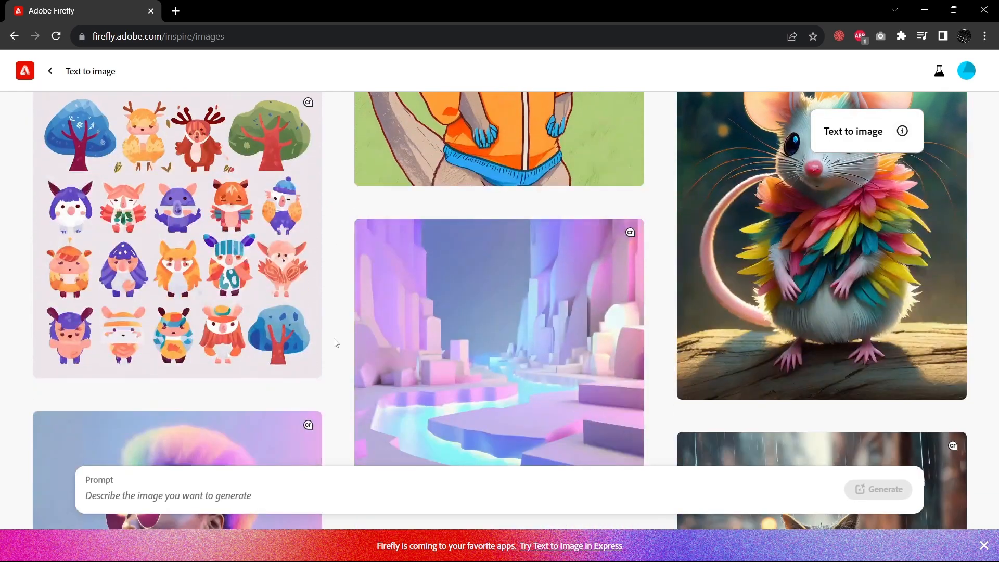
Scroll the gallery, then generate images for the prompt 'dog in a sweater'
{"action": "scroll", "scroll_direction": "down", "scroll_amount": 3}
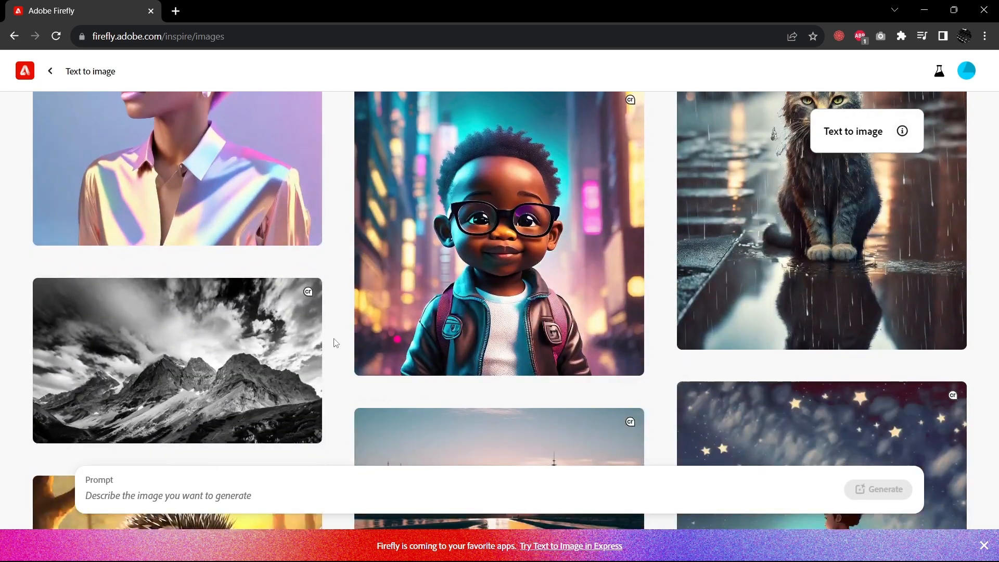
{"action": "scroll", "scroll_direction": "down", "scroll_amount": 3}
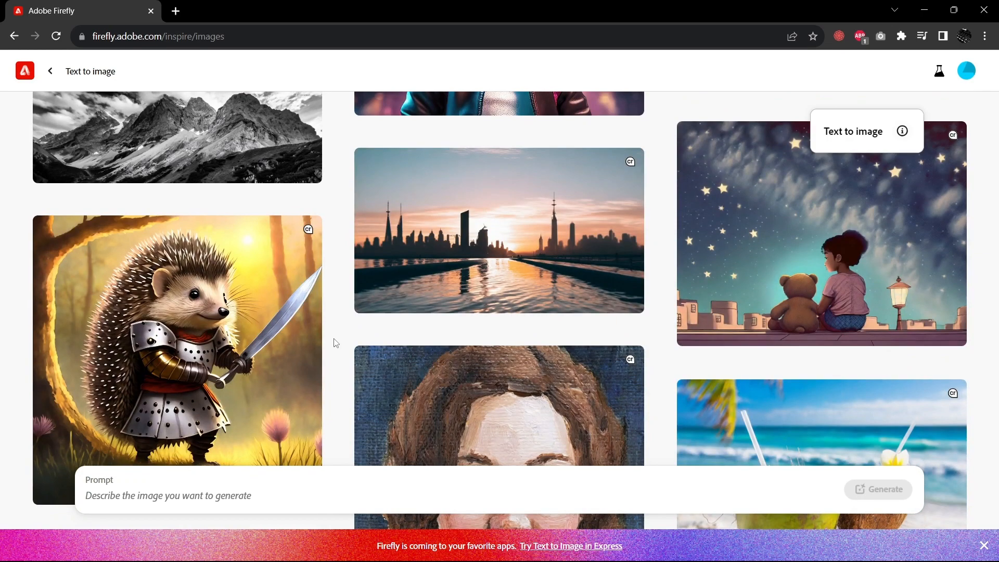
{"action": "scroll", "scroll_direction": "down", "scroll_amount": 3}
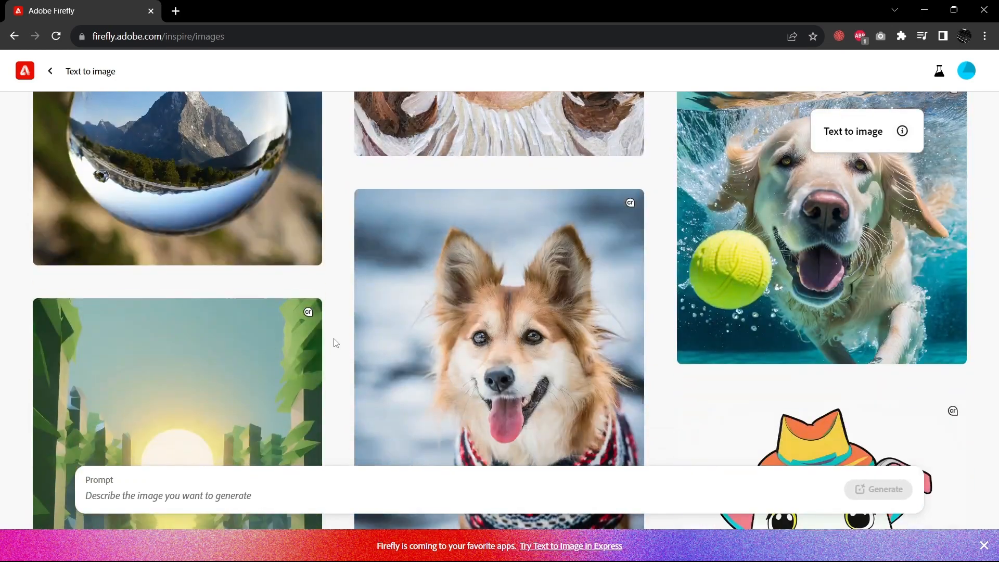
{"action": "scroll", "scroll_direction": "down", "scroll_amount": 3}
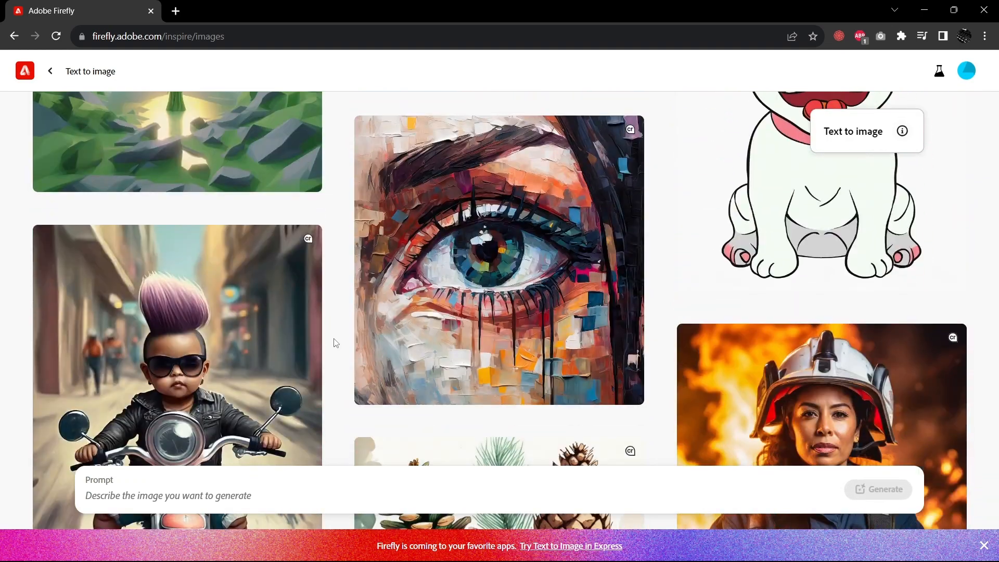
{"action": "scroll", "scroll_direction": "down", "scroll_amount": 3}
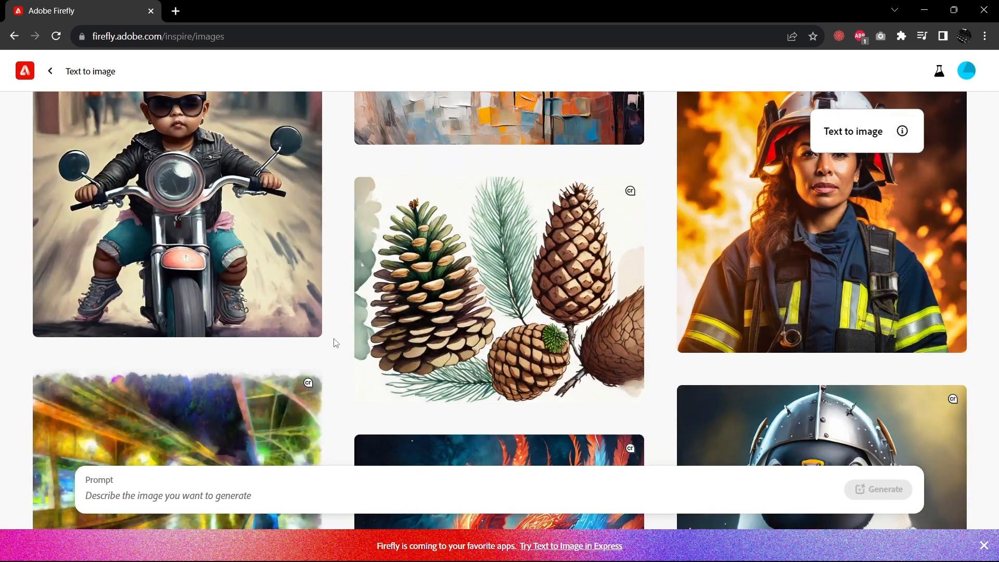
{"action": "scroll", "scroll_direction": "down", "scroll_amount": 3}
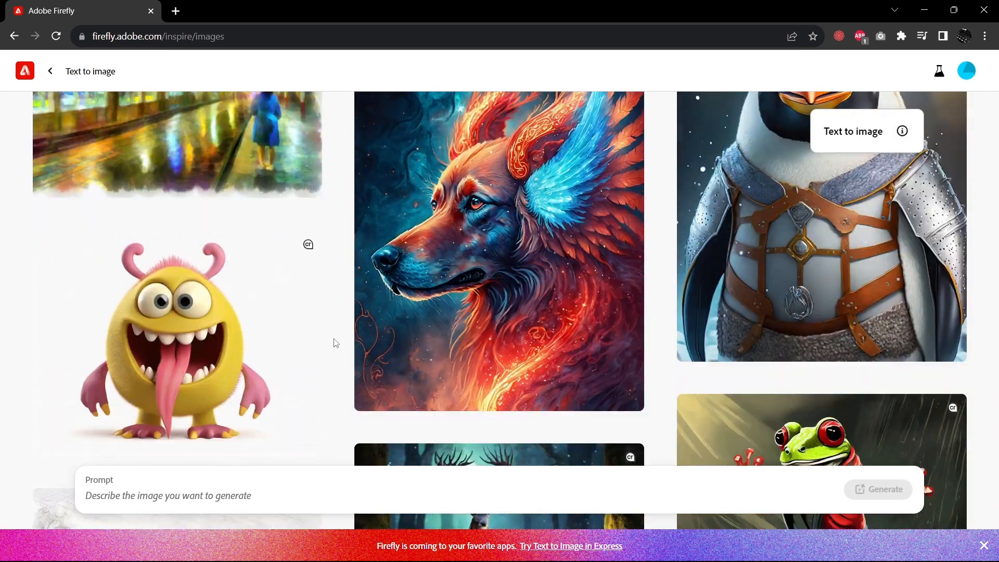
{"action": "scroll", "scroll_direction": "down", "scroll_amount": 3}
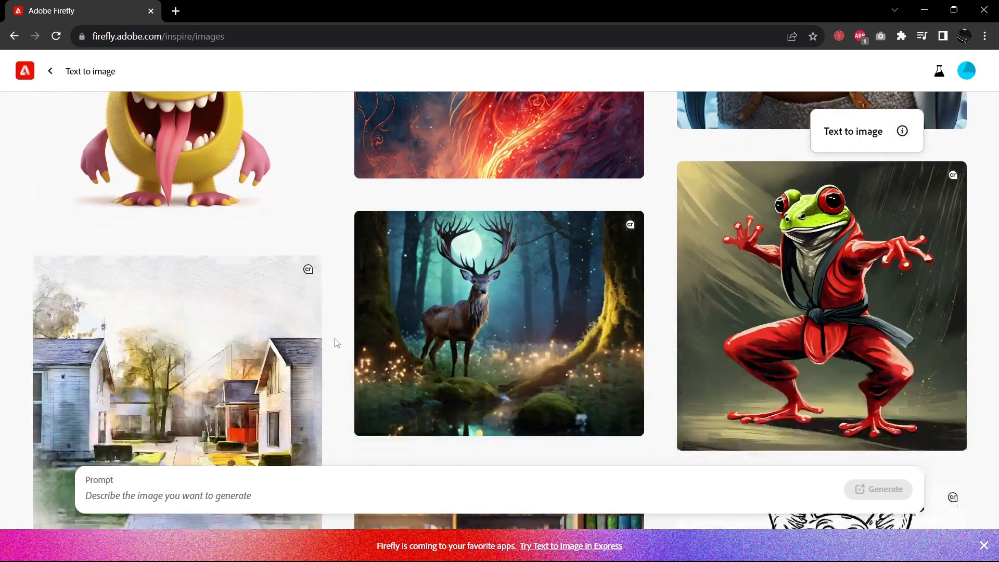
{"action": "scroll", "scroll_direction": "down", "scroll_amount": 3}
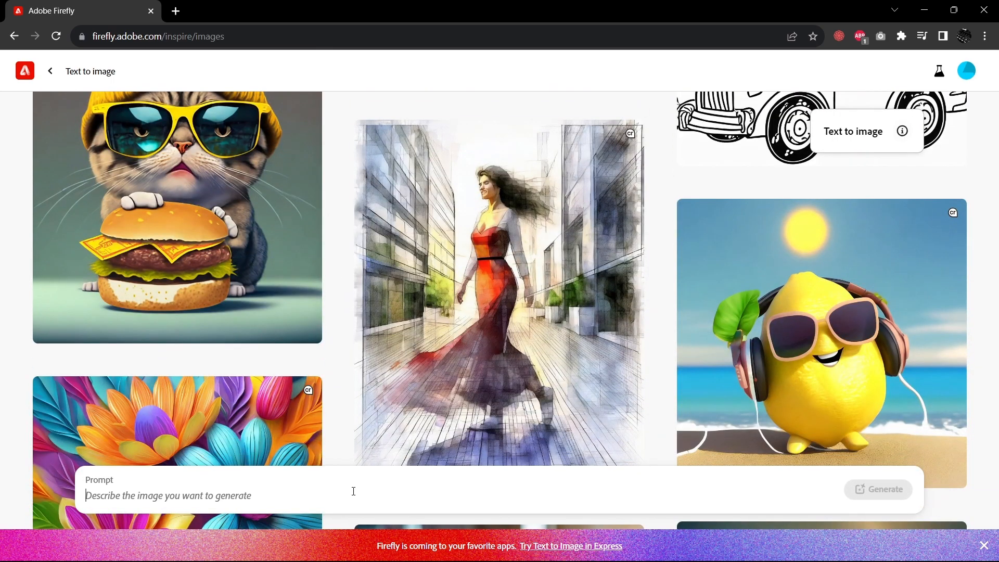
{"action": "mouse_move", "coordinate": [356, 487]}
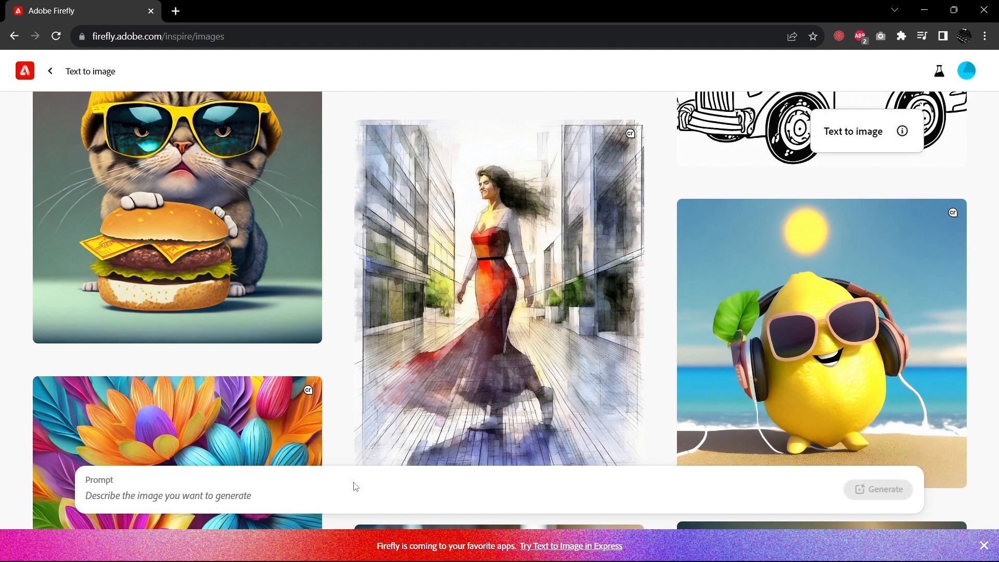
{"action": "type", "text": "dog in a"}
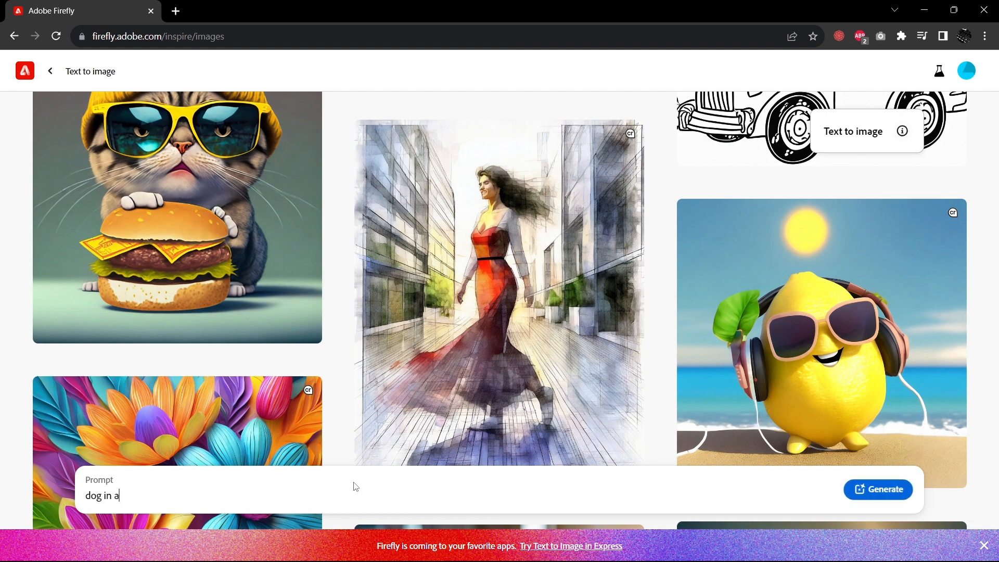
{"action": "type", "text": "sweater"}
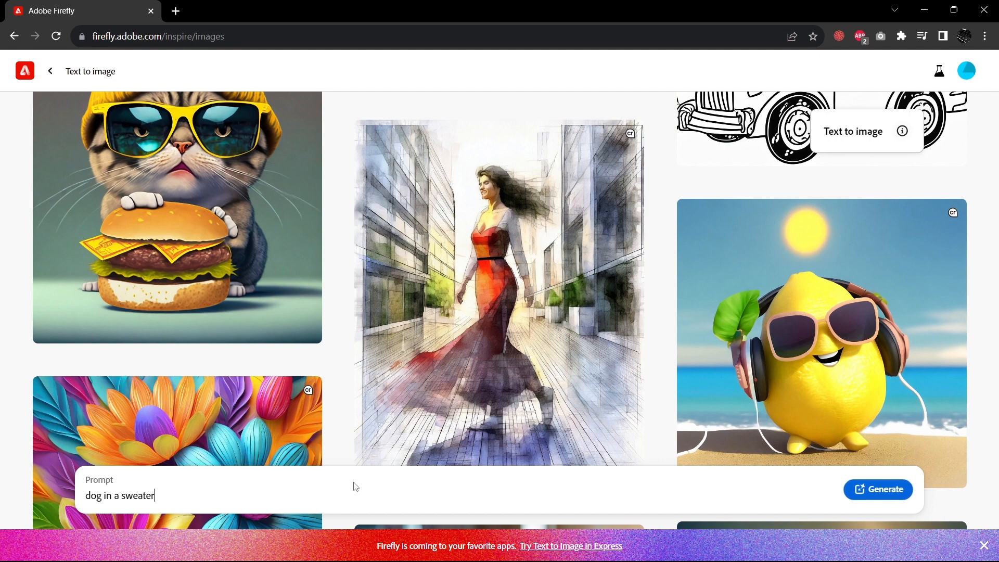
{"action": "left_click", "coordinate": [878, 490]}
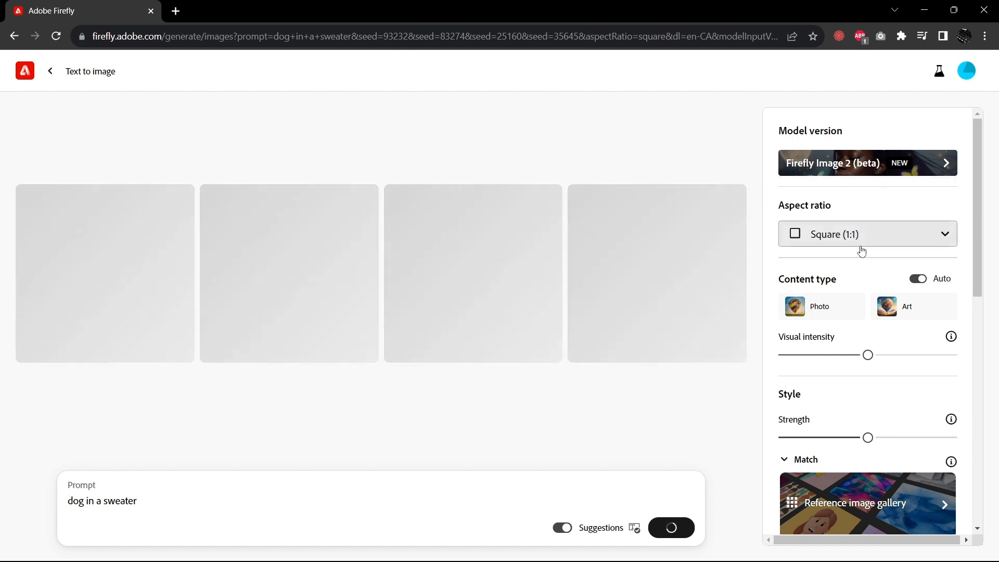
{"action": "mouse_move", "coordinate": [863, 252]}
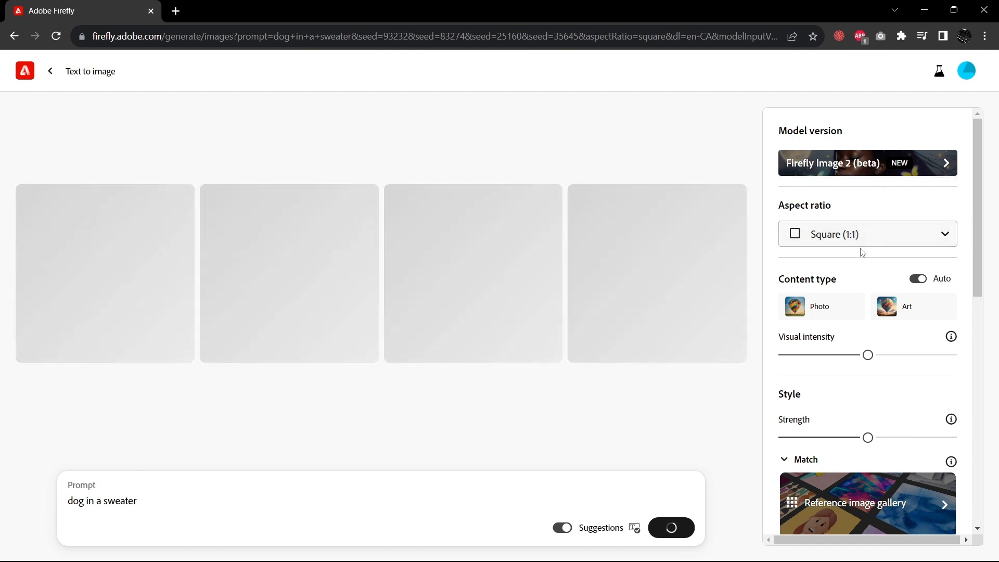
Scroll through the settings panel and browse the art movement style effects
{"action": "scroll", "scroll_direction": "down", "scroll_amount": 3}
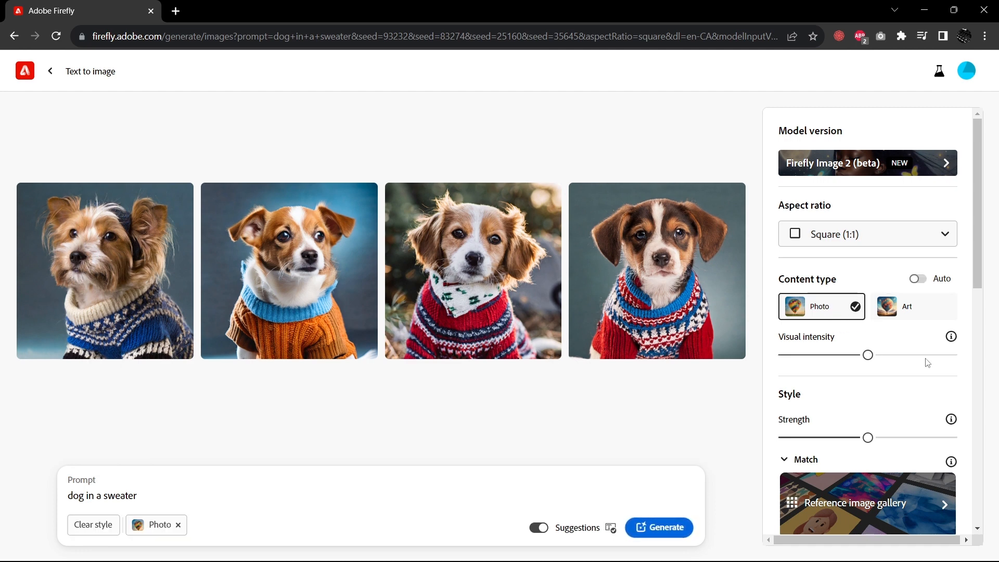
{"action": "mouse_move", "coordinate": [937, 359]}
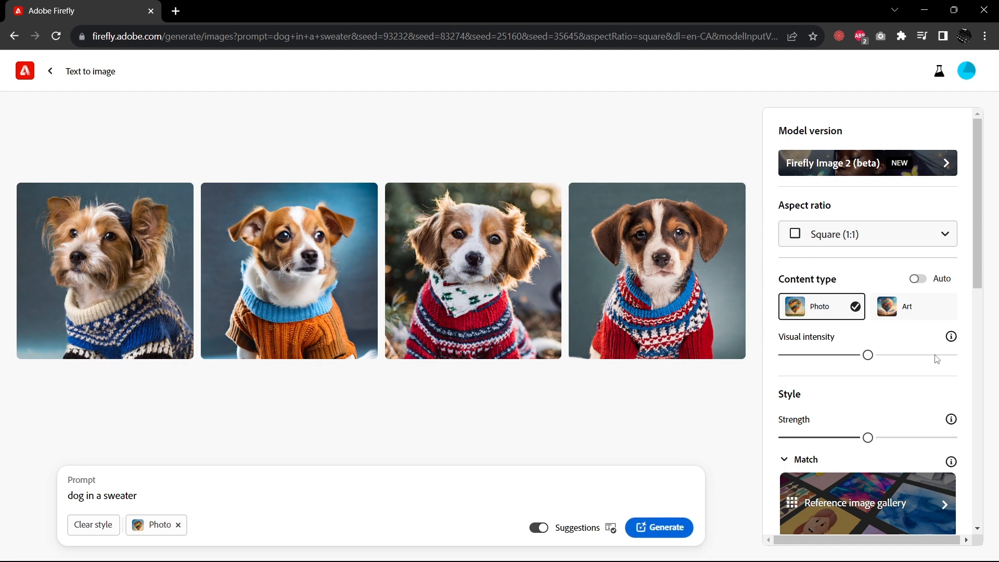
{"action": "mouse_move", "coordinate": [942, 358]}
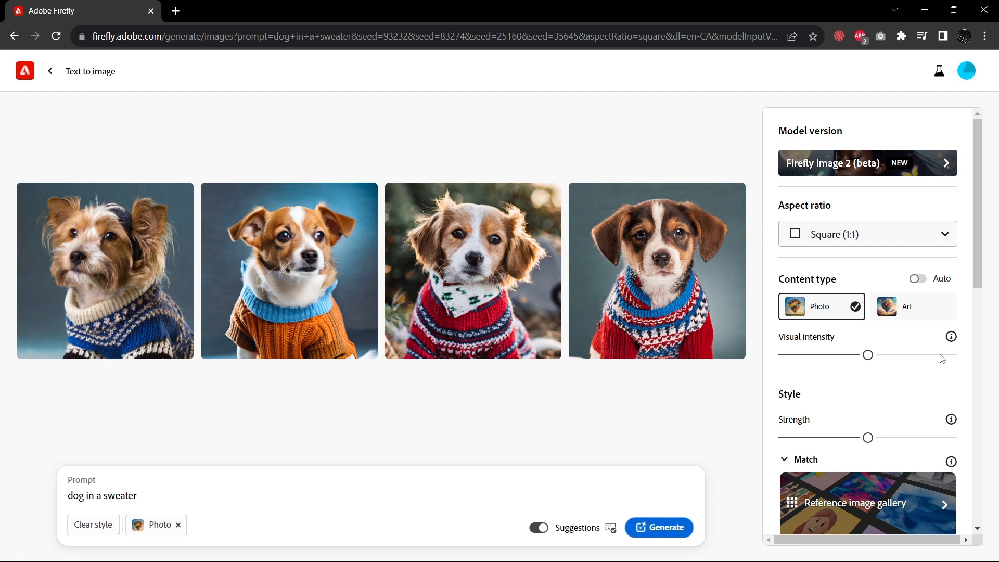
{"action": "mouse_move", "coordinate": [861, 343]}
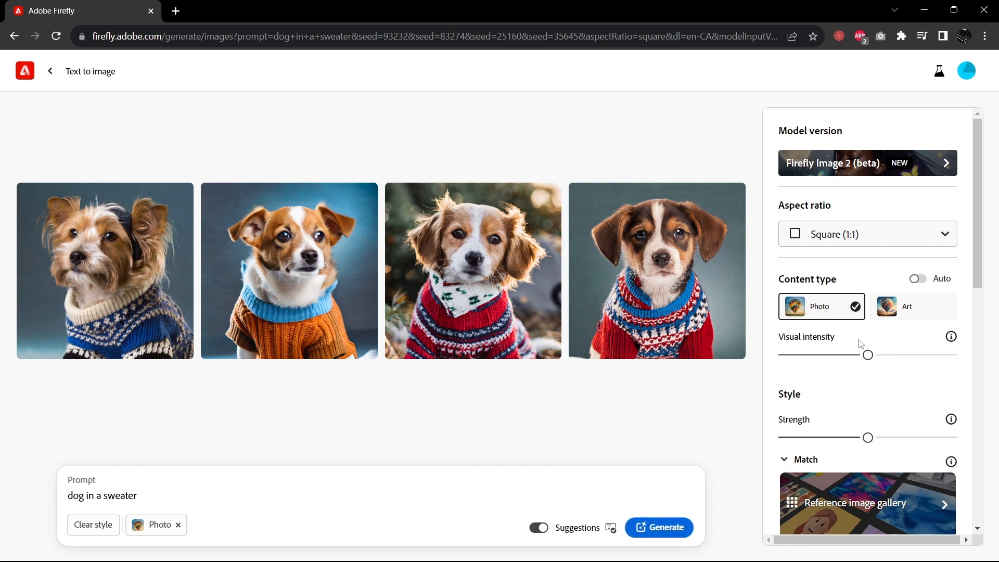
{"action": "scroll", "scroll_direction": "down", "scroll_amount": 3}
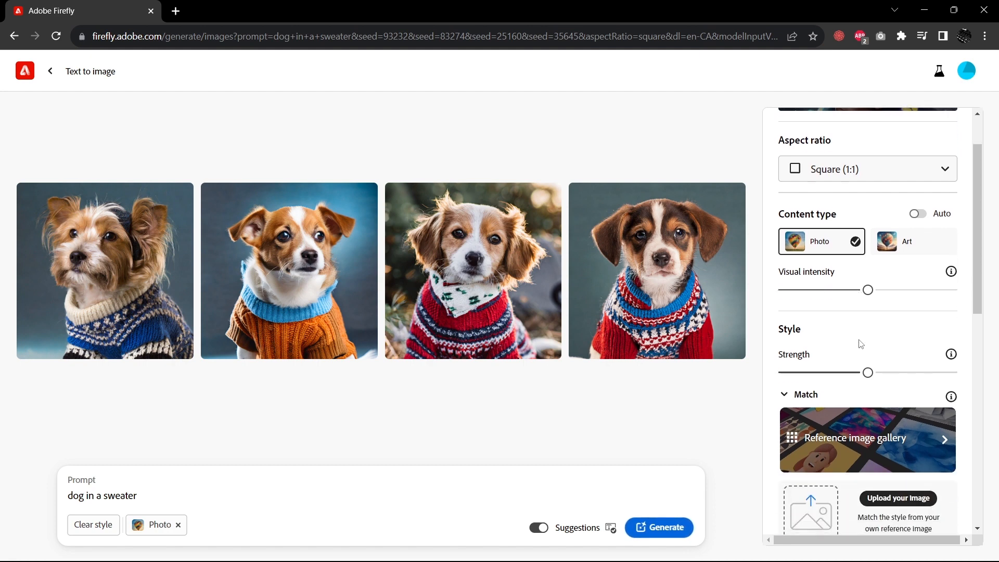
{"action": "scroll", "scroll_direction": "down", "scroll_amount": 3}
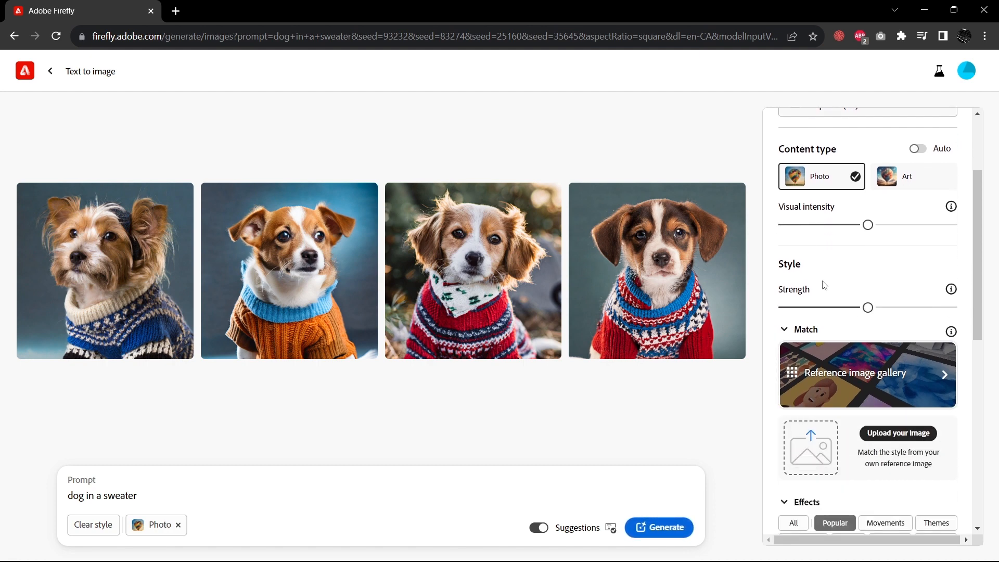
{"action": "mouse_move", "coordinate": [851, 378]}
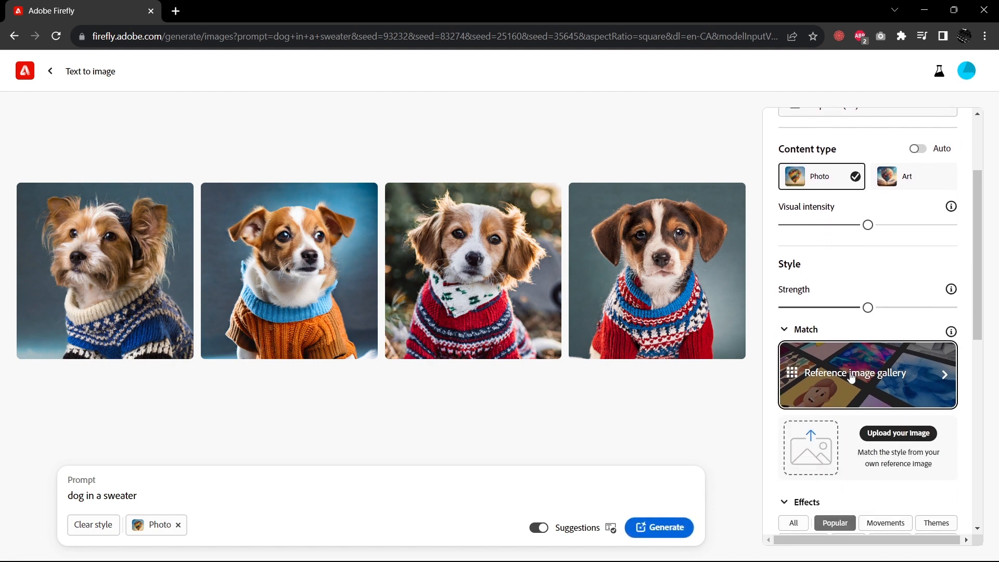
{"action": "scroll", "scroll_direction": "down", "scroll_amount": 3}
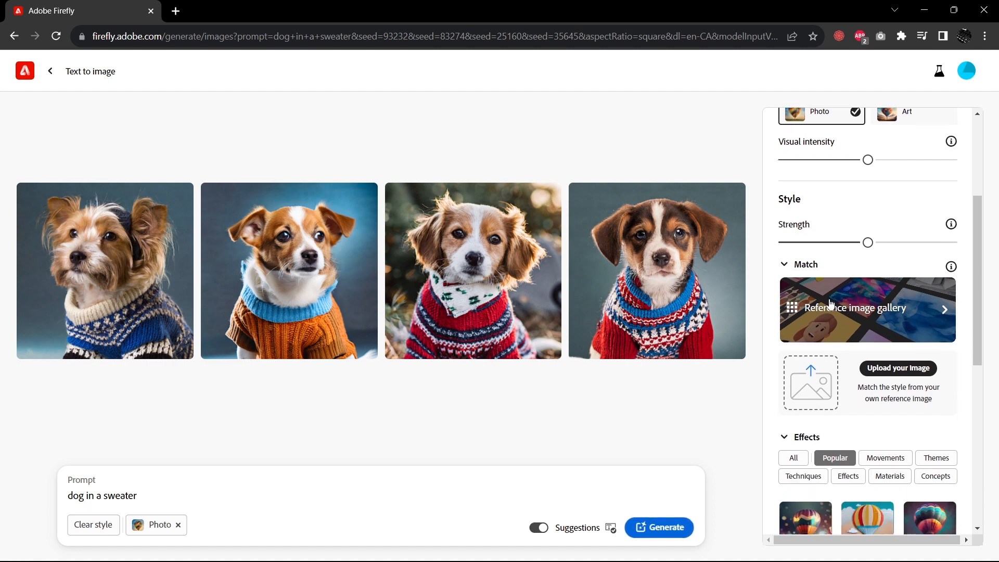
{"action": "scroll", "scroll_direction": "down", "scroll_amount": 3}
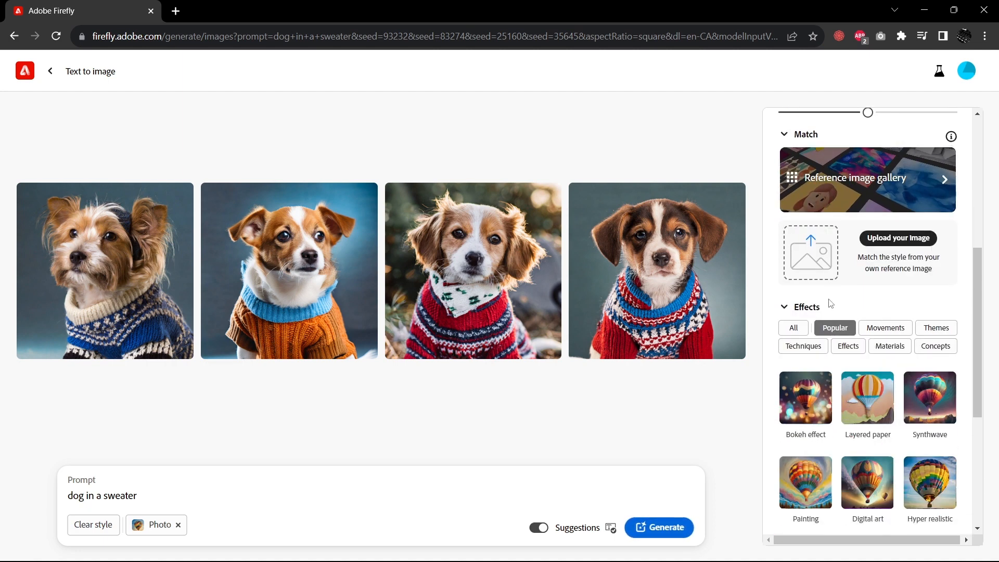
{"action": "scroll", "scroll_direction": "down", "scroll_amount": 3}
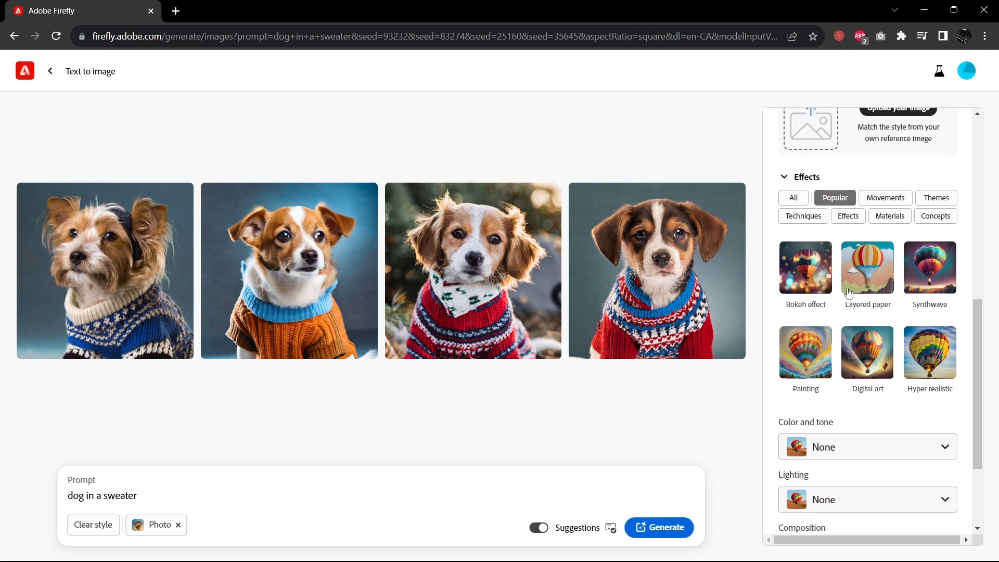
{"action": "left_click", "coordinate": [885, 198]}
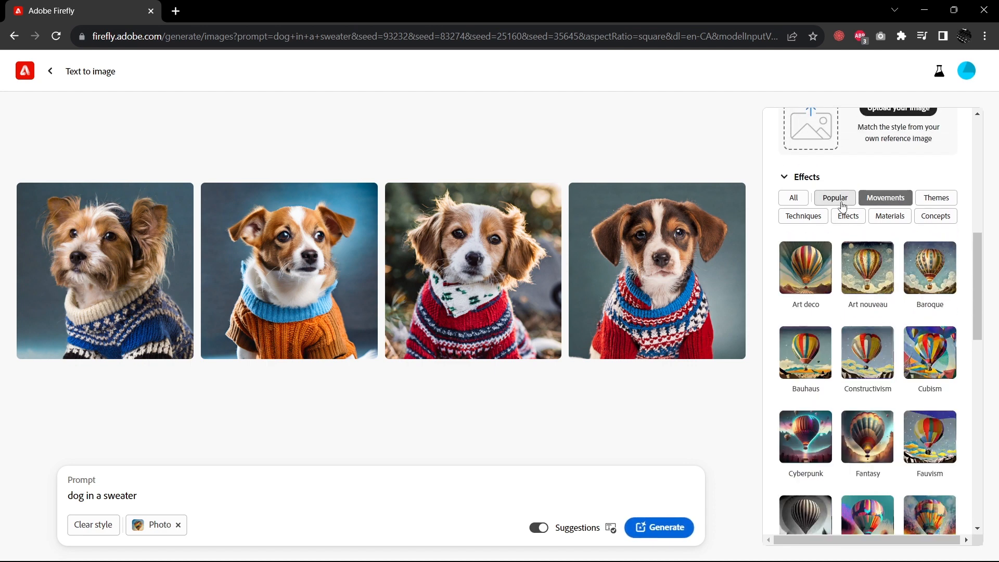
Scroll down to advanced settings and select the Exclude from image field
{"action": "scroll", "scroll_direction": "down", "scroll_amount": 3}
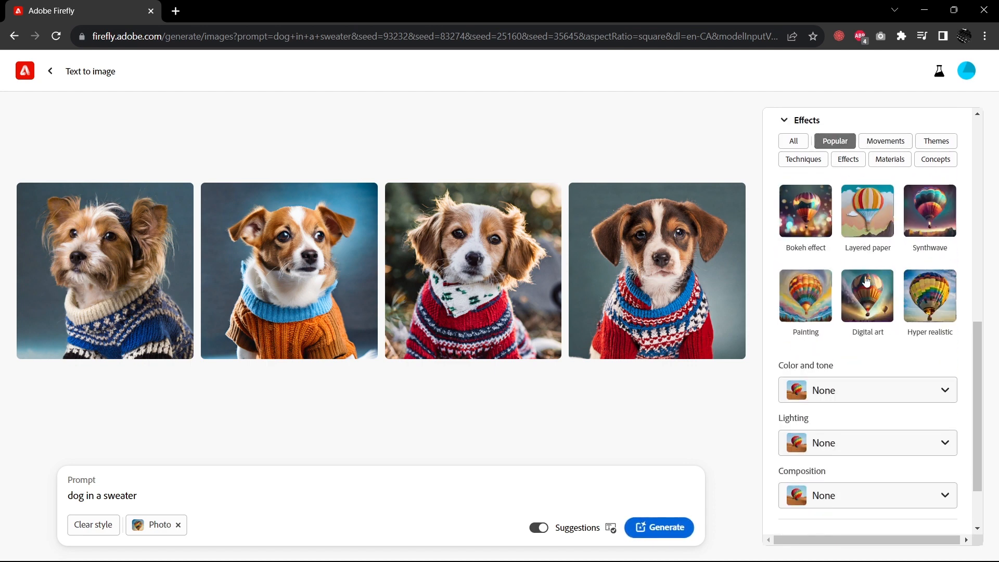
{"action": "scroll", "scroll_direction": "down", "scroll_amount": 3}
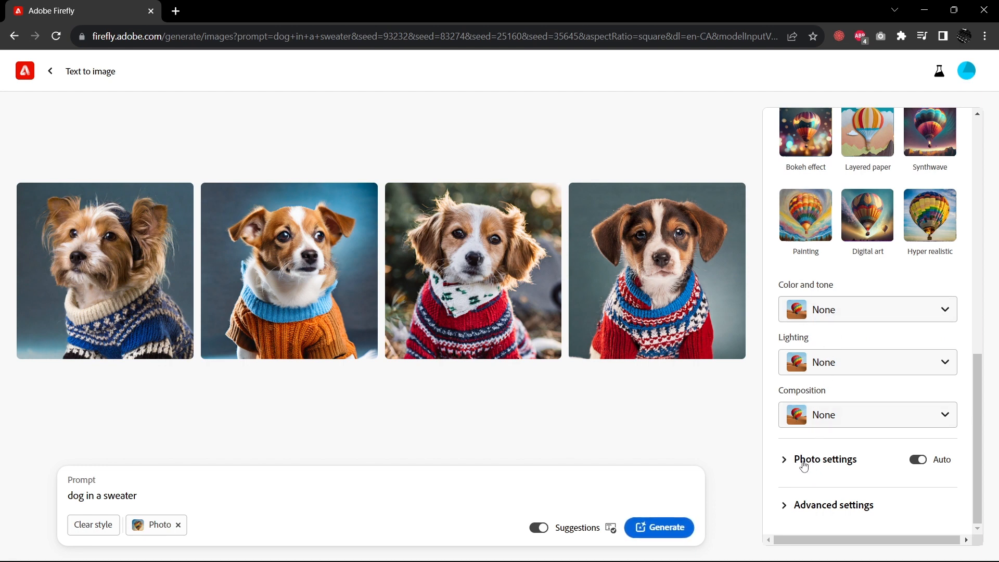
{"action": "mouse_move", "coordinate": [798, 465]}
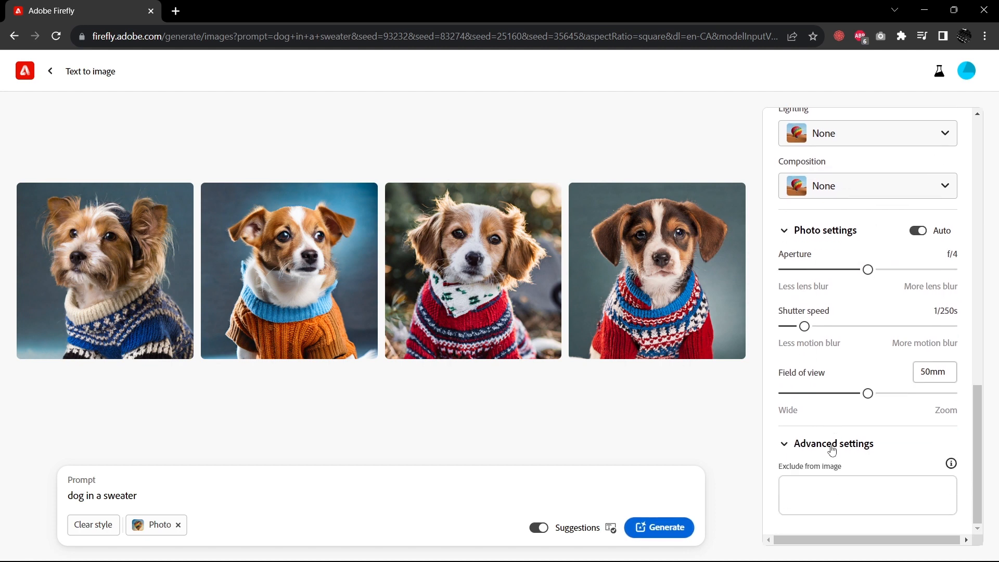
{"action": "left_click", "coordinate": [868, 494]}
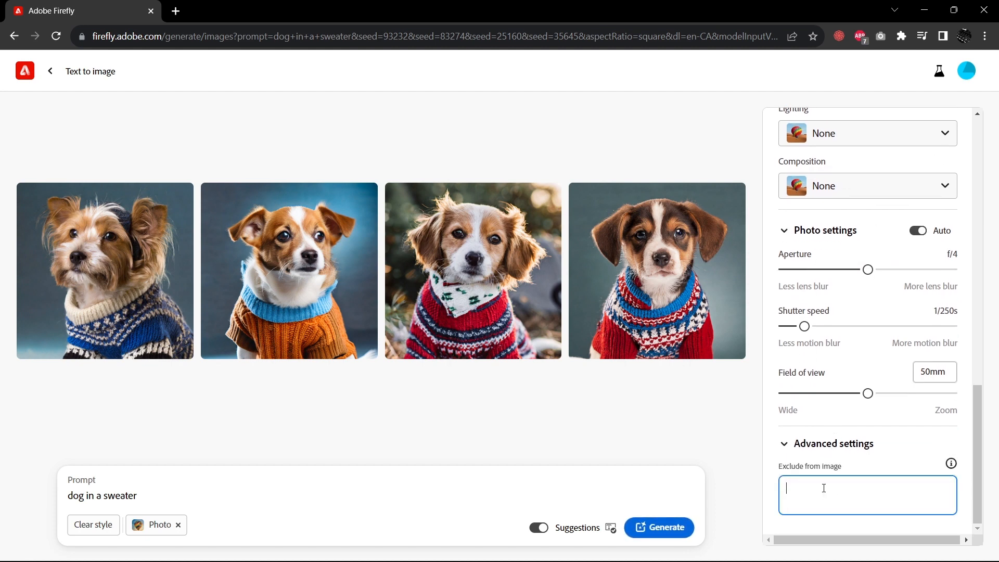
{"action": "mouse_move", "coordinate": [815, 359]}
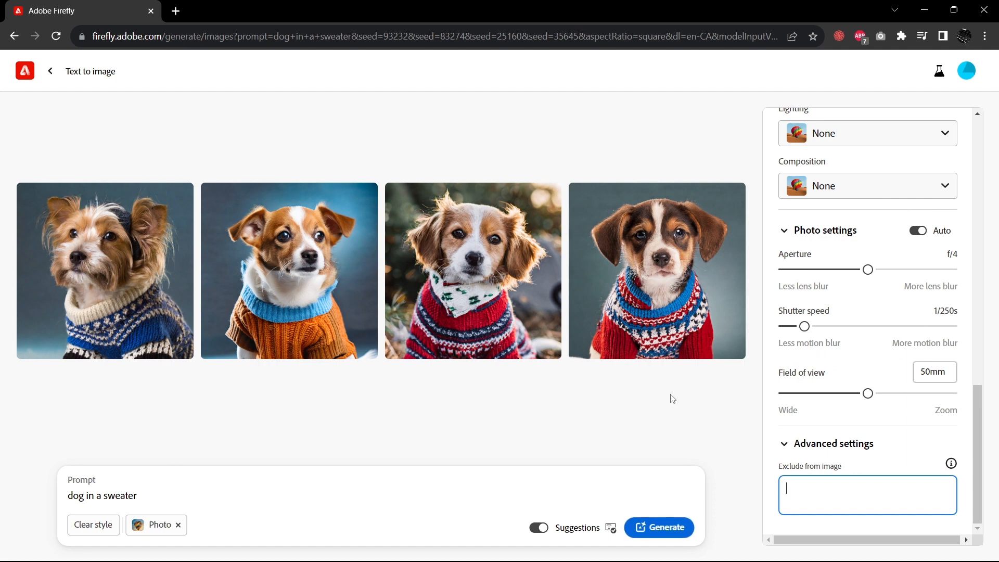
{"action": "mouse_move", "coordinate": [138, 298]}
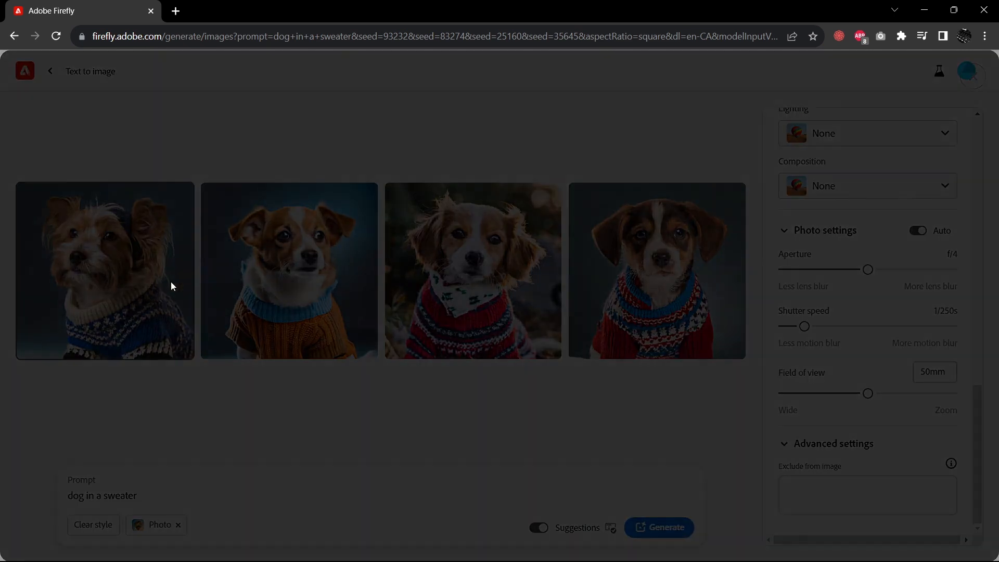
Enlarge the first dog image and browse through all four results
{"action": "left_click", "coordinate": [104, 270]}
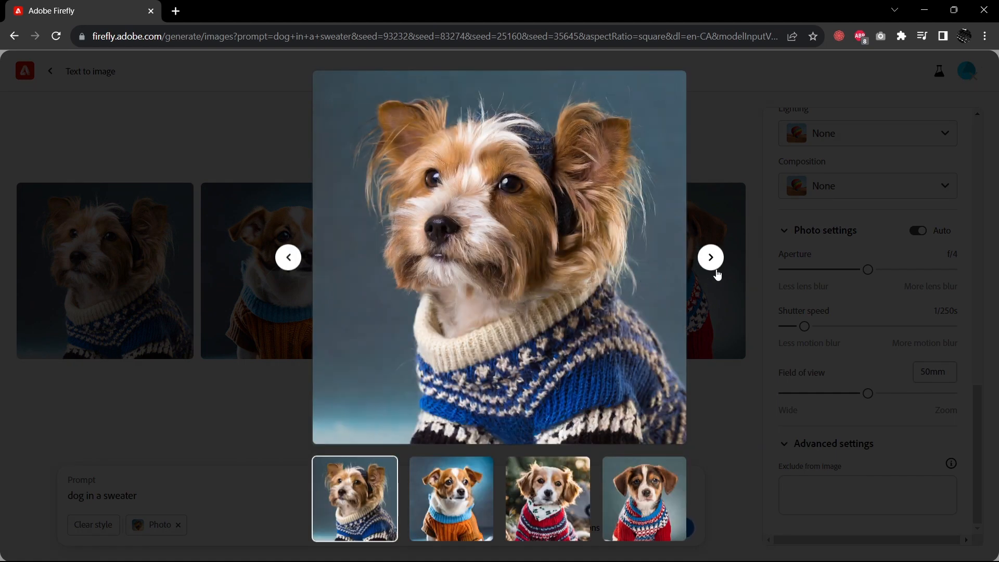
{"action": "mouse_move", "coordinate": [714, 270]}
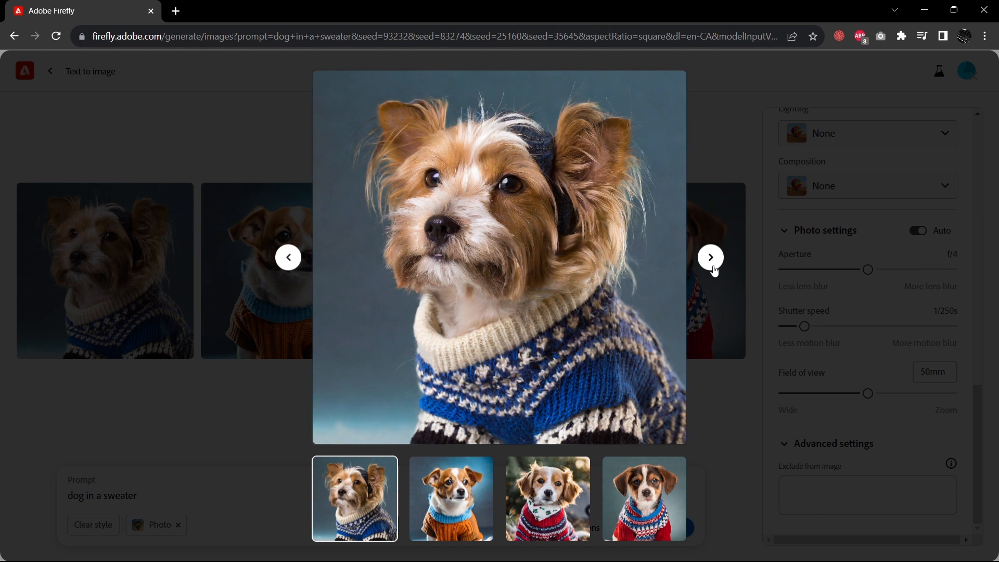
{"action": "left_click", "coordinate": [710, 257]}
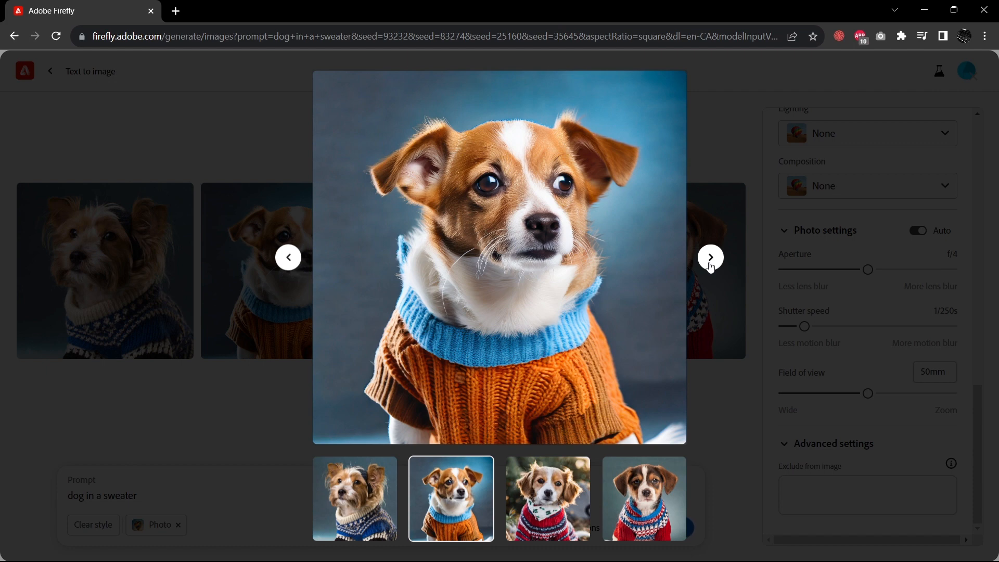
{"action": "left_click", "coordinate": [711, 258]}
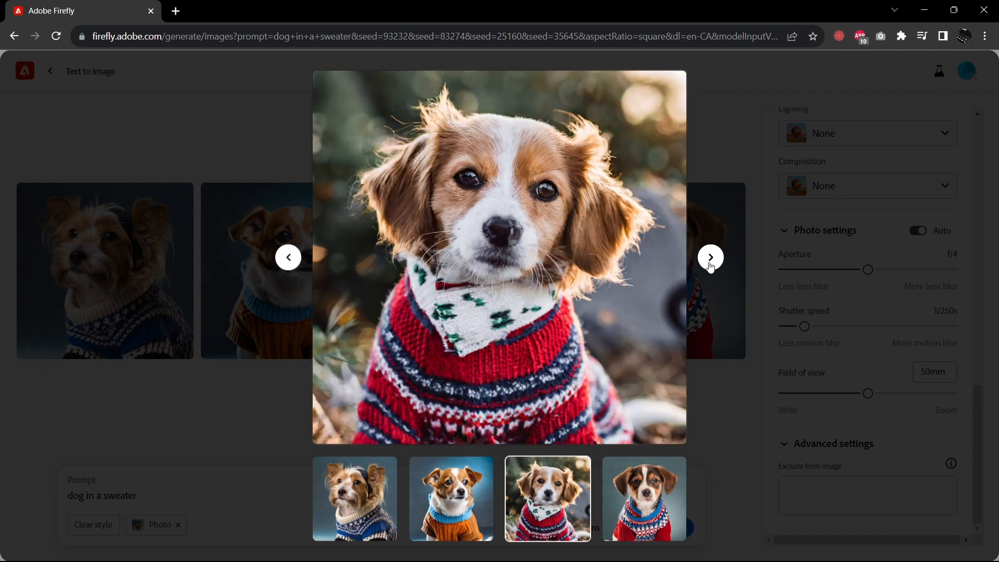
{"action": "left_click", "coordinate": [711, 257]}
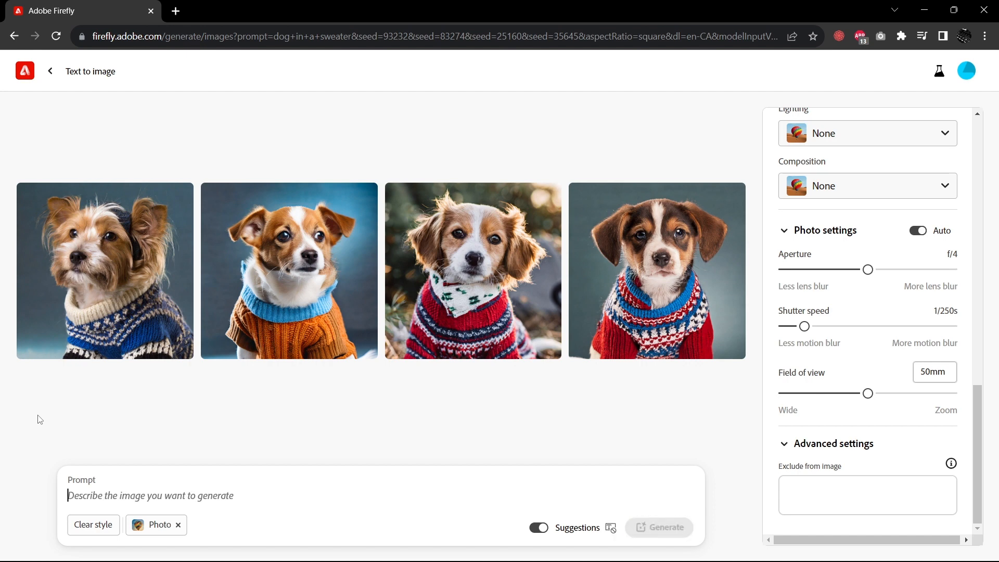
Enter the prompt 'romantic couple at a park'
{"action": "type", "text": "romantic couple at a park"}
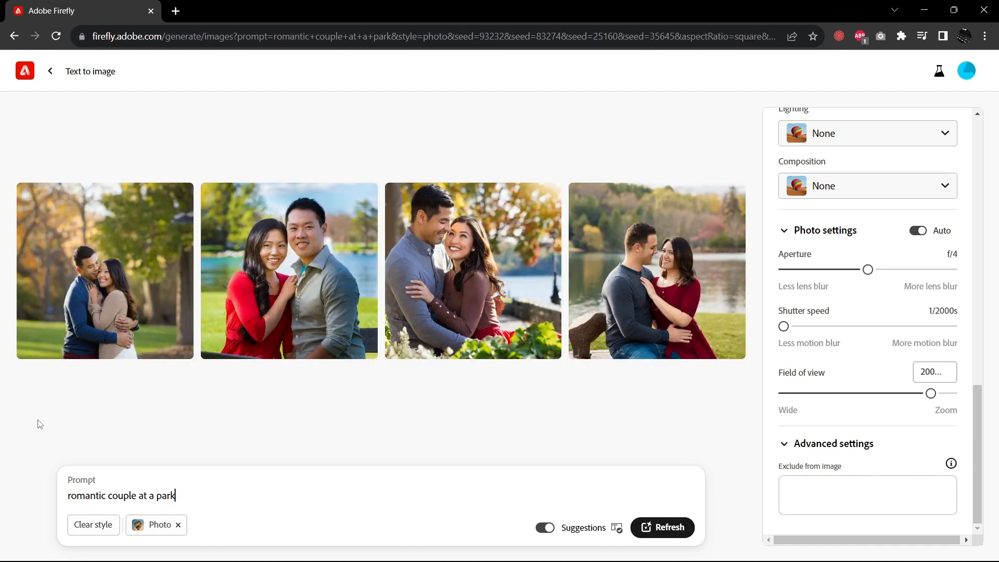
{"action": "left_click", "coordinate": [662, 528]}
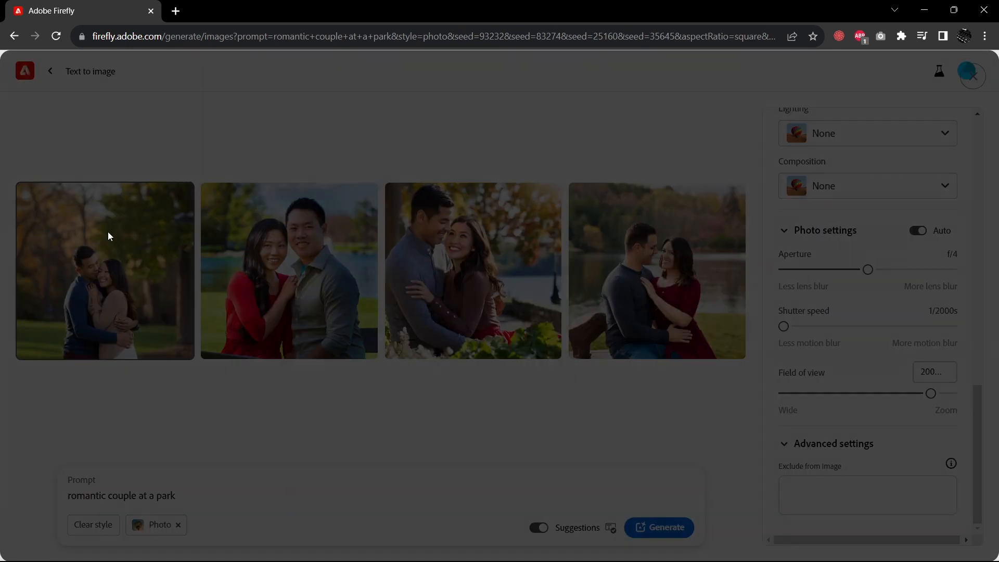
{"action": "left_click", "coordinate": [109, 270]}
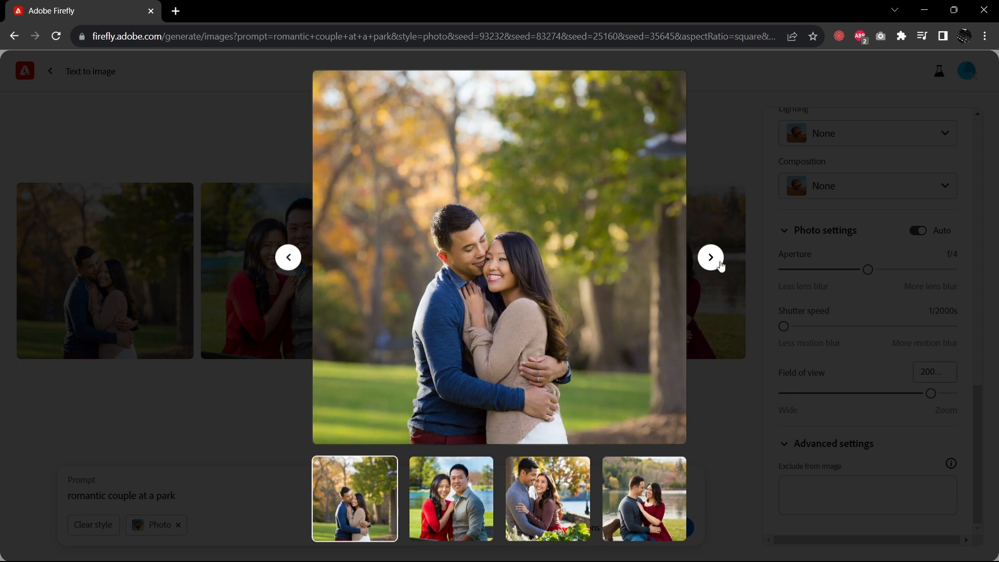
{"action": "mouse_move", "coordinate": [650, 272]}
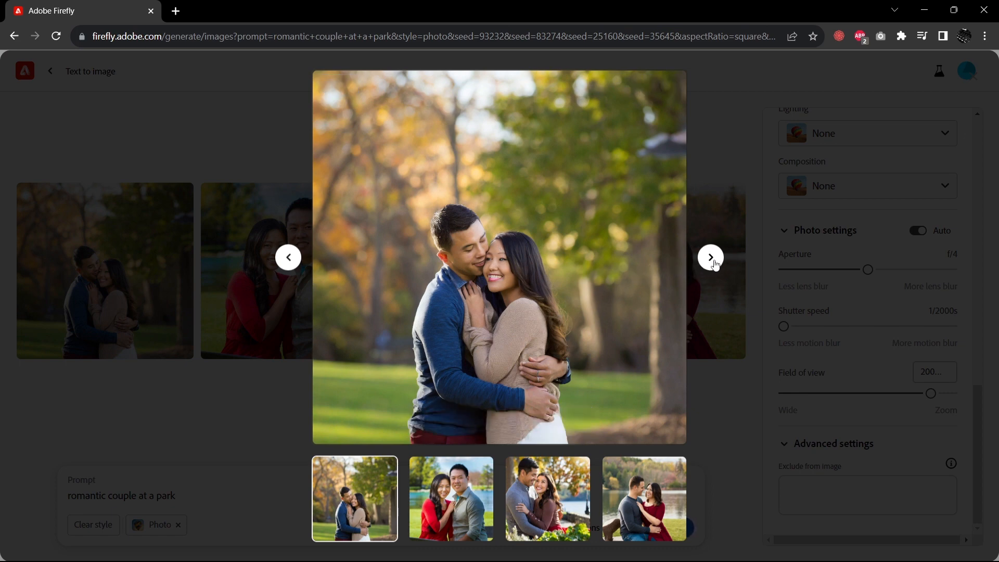
{"action": "left_click", "coordinate": [711, 257]}
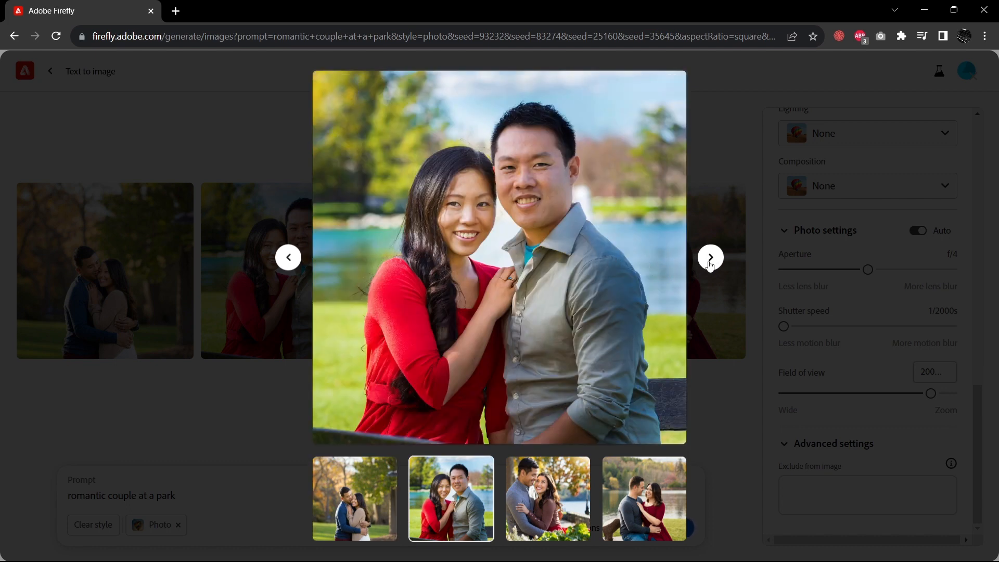
{"action": "left_click", "coordinate": [711, 257]}
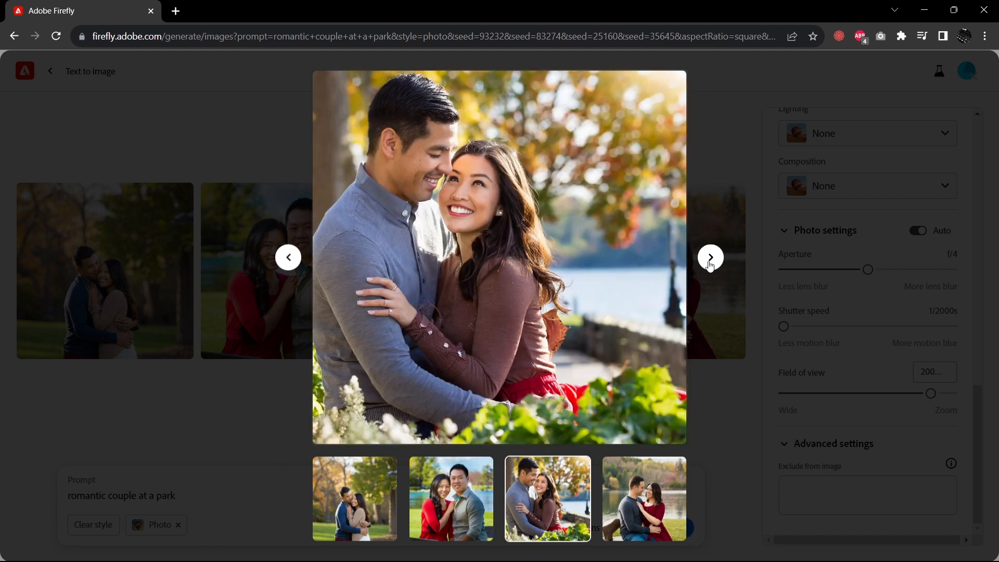
{"action": "left_click", "coordinate": [710, 257]}
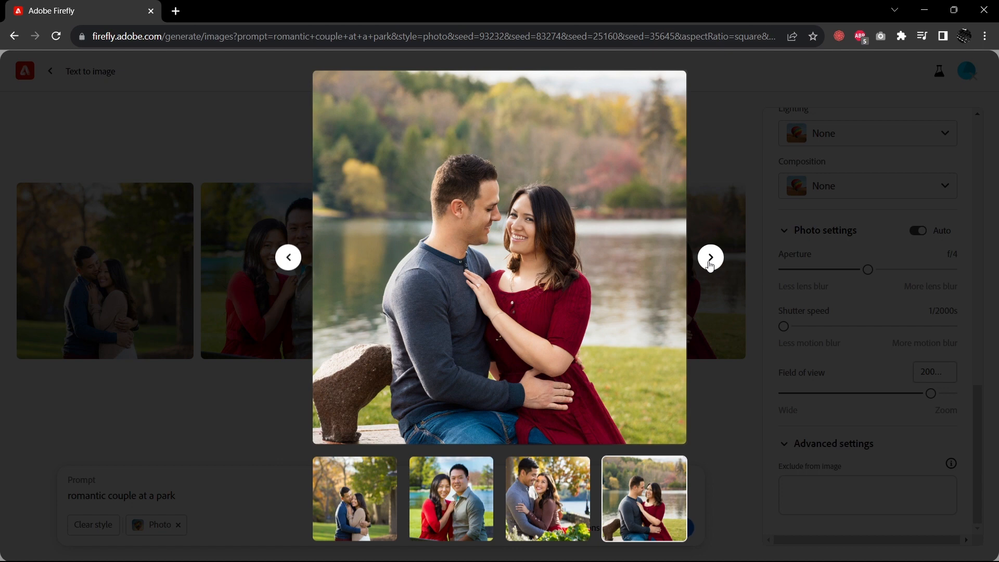
{"action": "mouse_move", "coordinate": [718, 403]}
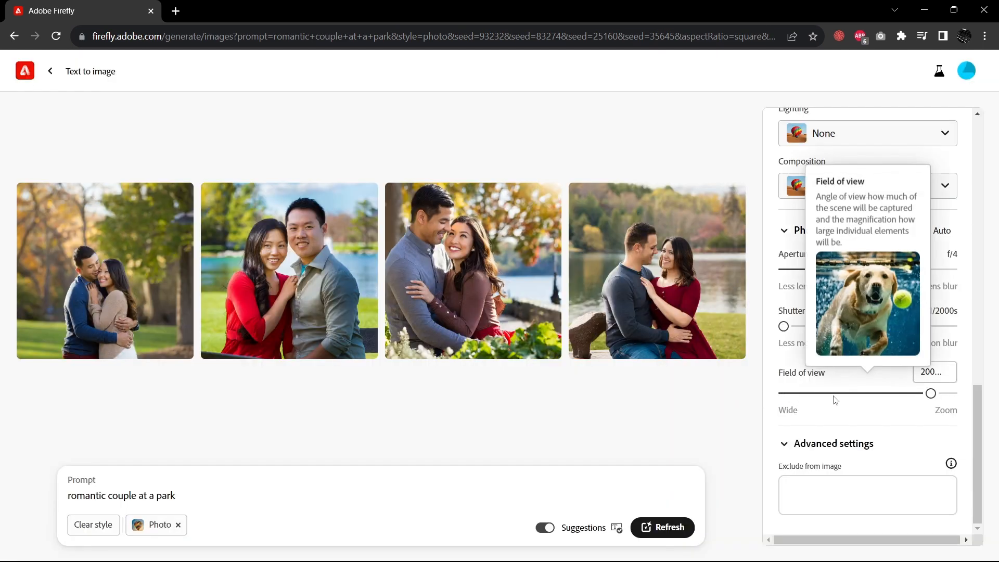
{"action": "mouse_move", "coordinate": [750, 412]}
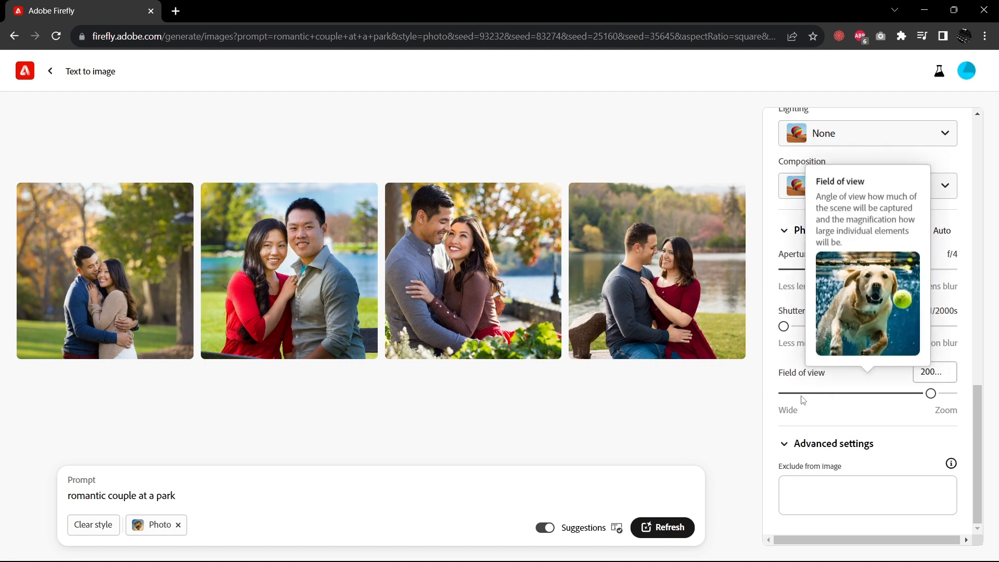
Regenerate the couple photos with 14mm field of view and 10s shutter speed
{"action": "left_click_drag", "start_coordinate": [931, 393], "coordinate": [784, 393]}
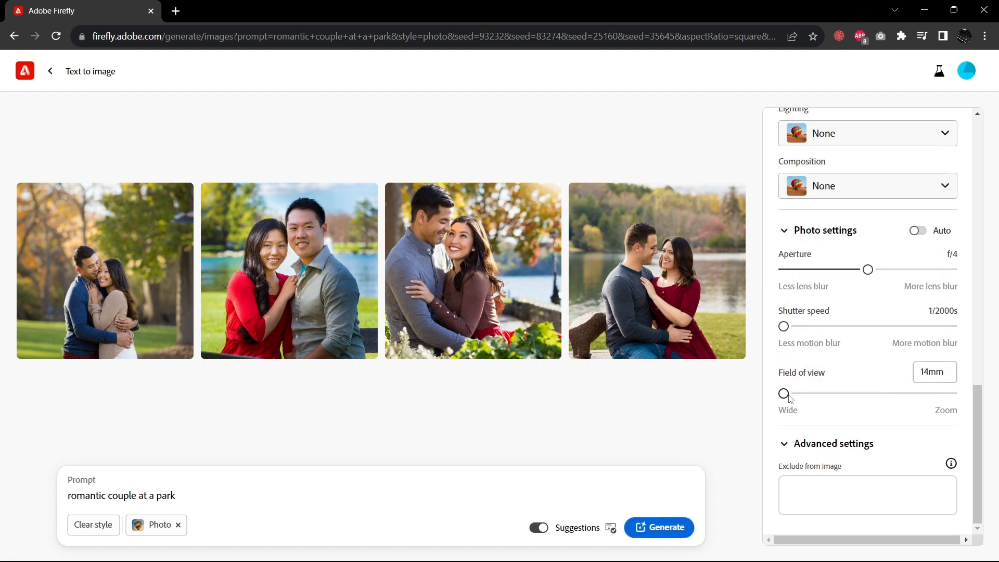
{"action": "left_click_drag", "start_coordinate": [784, 326], "coordinate": [931, 327]}
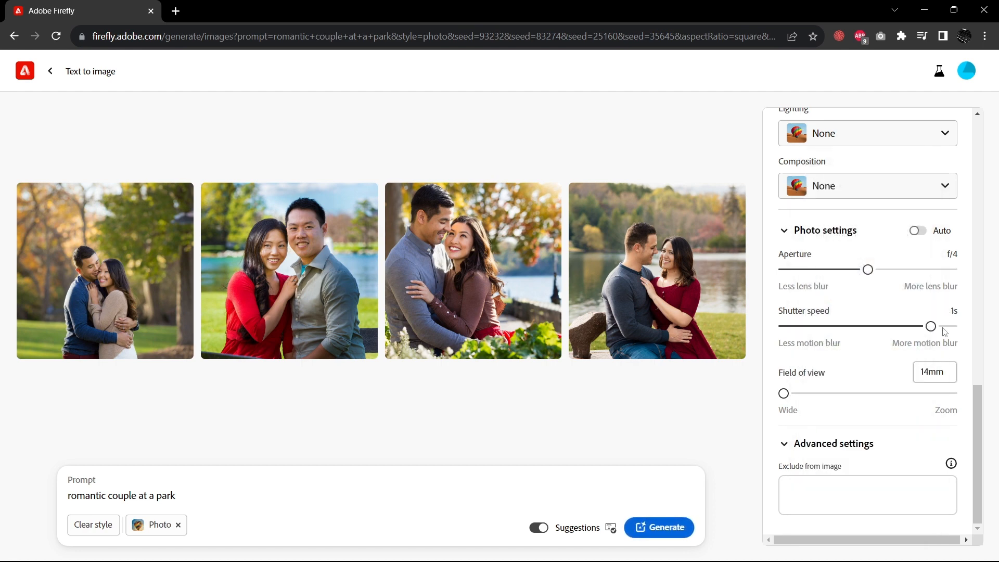
{"action": "left_click_drag", "start_coordinate": [931, 326], "coordinate": [951, 325]}
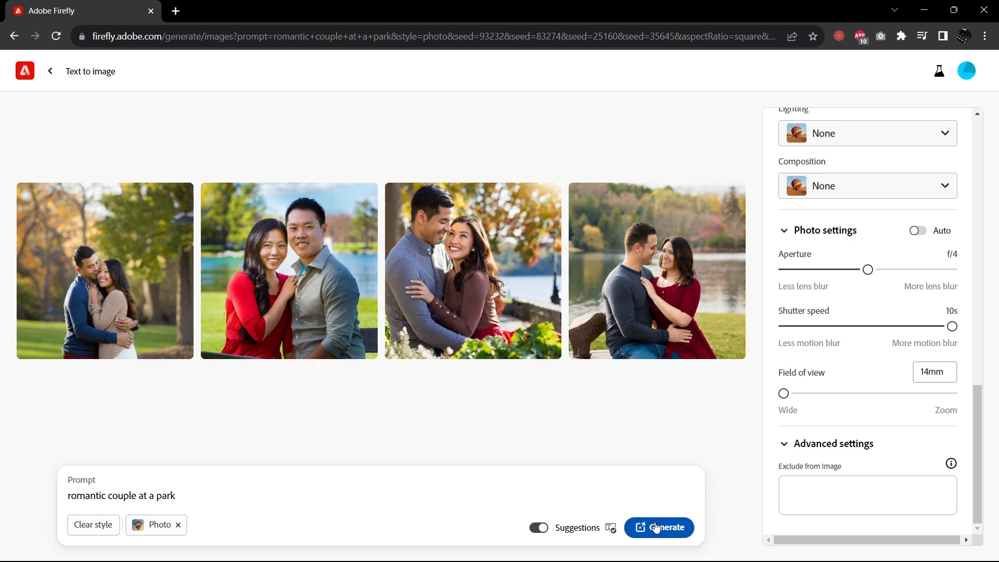
{"action": "left_click", "coordinate": [660, 527]}
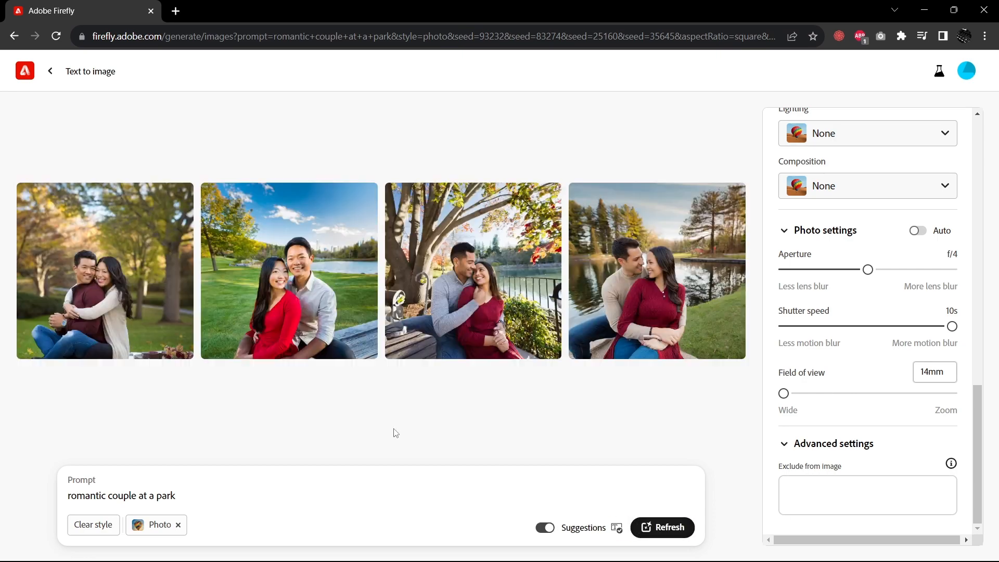
Enlarge the regenerated couple photos and browse through all four
{"action": "left_click", "coordinate": [104, 270]}
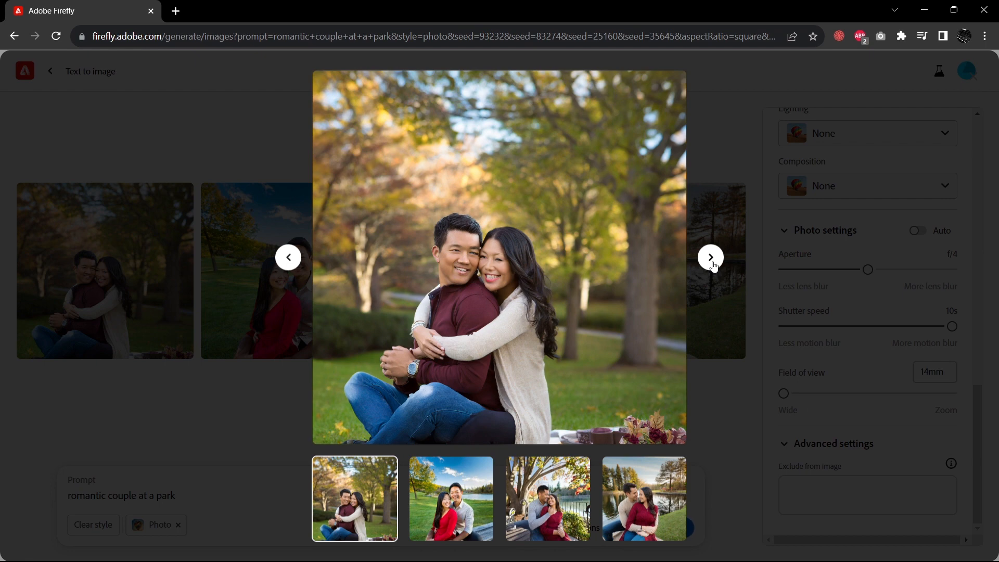
{"action": "left_click", "coordinate": [711, 257]}
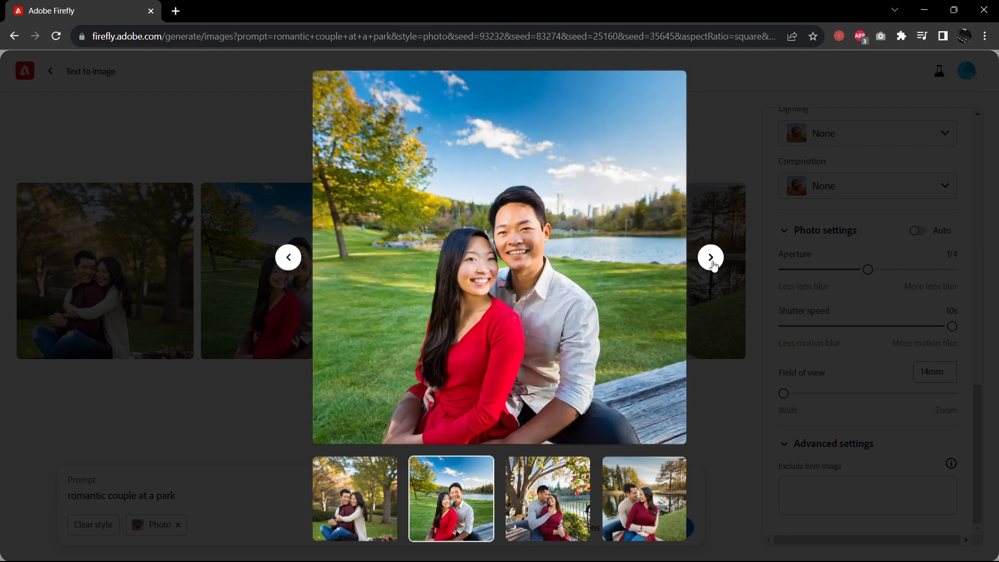
{"action": "left_click", "coordinate": [711, 257]}
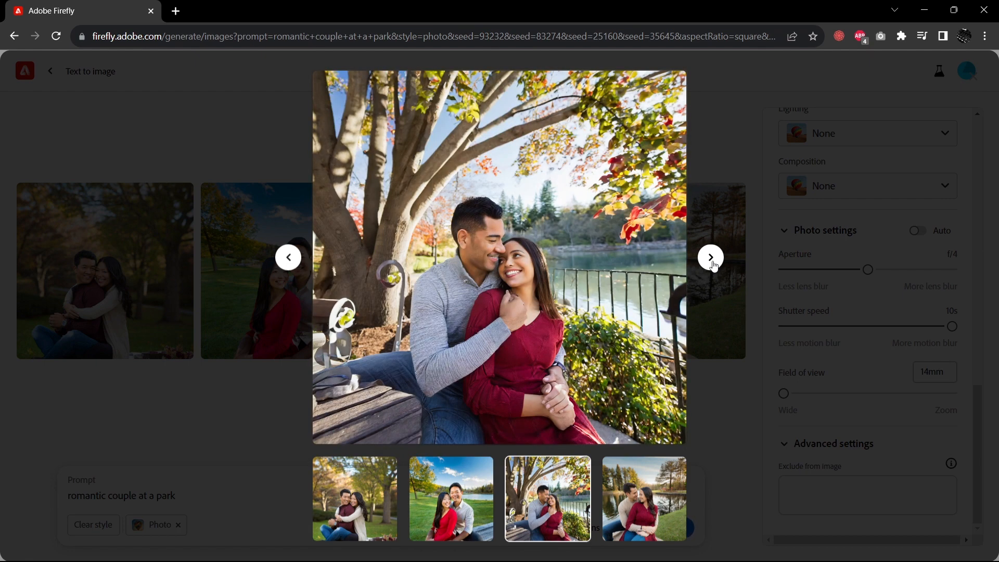
{"action": "left_click", "coordinate": [710, 258]}
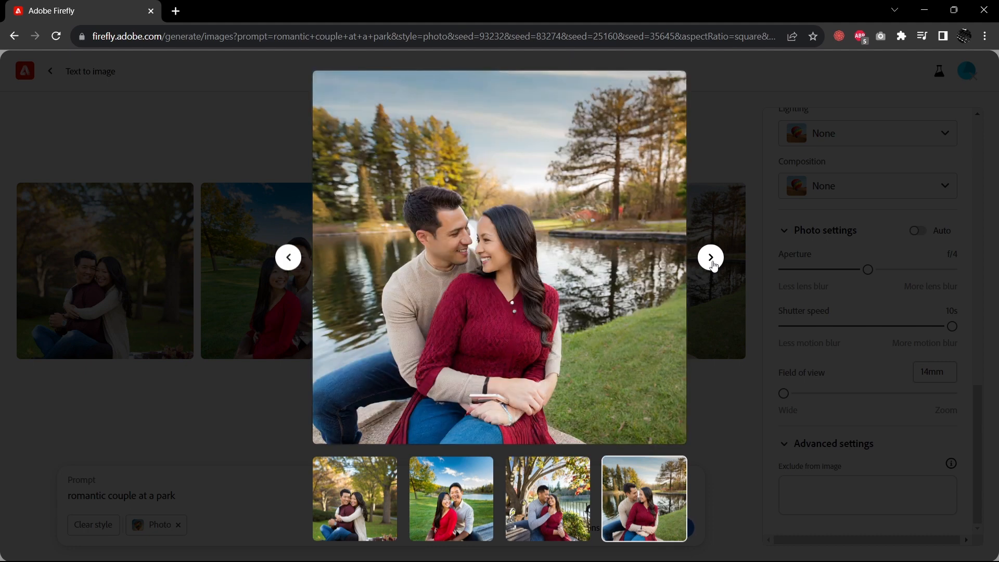
{"action": "left_click", "coordinate": [288, 257]}
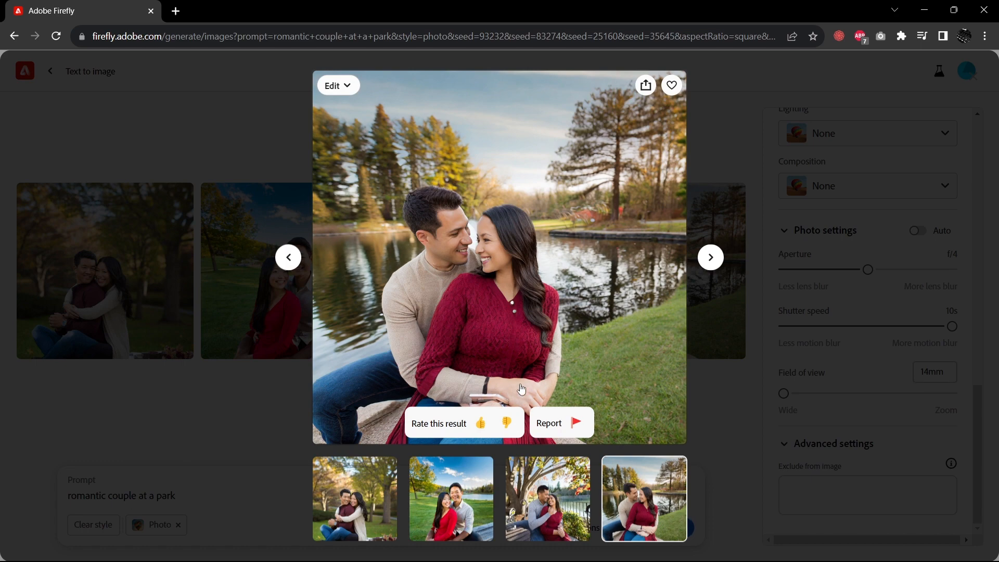
{"action": "mouse_move", "coordinate": [702, 282]}
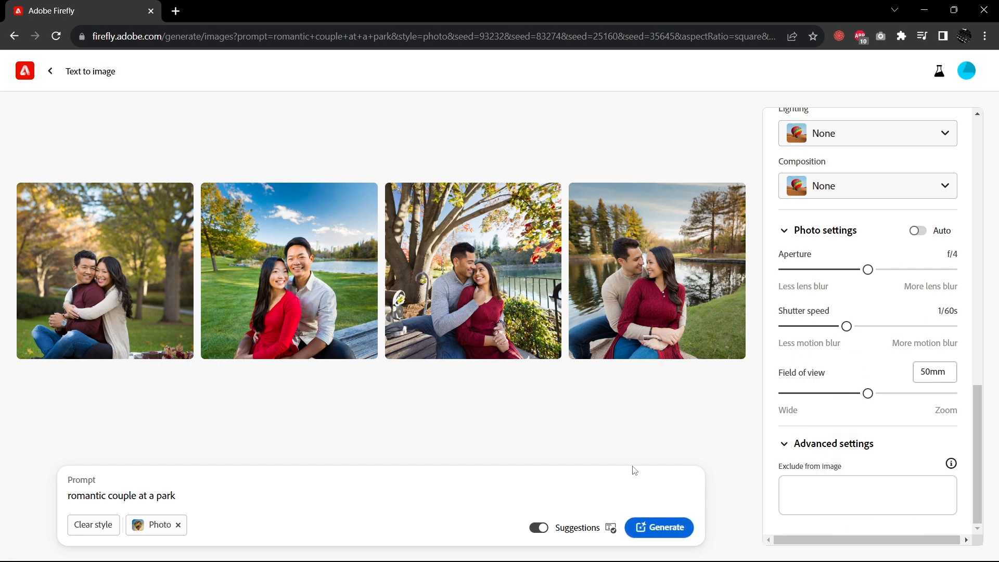
Replace the prompt with 'family at the circus' and generate images
{"action": "triple_click", "coordinate": [122, 495]}
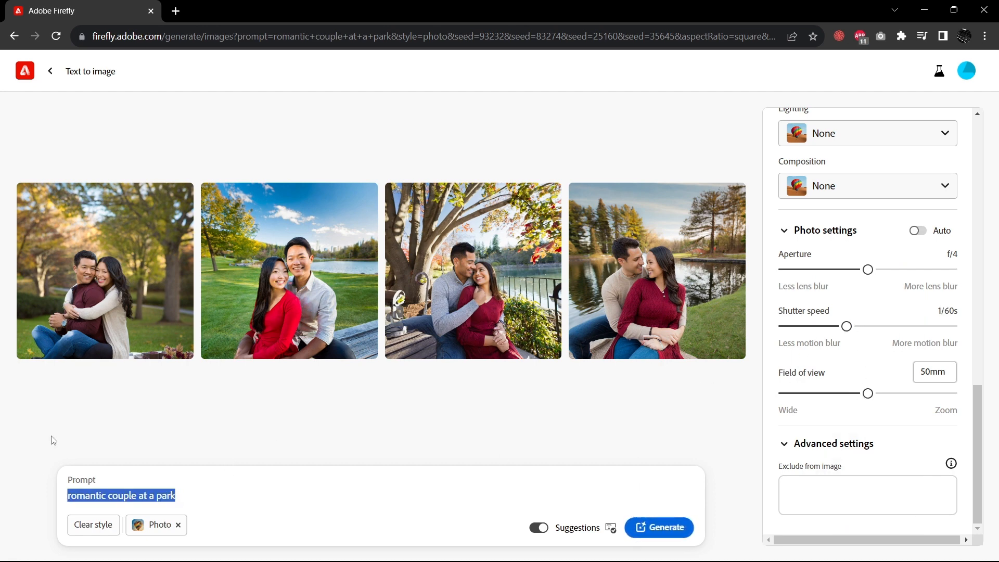
{"action": "type", "text": "family at the circus"}
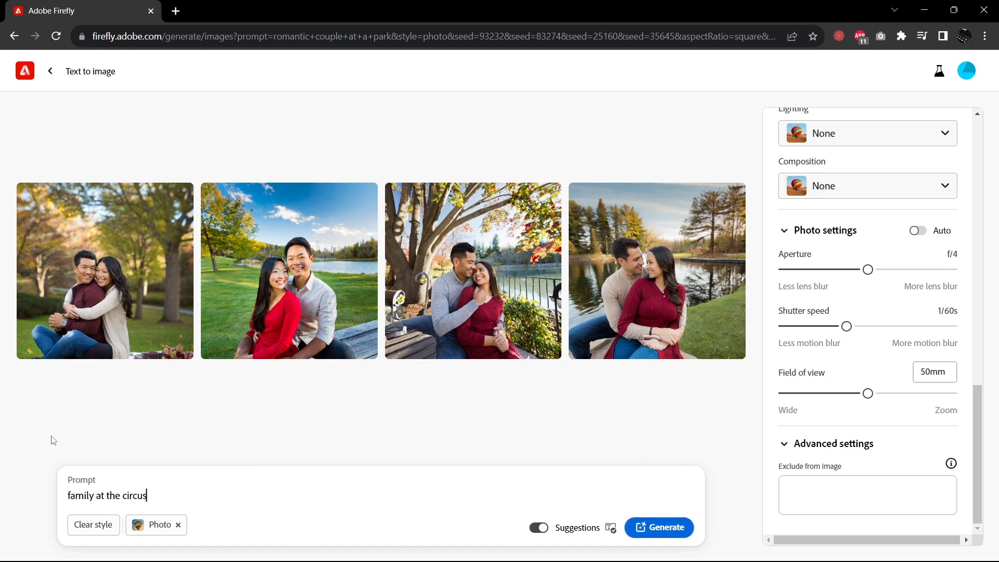
{"action": "left_click", "coordinate": [658, 527]}
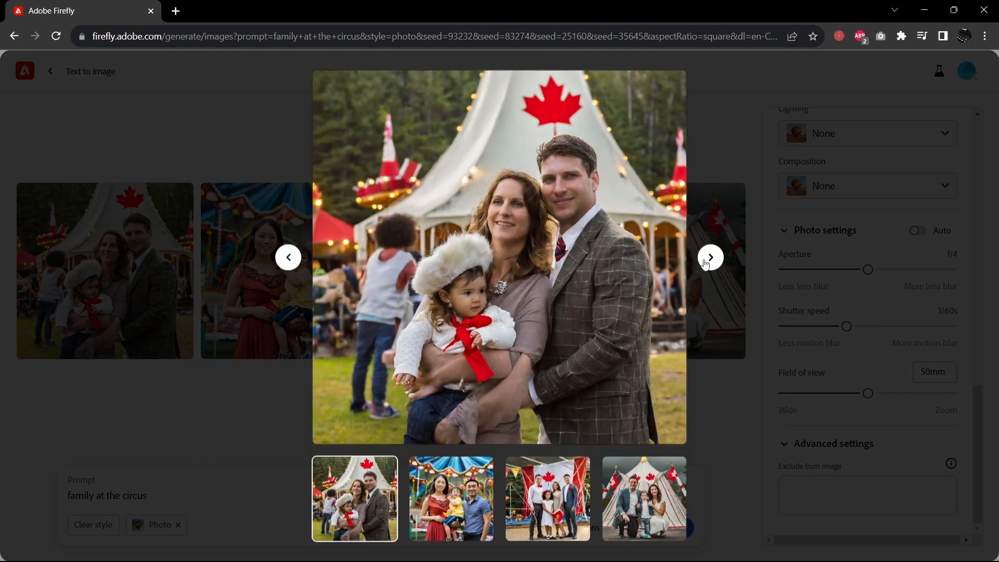
Step through the four circus family images in the viewer, then close it
{"action": "left_click", "coordinate": [711, 257]}
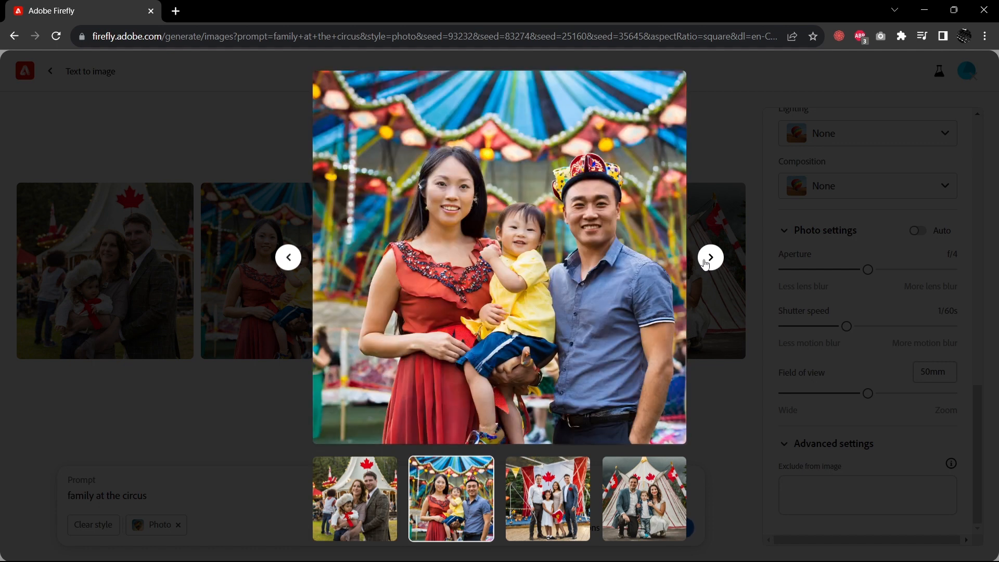
{"action": "mouse_move", "coordinate": [723, 269]}
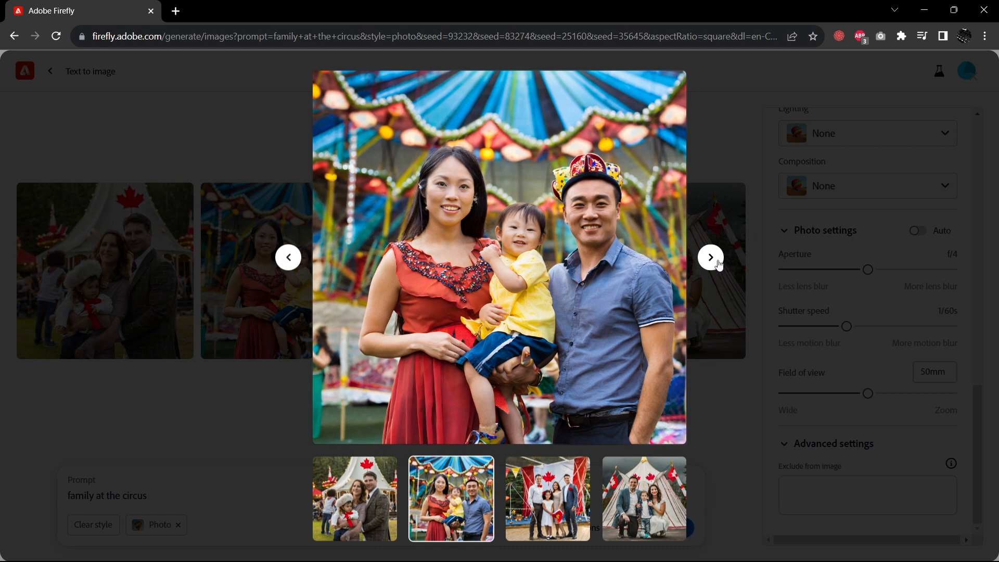
{"action": "left_click", "coordinate": [711, 257]}
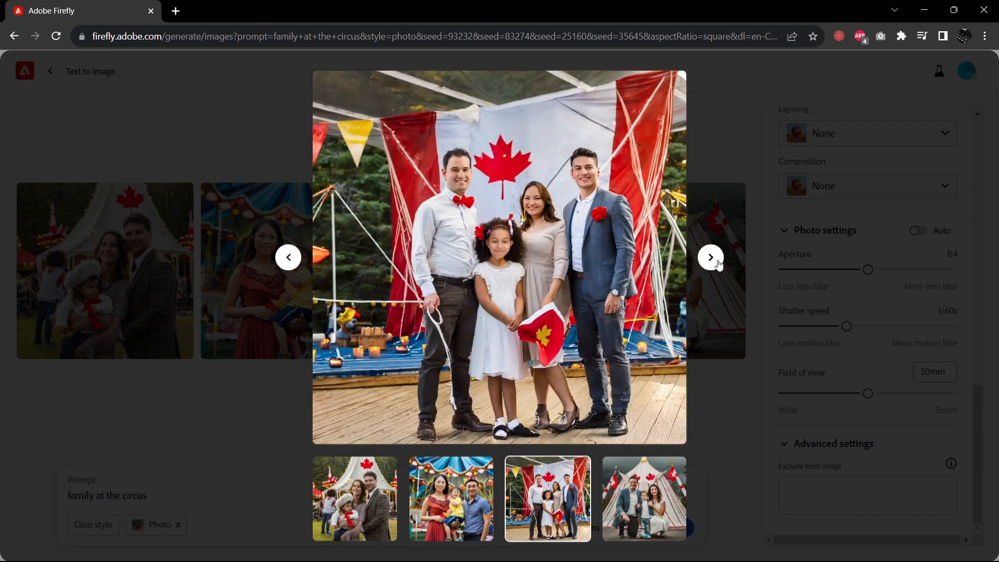
{"action": "mouse_move", "coordinate": [540, 274]}
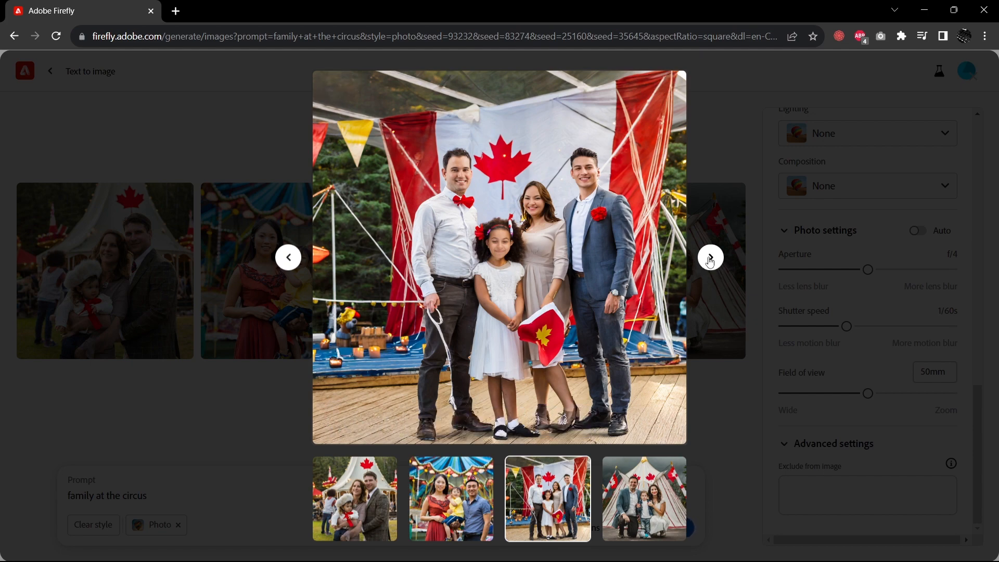
{"action": "left_click", "coordinate": [711, 258]}
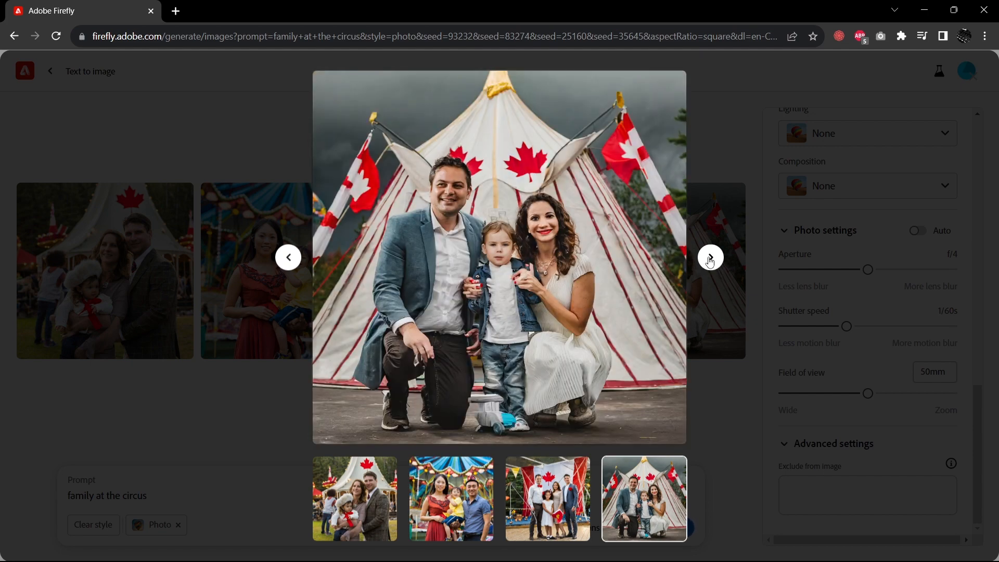
{"action": "left_click", "coordinate": [710, 258]}
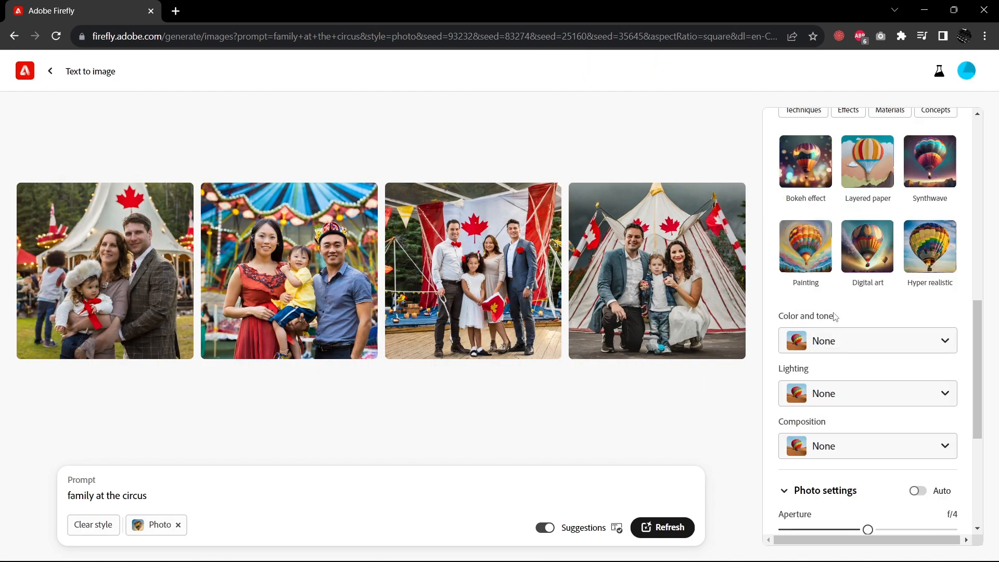
Replace the prompt with 'woman aged 35 in 1998' and generate images
{"action": "double_click", "coordinate": [134, 495]}
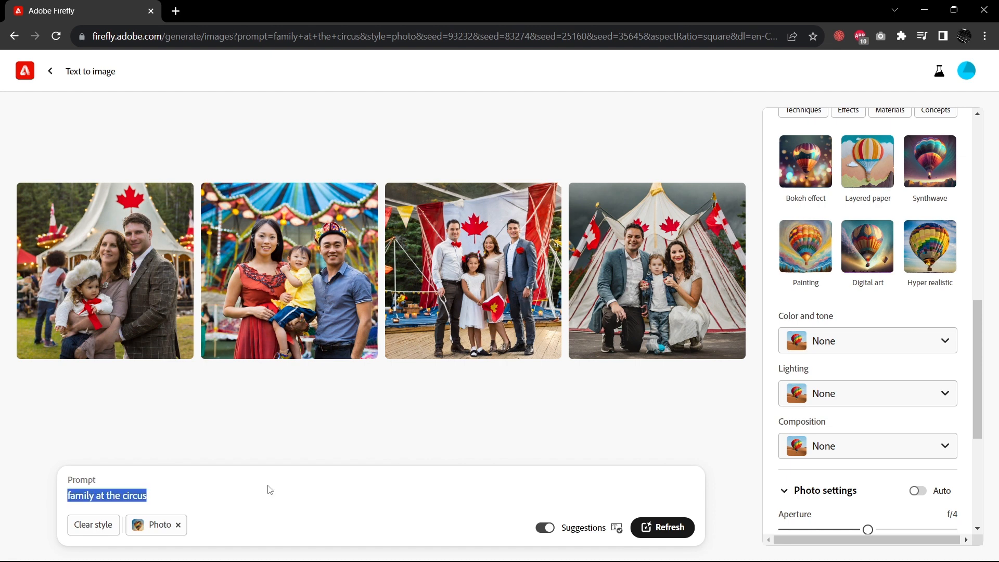
{"action": "type", "text": "woman"}
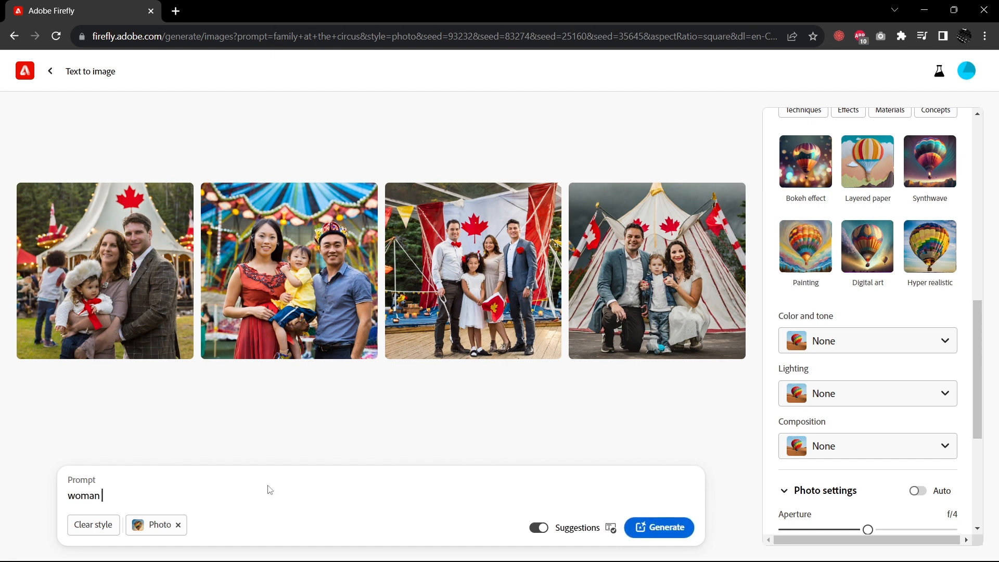
{"action": "type", "text": "aged"}
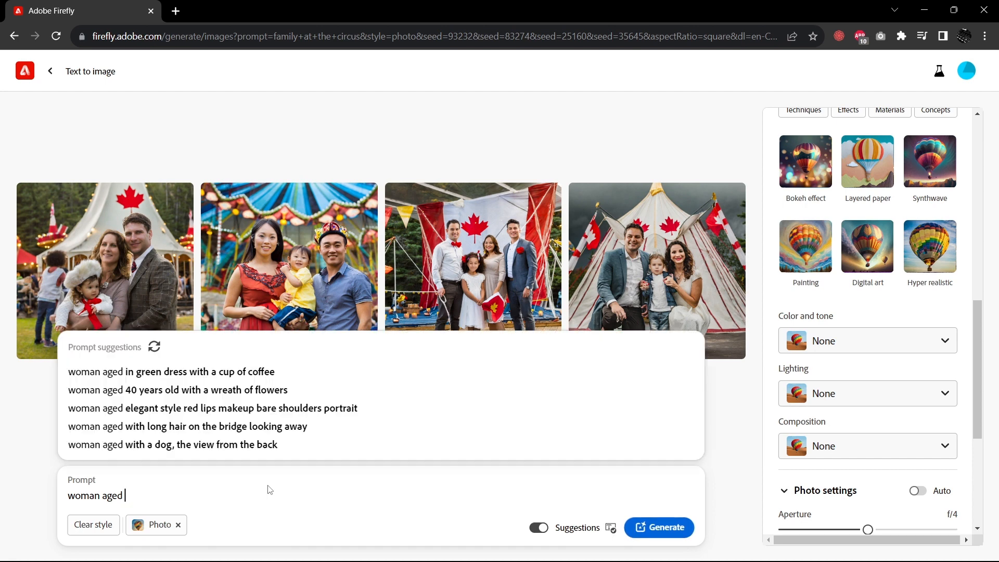
{"action": "type", "text": "35 in"}
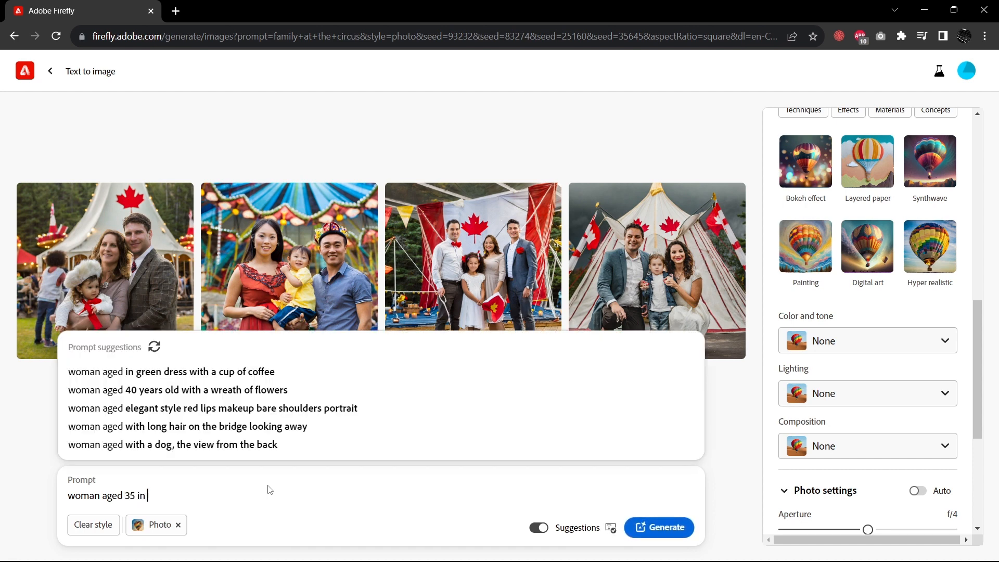
{"action": "type", "text": "19"}
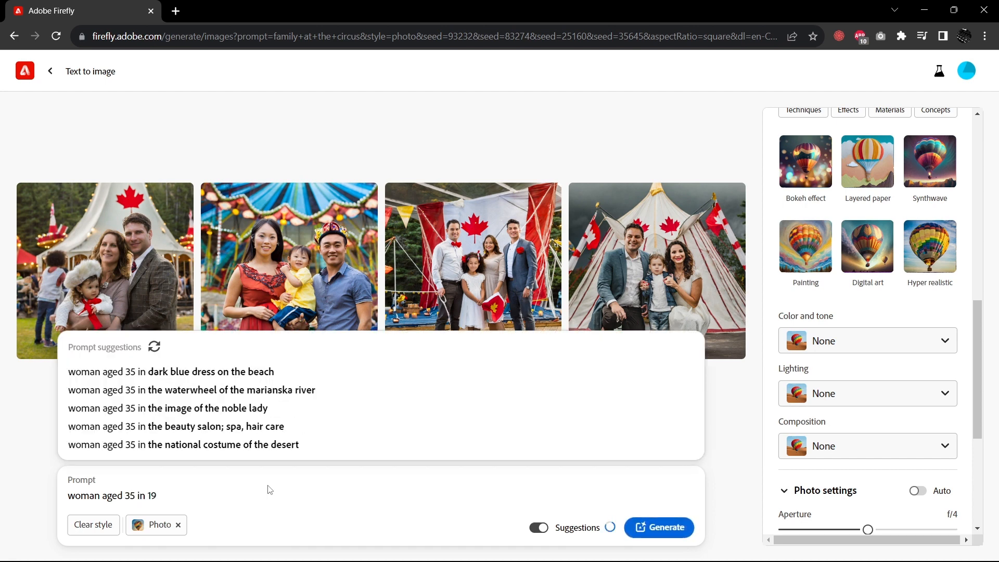
{"action": "left_click", "coordinate": [659, 527]}
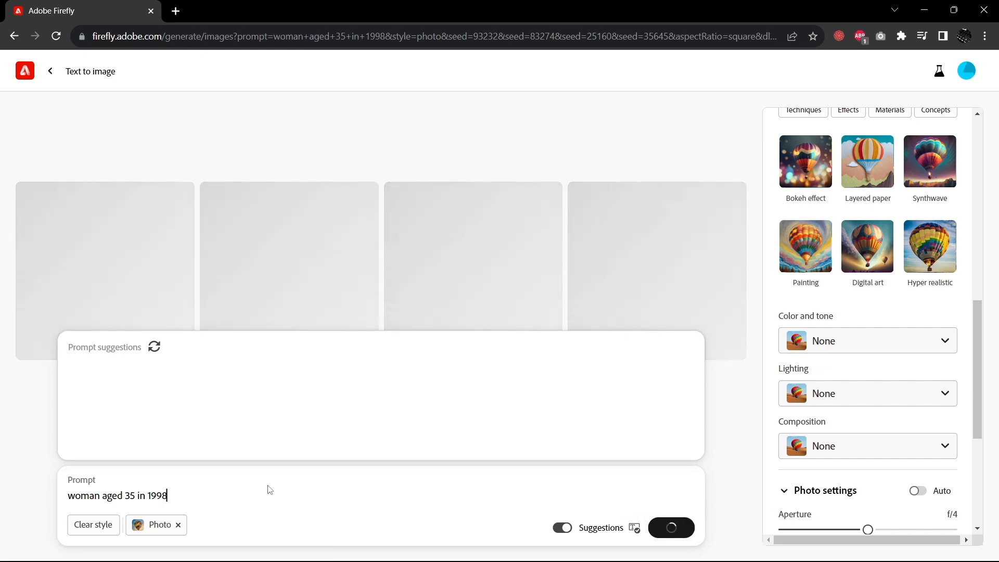
Enlarge the woman portraits, browse all four, then go back to the third
{"action": "left_click", "coordinate": [105, 270]}
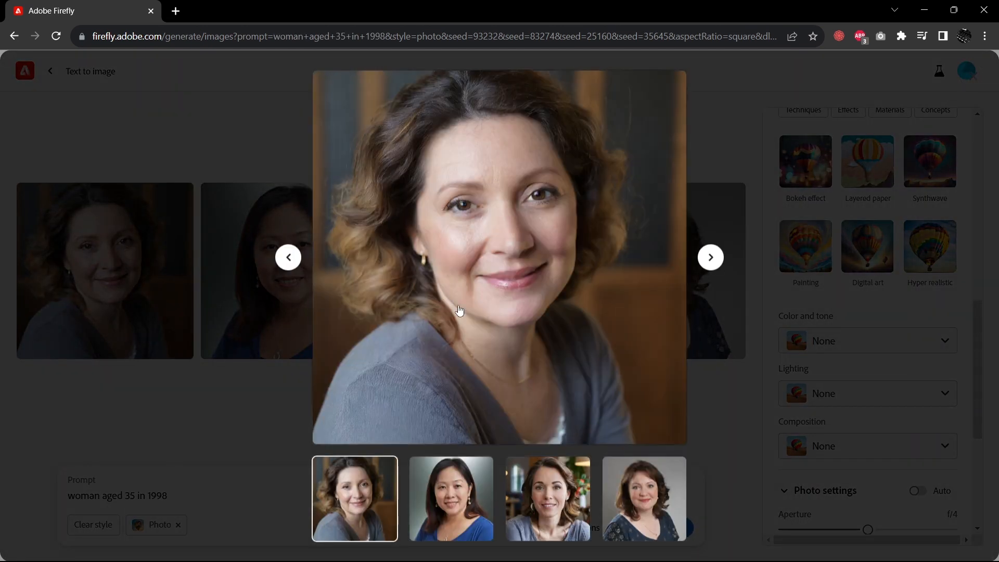
{"action": "mouse_move", "coordinate": [711, 260]}
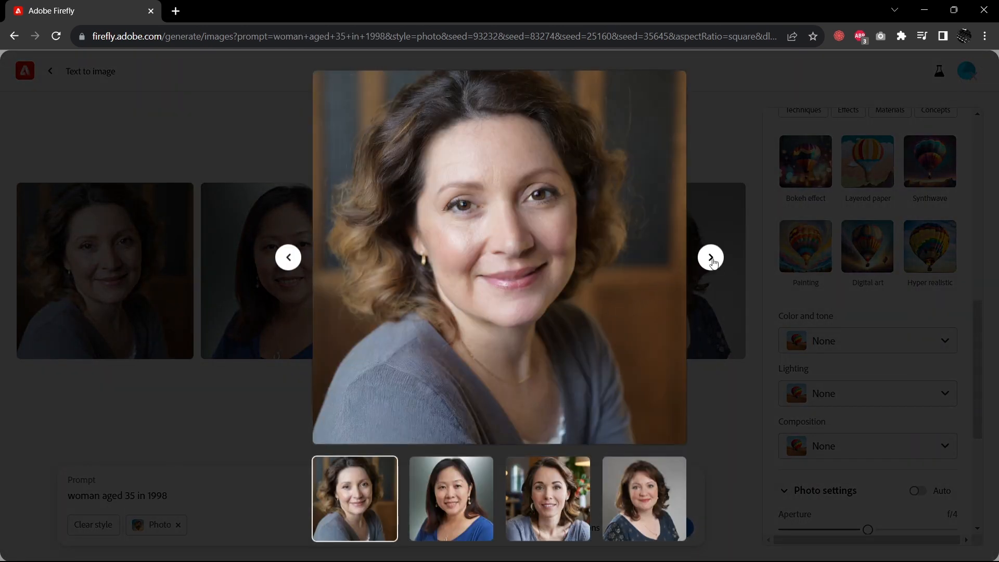
{"action": "left_click", "coordinate": [711, 257]}
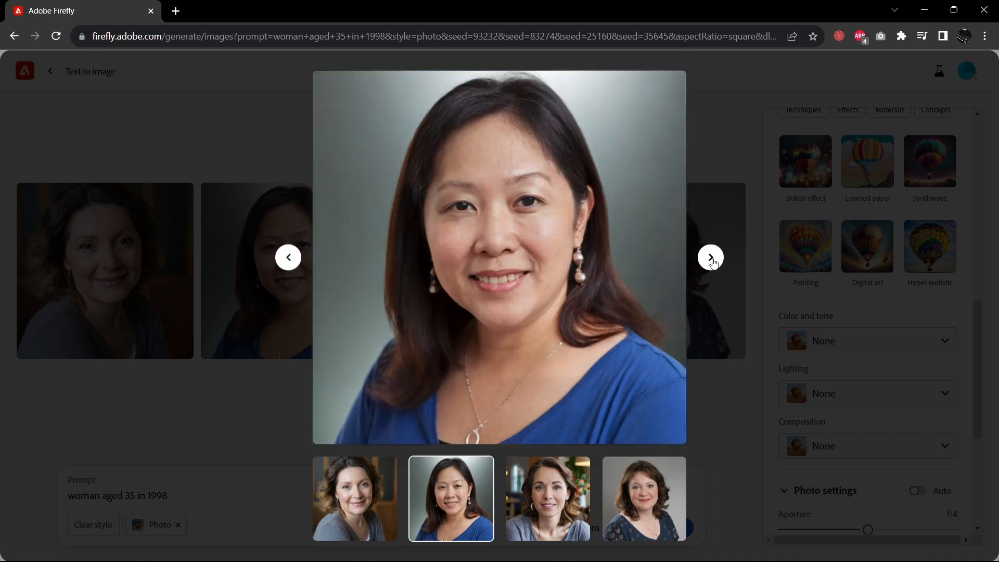
{"action": "left_click", "coordinate": [710, 257]}
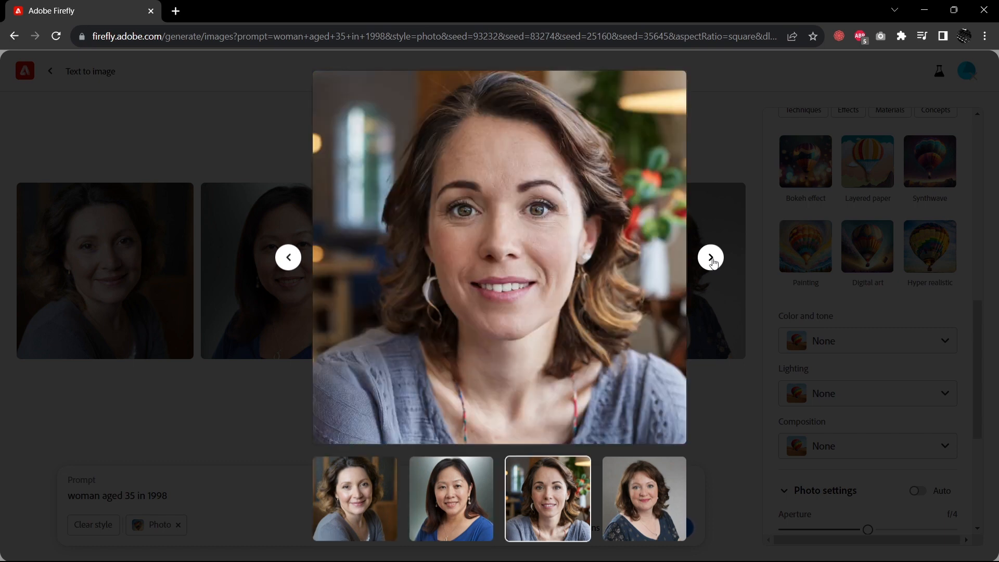
{"action": "left_click", "coordinate": [710, 257]}
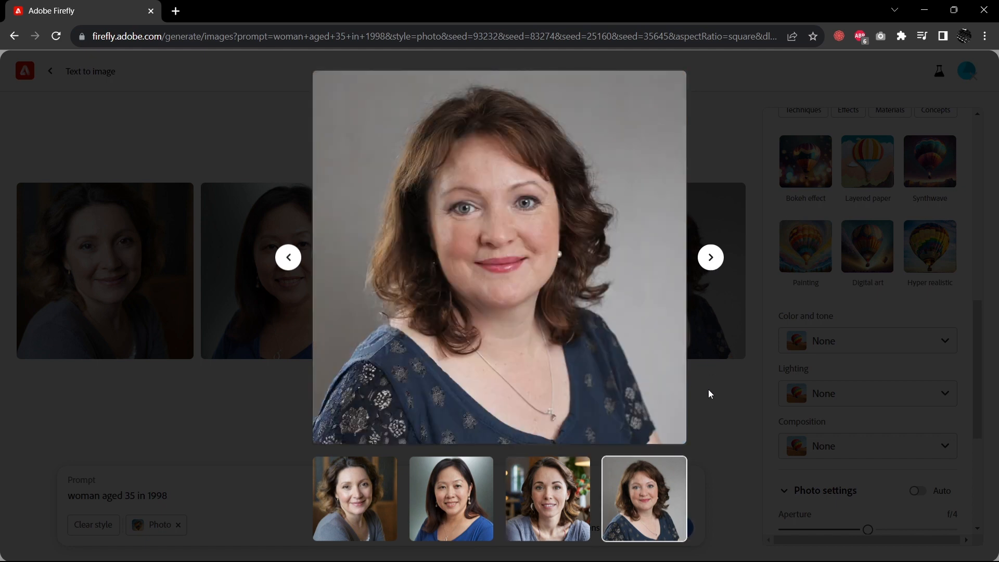
{"action": "mouse_move", "coordinate": [708, 389]}
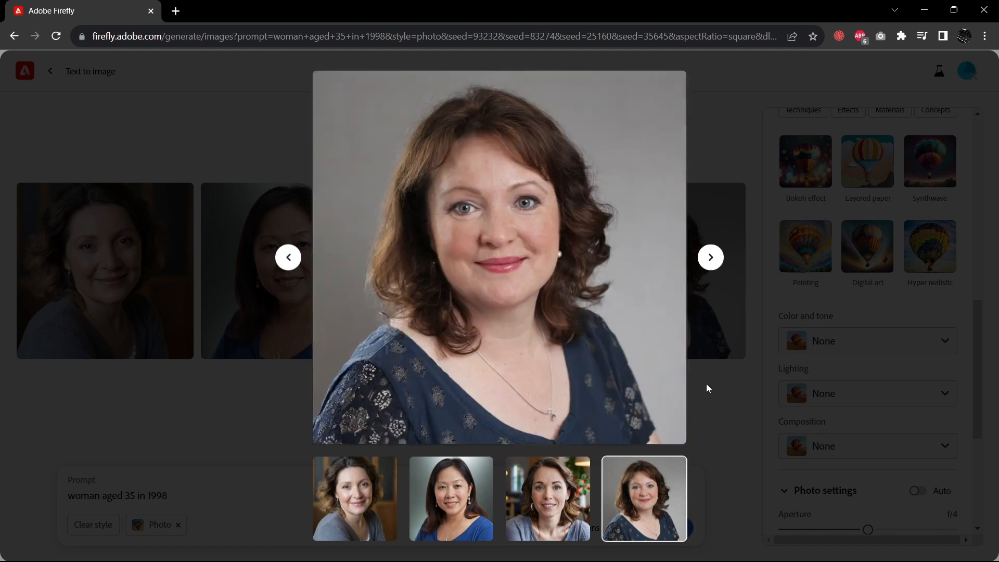
{"action": "left_click", "coordinate": [288, 257]}
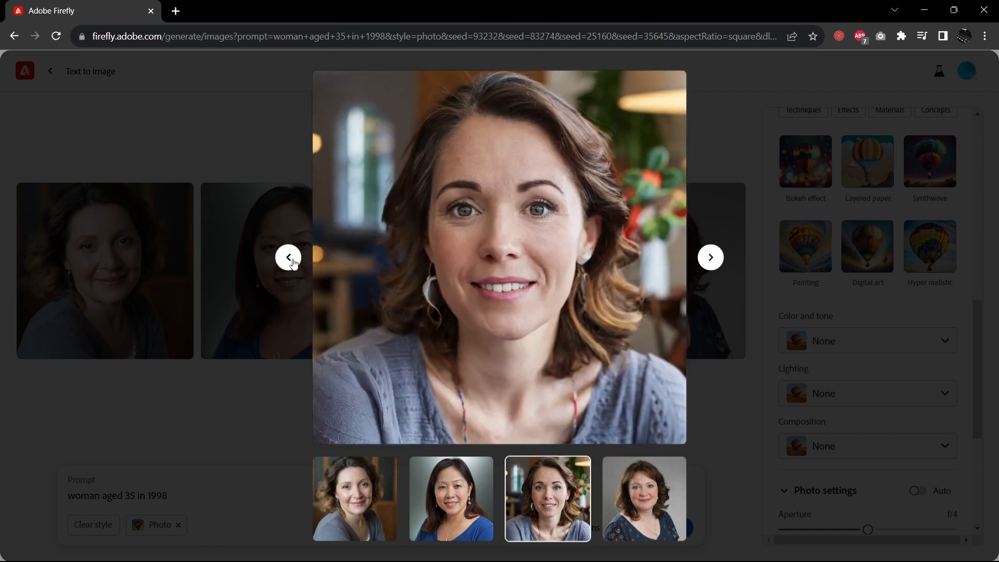
{"action": "mouse_move", "coordinate": [257, 339]}
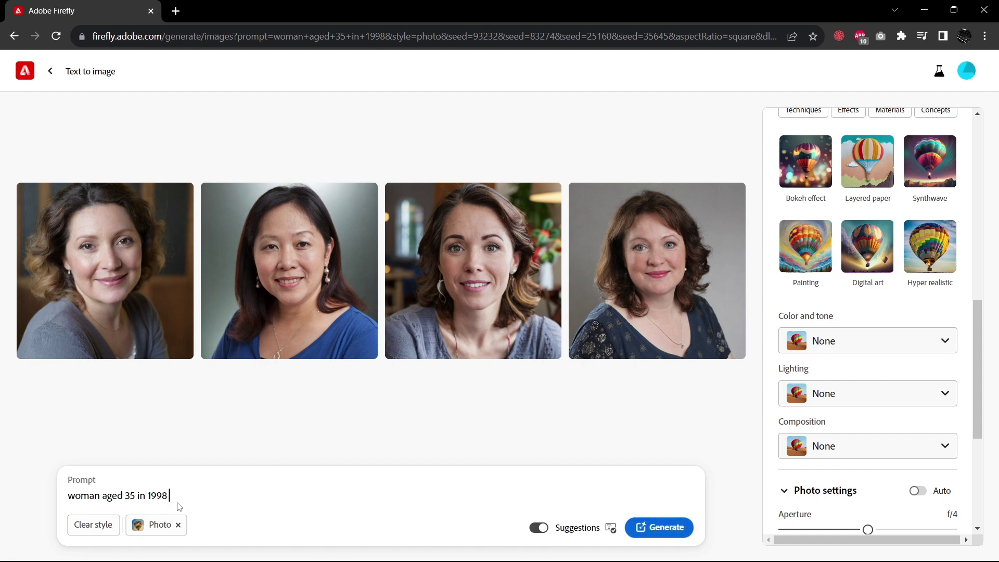
Replace the prompt with the foggy mountain walk dog suggestion and generate
{"action": "triple_click", "coordinate": [117, 496]}
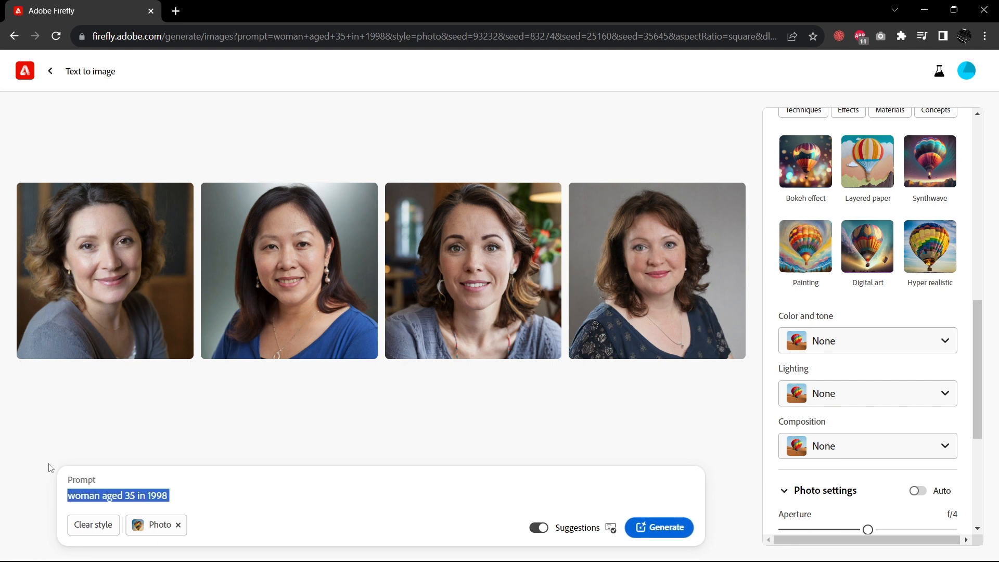
{"action": "type", "text": "dog at a"}
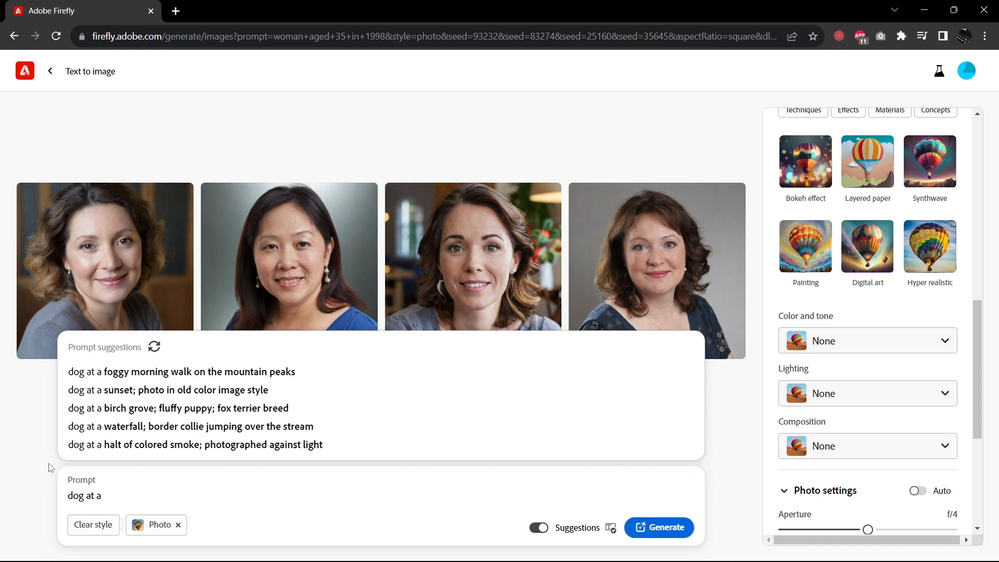
{"action": "mouse_move", "coordinate": [125, 374]}
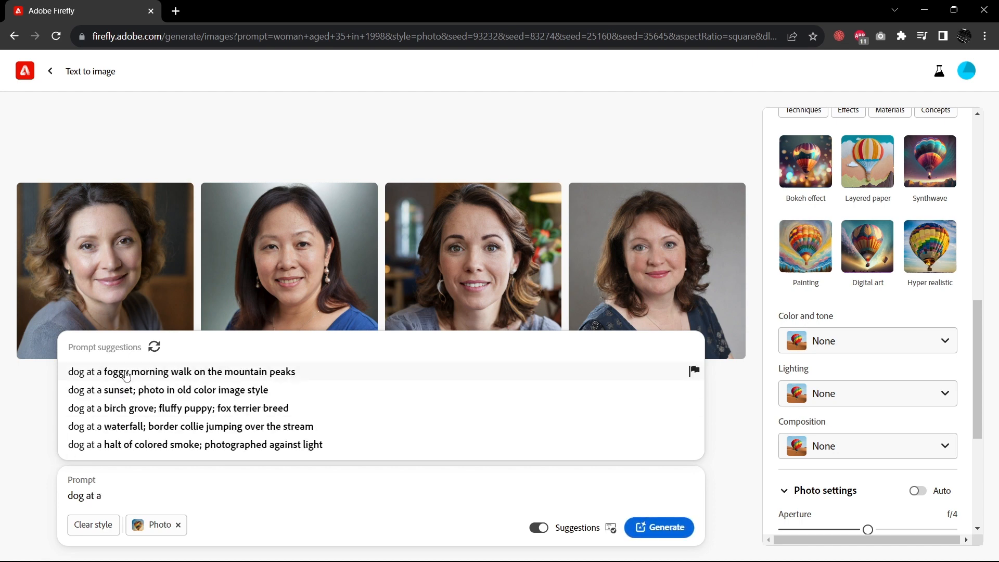
{"action": "mouse_move", "coordinate": [153, 377]}
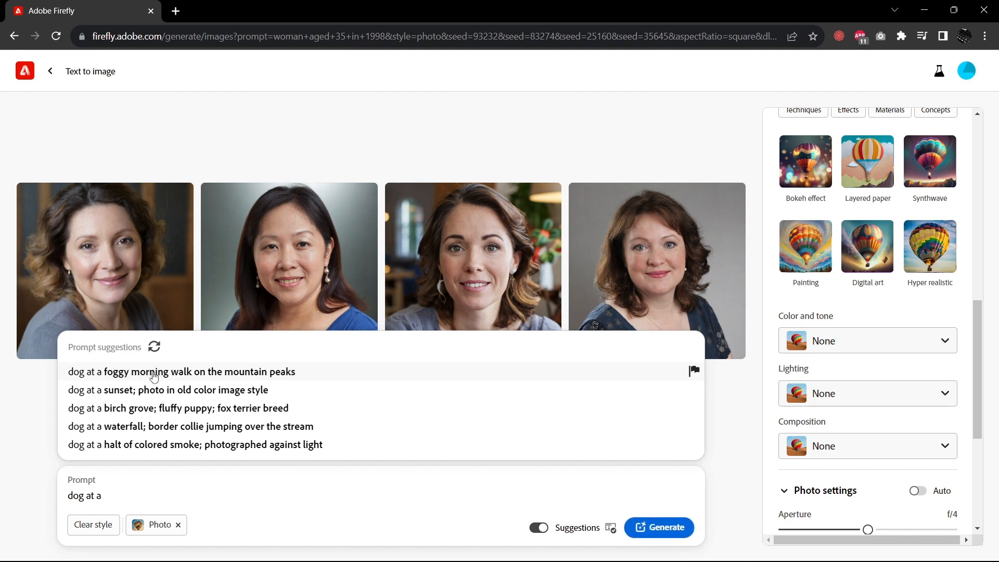
{"action": "left_click", "coordinate": [153, 372]}
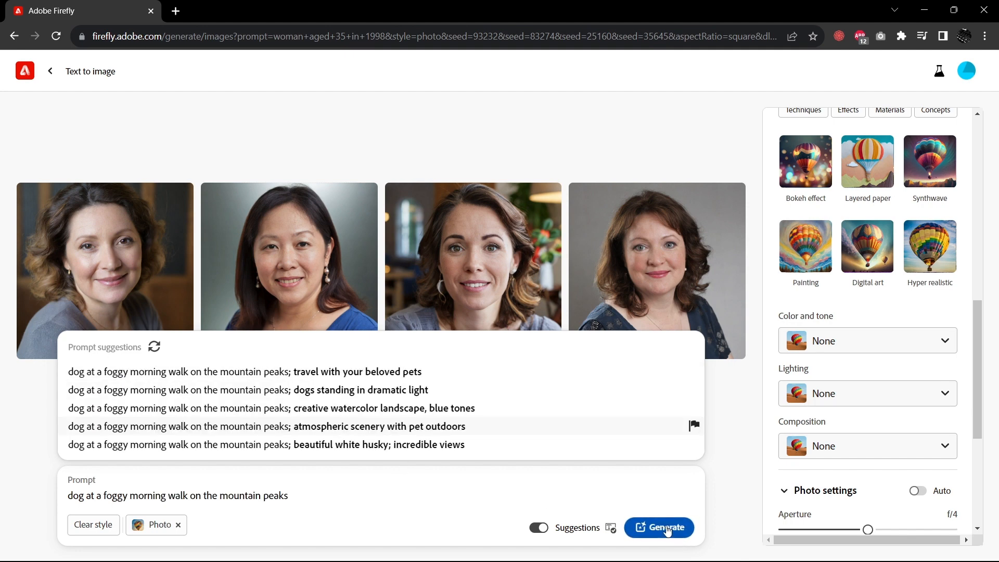
{"action": "left_click", "coordinate": [665, 527]}
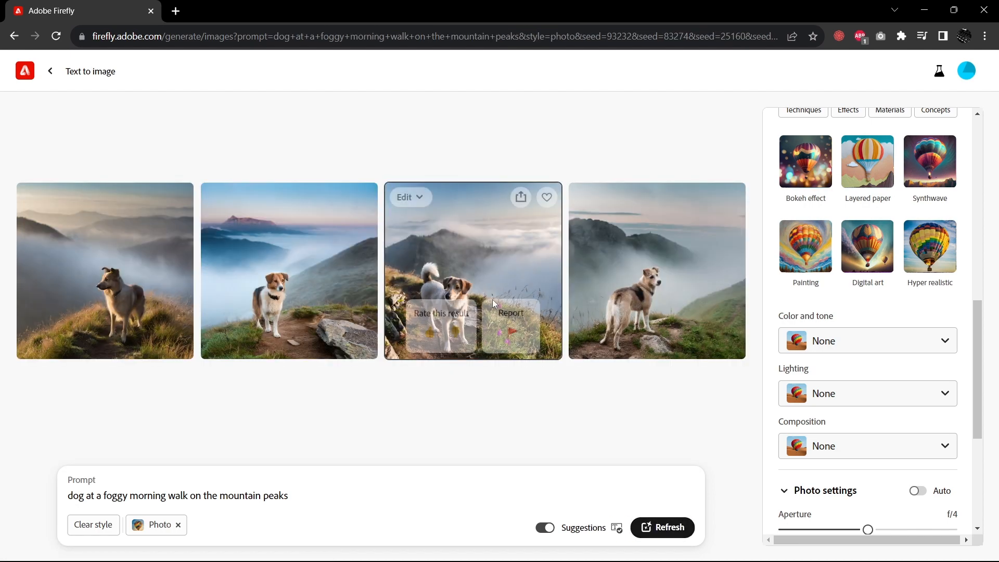
Extend the prompt with 'with reflections of winter scenery' and regenerate
{"action": "left_click", "coordinate": [457, 270]}
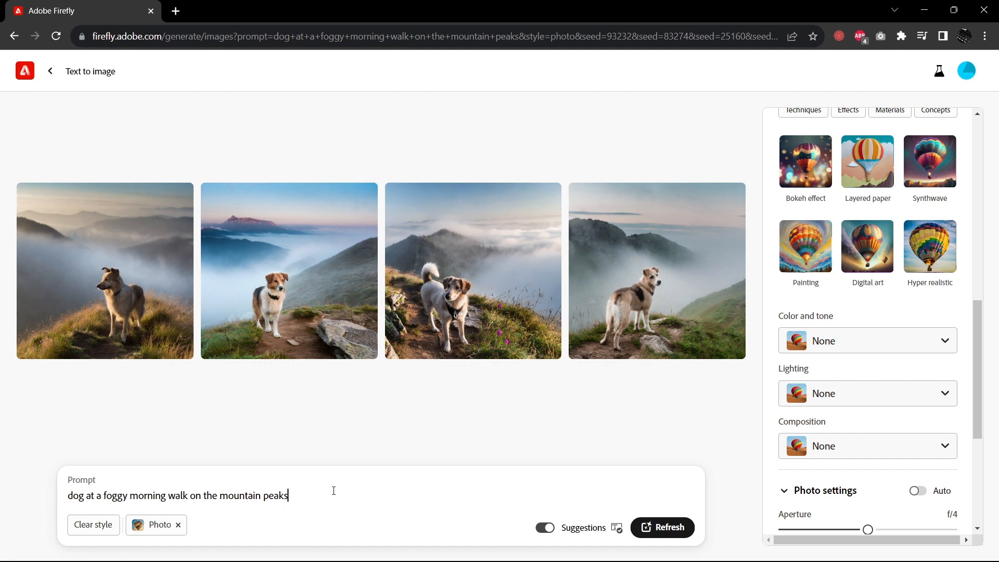
{"action": "left_click", "coordinate": [334, 495]}
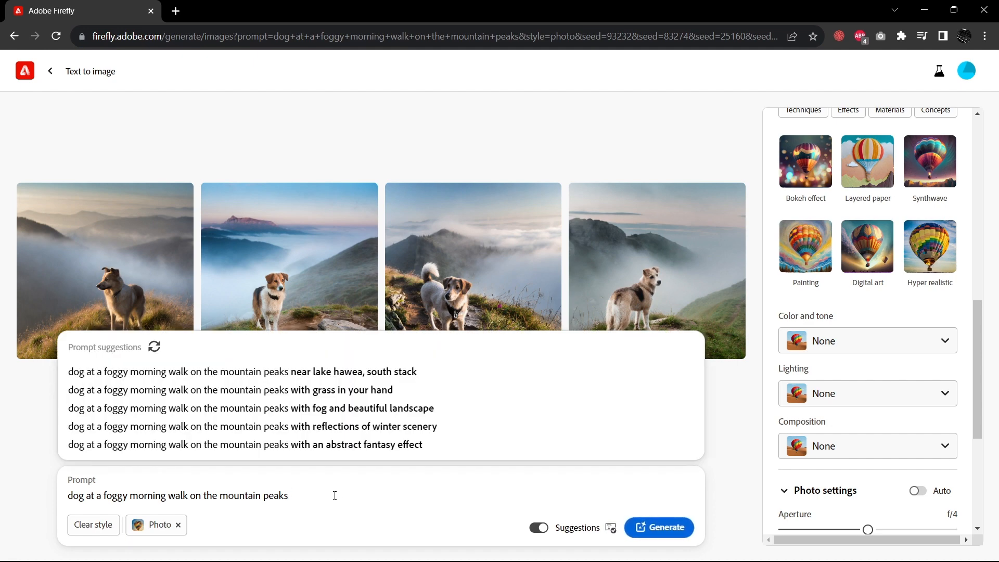
{"action": "mouse_move", "coordinate": [368, 378]}
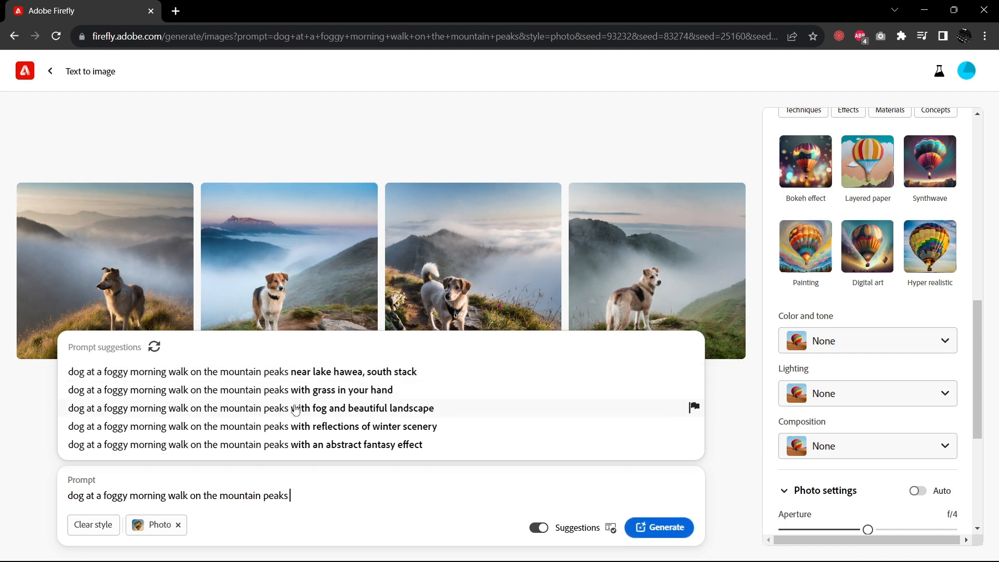
{"action": "mouse_move", "coordinate": [297, 432]}
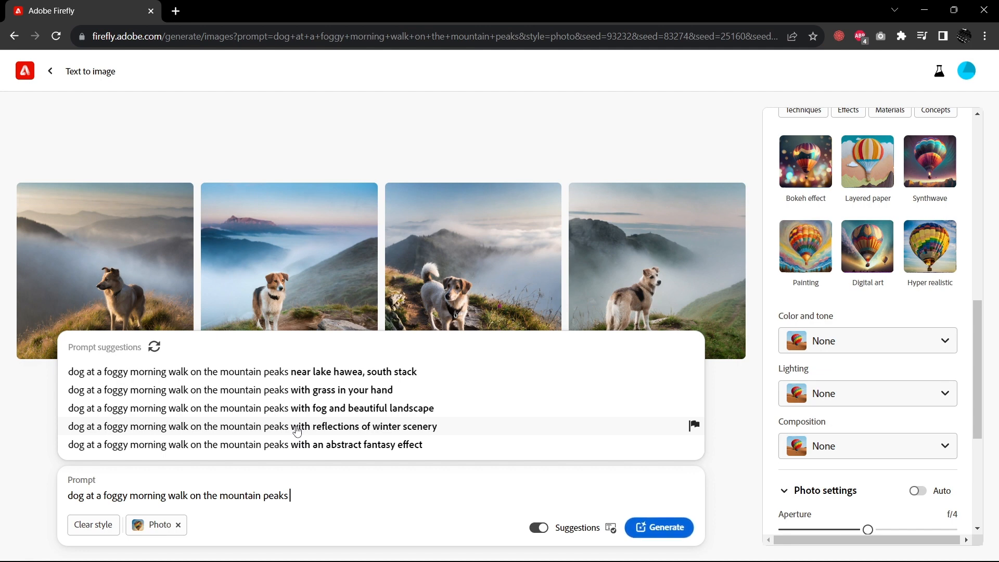
{"action": "mouse_move", "coordinate": [325, 436]}
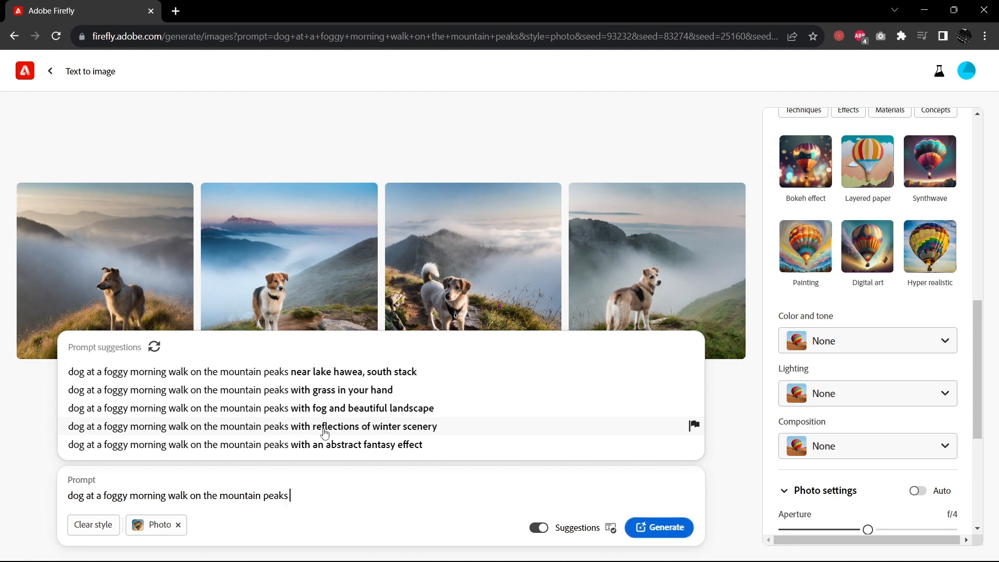
{"action": "left_click", "coordinate": [325, 426]}
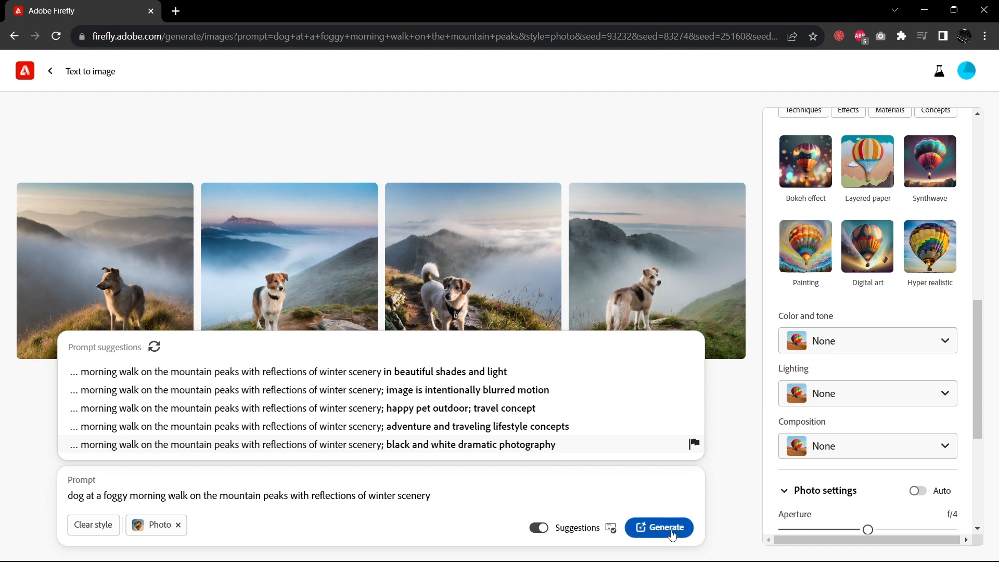
{"action": "left_click", "coordinate": [662, 528]}
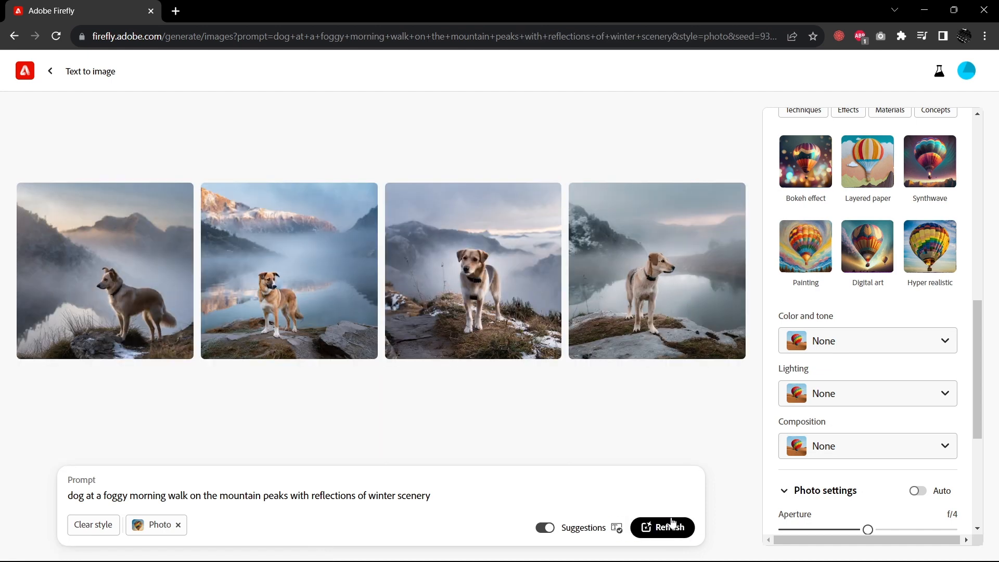
{"action": "left_click", "coordinate": [663, 527]}
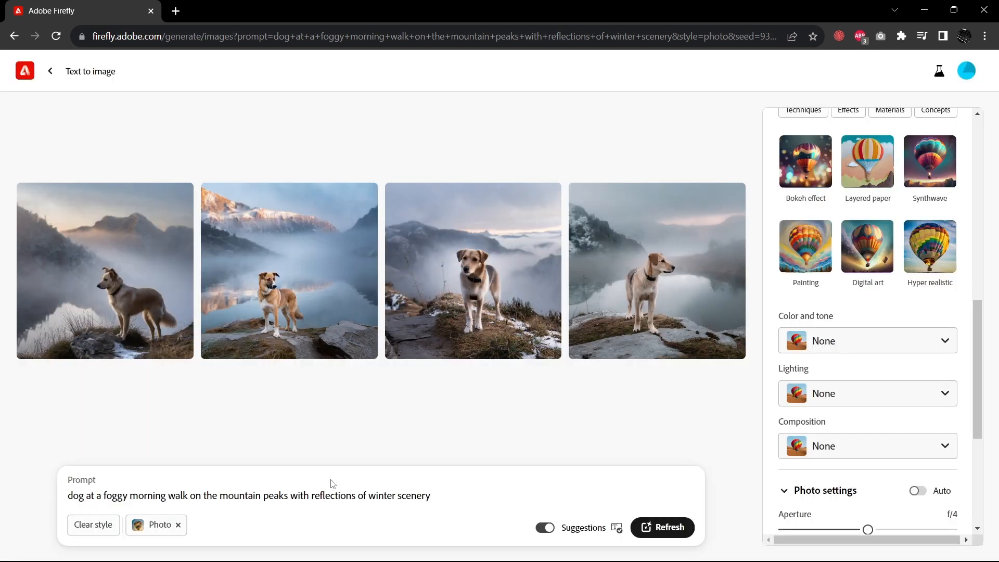
Replace the prompt with the 'man' Milky Way night sky suggestion and generate
{"action": "triple_click", "coordinate": [248, 496]}
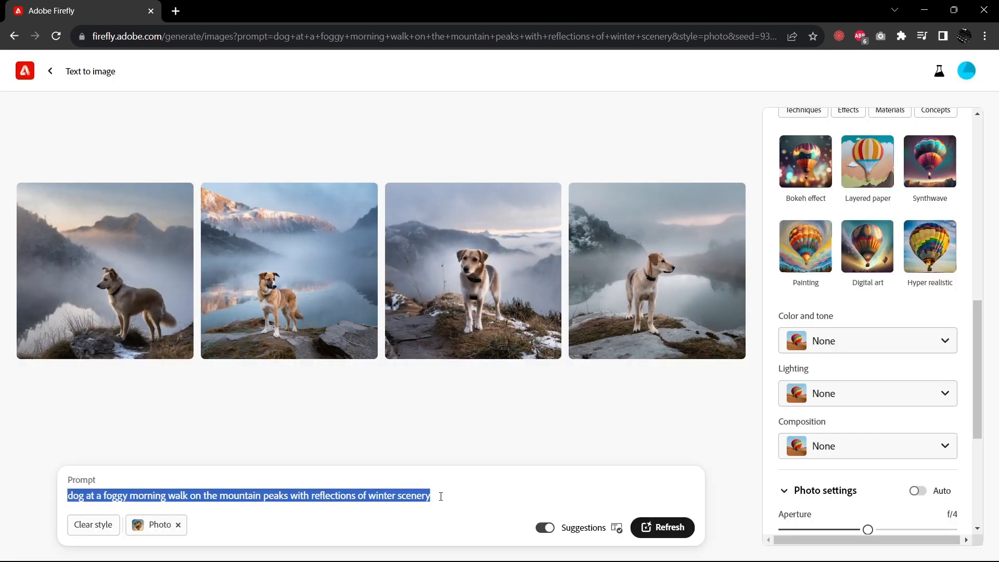
{"action": "type", "text": "man"}
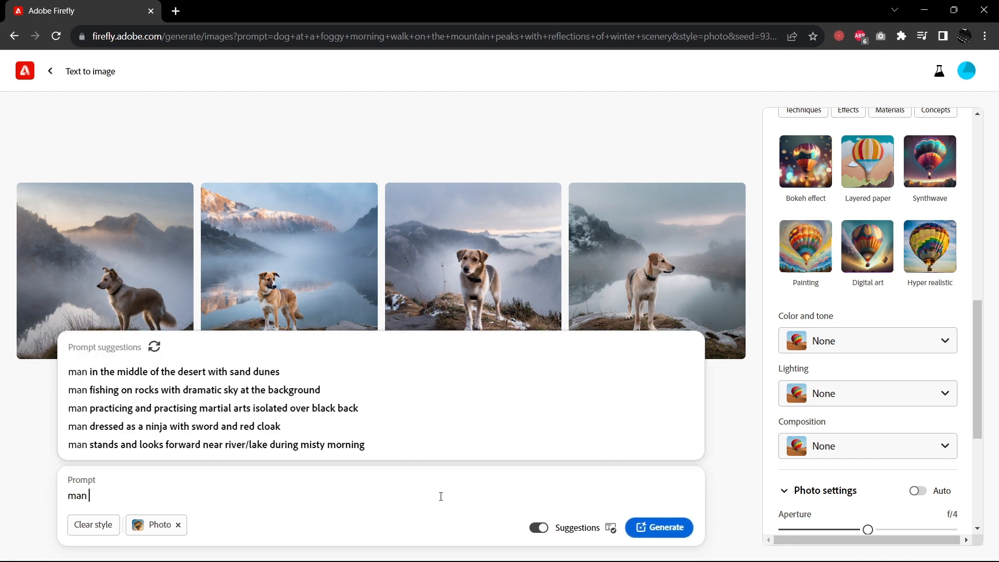
{"action": "left_click", "coordinate": [154, 347]}
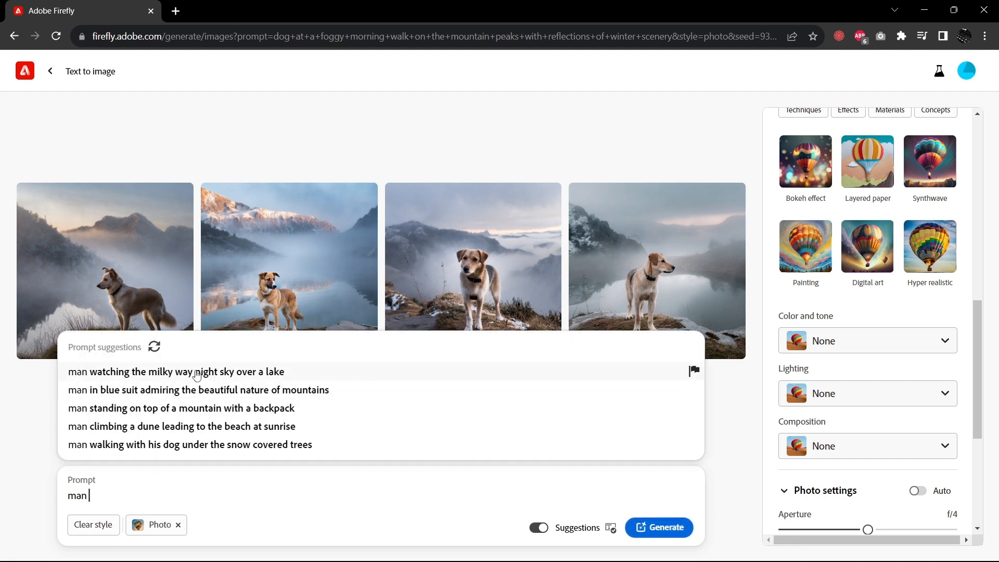
{"action": "left_click", "coordinate": [177, 371]}
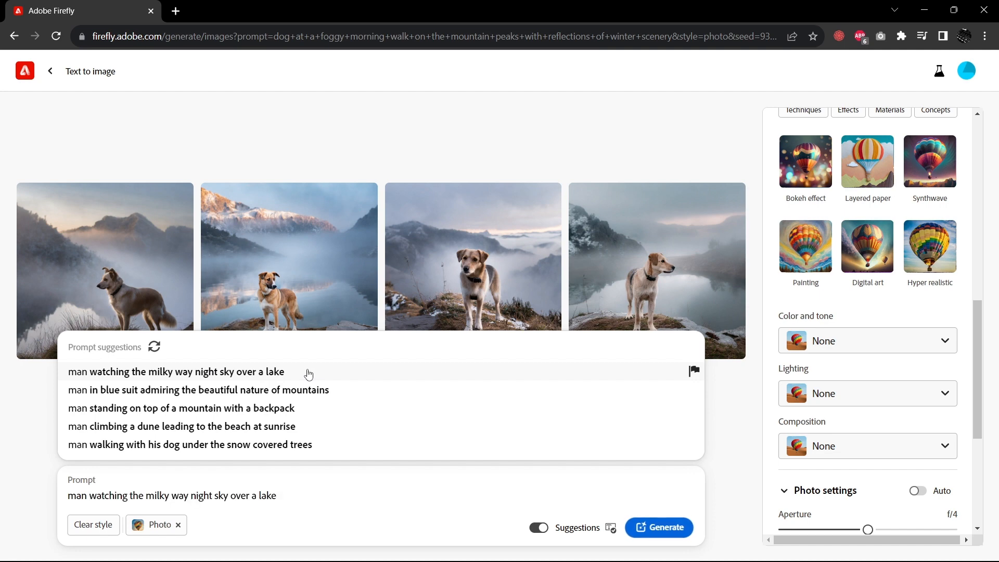
{"action": "left_click", "coordinate": [659, 528]}
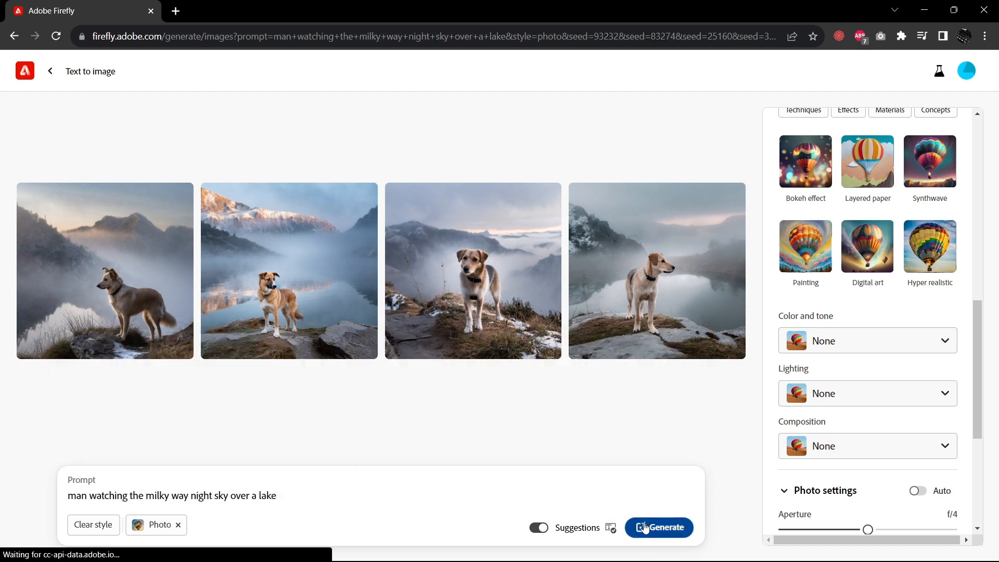
Browse the Milky Way results enlarged, then close the viewer
{"action": "left_click", "coordinate": [662, 527]}
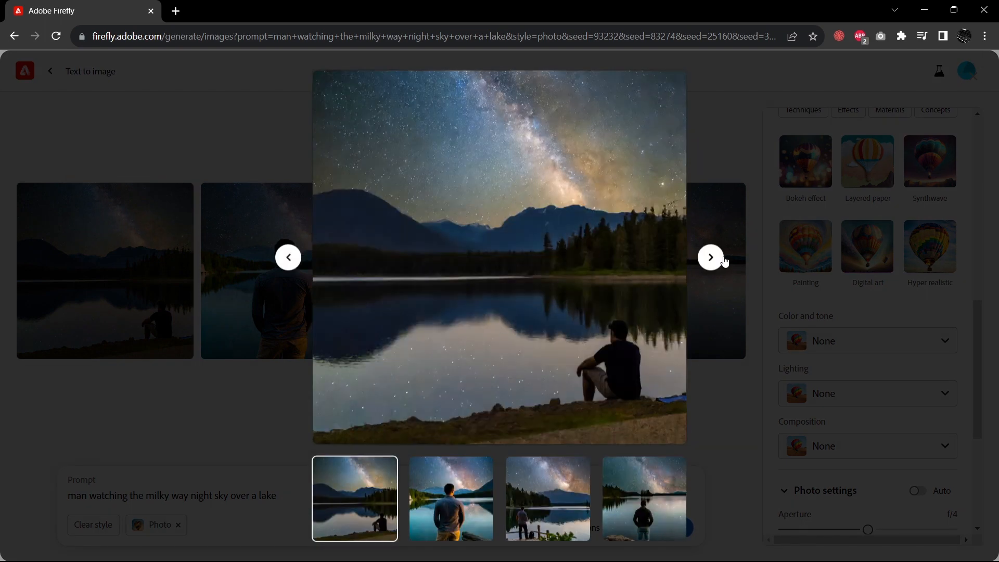
{"action": "left_click", "coordinate": [711, 257]}
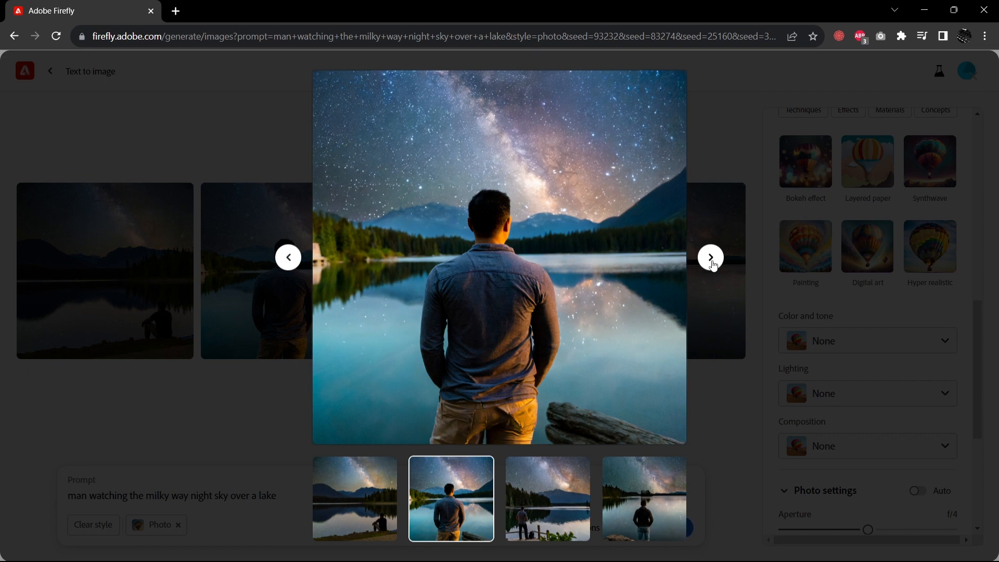
{"action": "left_click", "coordinate": [711, 257]}
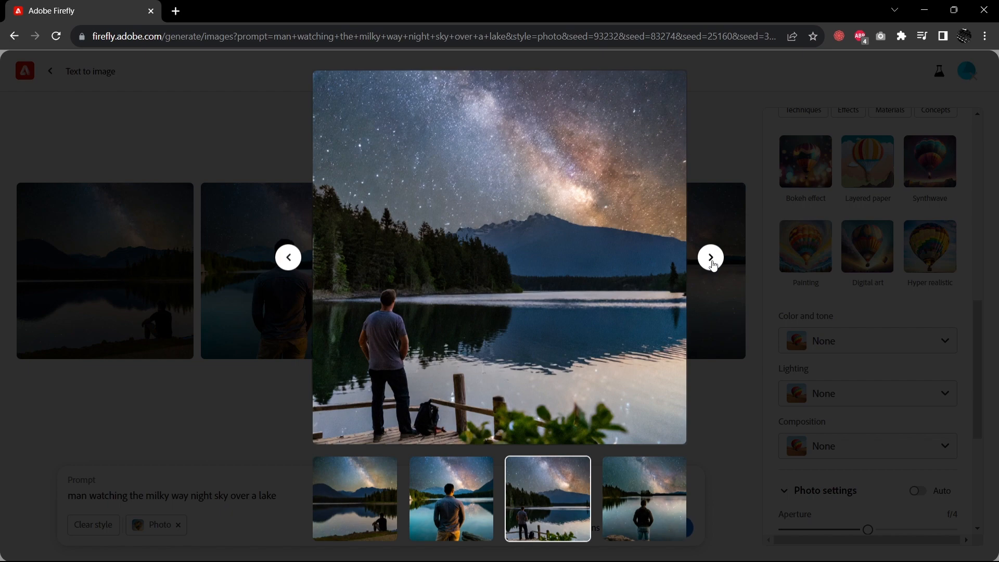
{"action": "left_click", "coordinate": [710, 257]}
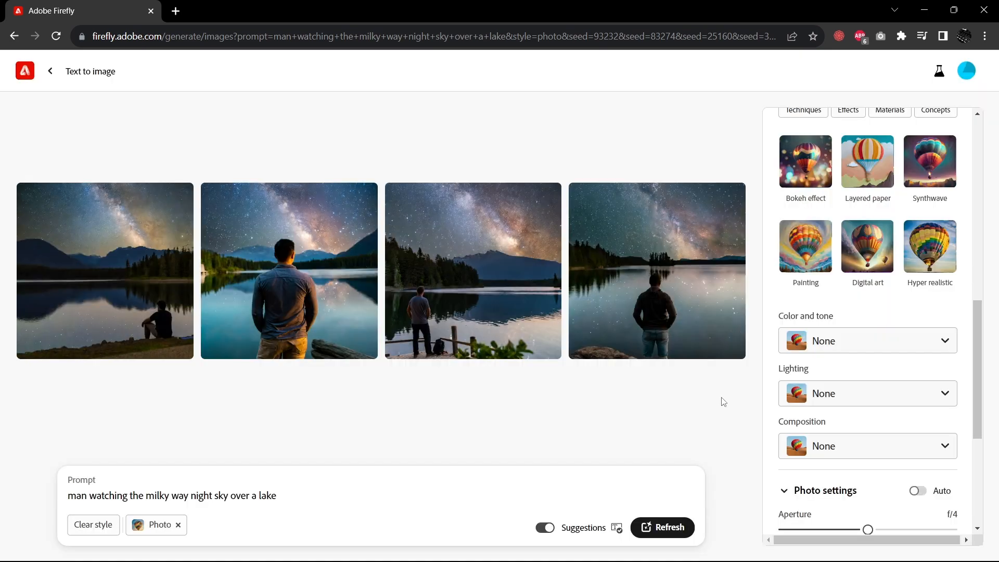
{"action": "mouse_move", "coordinate": [449, 414]}
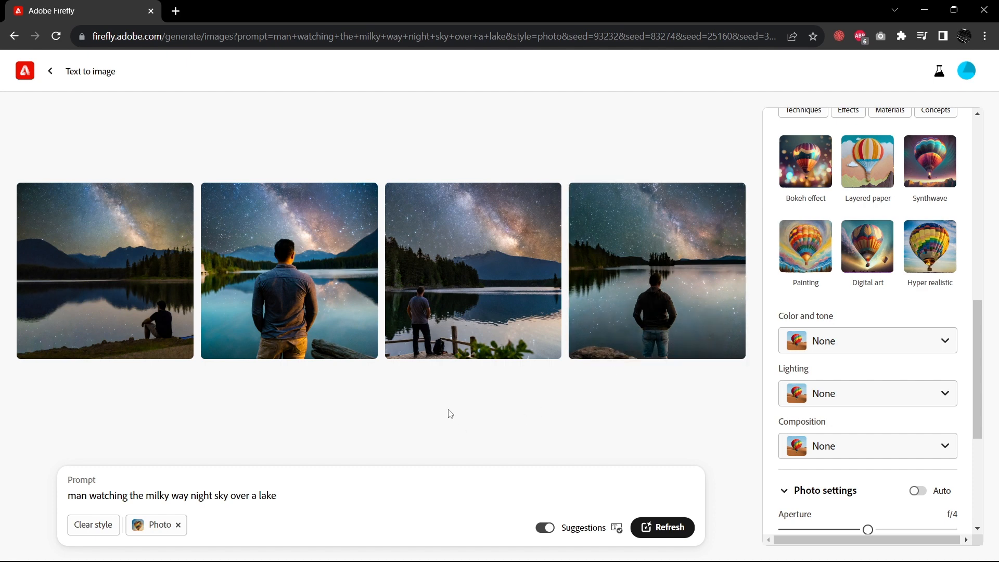
Replace the prompt with the 'woman' black dress with skull suggestion
{"action": "triple_click", "coordinate": [172, 495]}
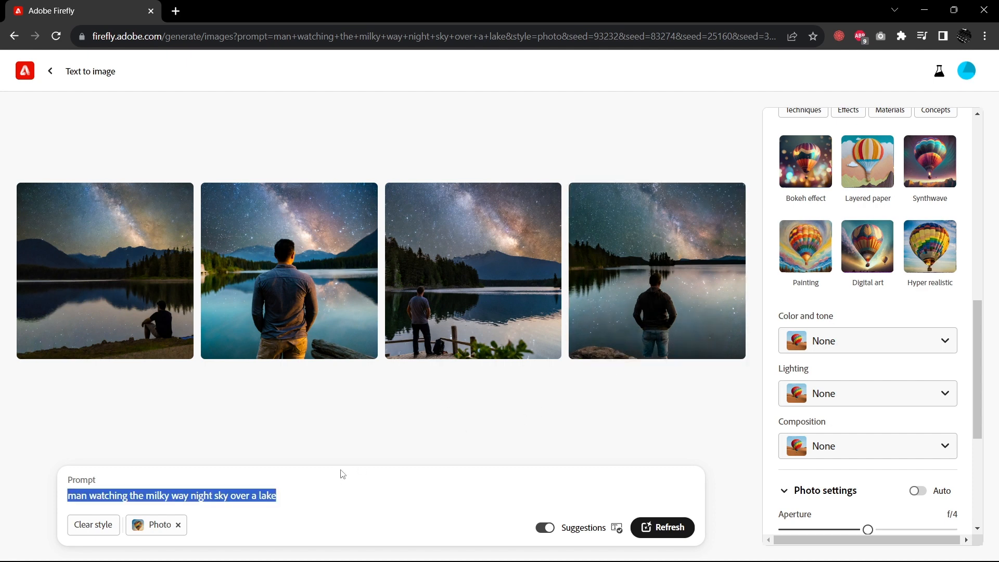
{"action": "type", "text": "woman"}
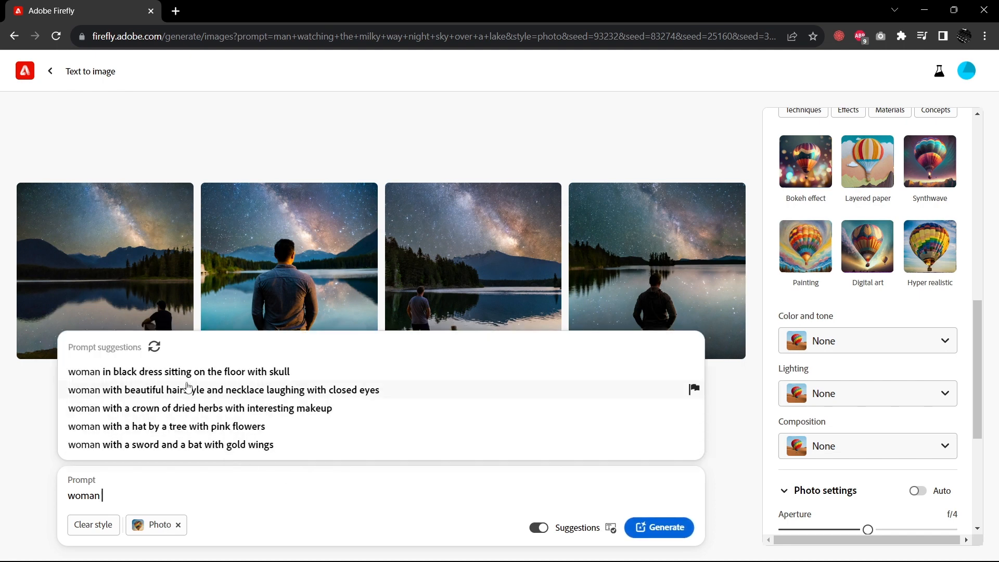
{"action": "left_click", "coordinate": [195, 372]}
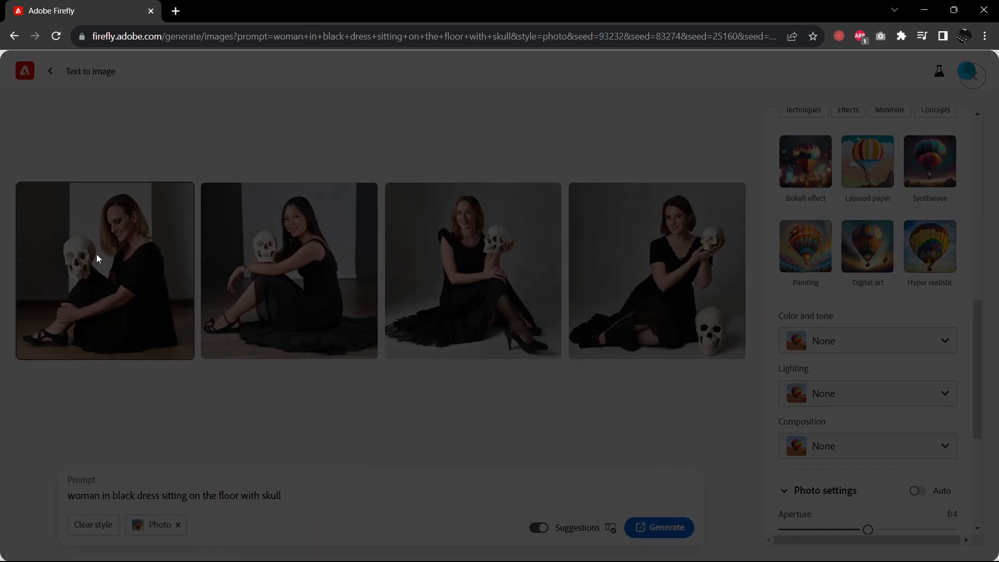
Step through all four skull portraits enlarged, then close the viewer
{"action": "left_click", "coordinate": [99, 258]}
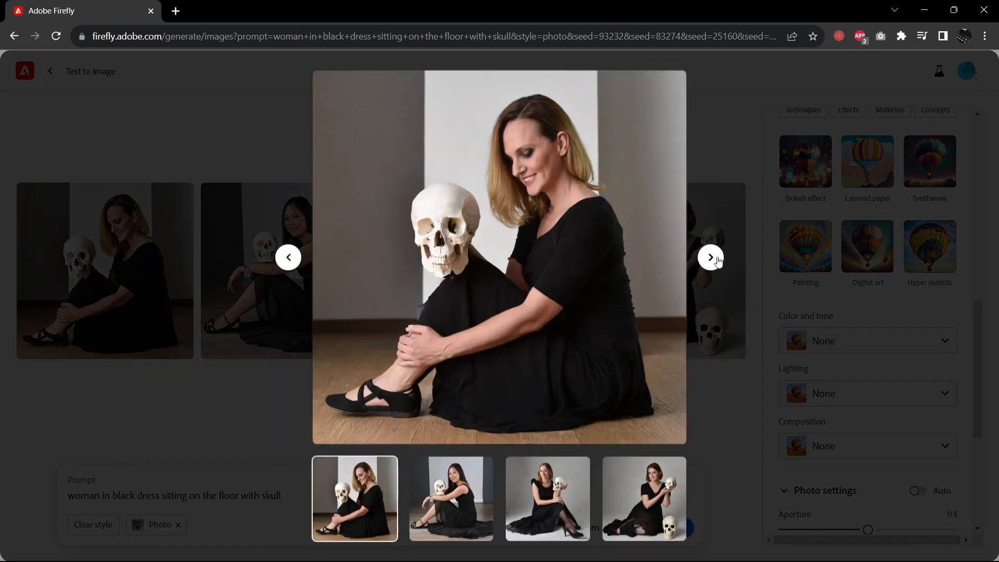
{"action": "left_click", "coordinate": [711, 257]}
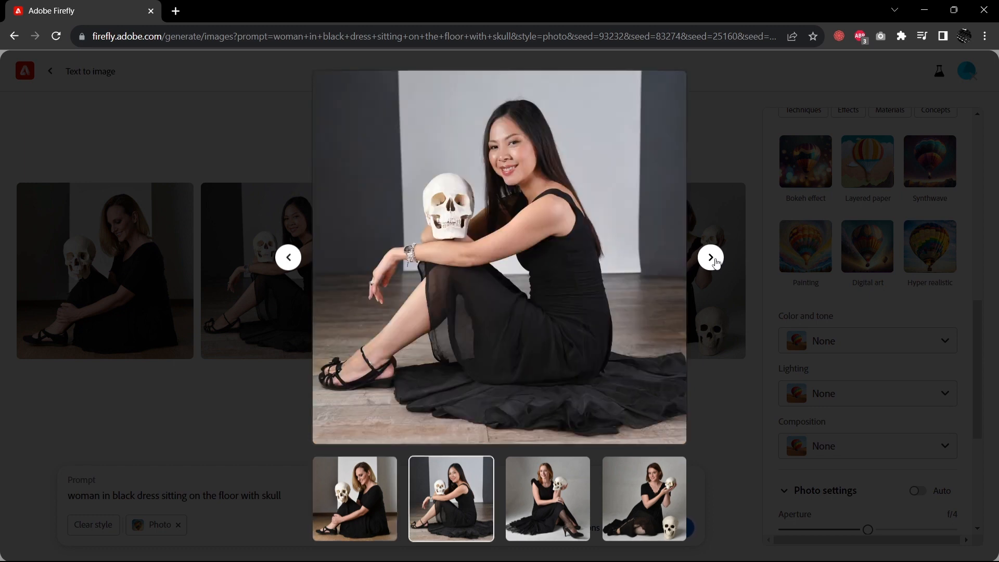
{"action": "mouse_move", "coordinate": [512, 351]}
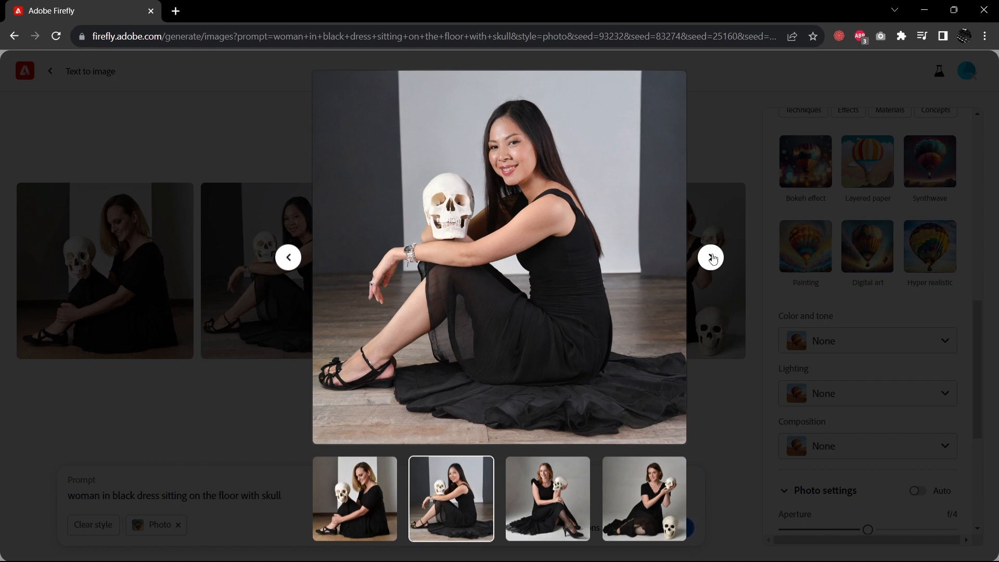
{"action": "left_click", "coordinate": [711, 257]}
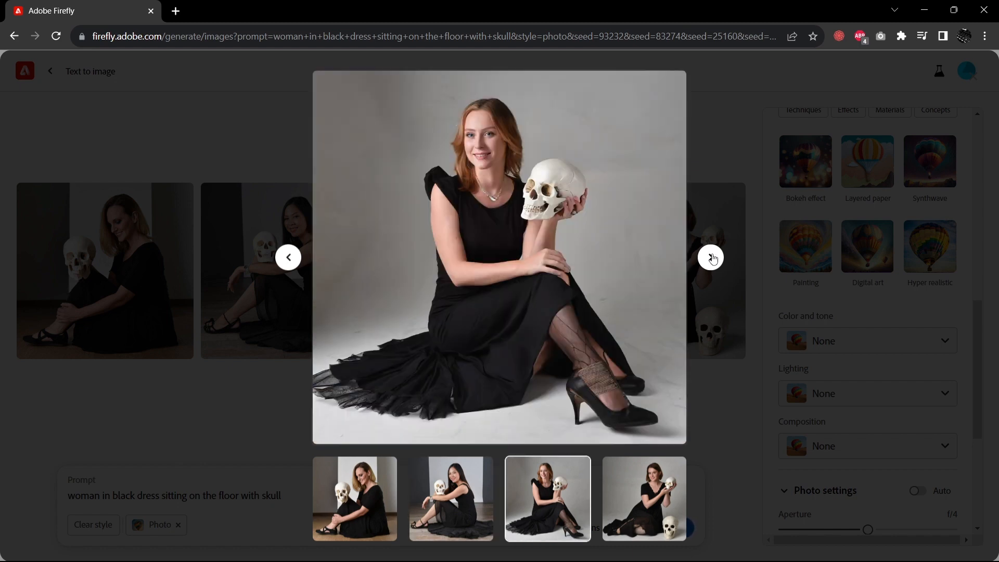
{"action": "left_click", "coordinate": [711, 257]}
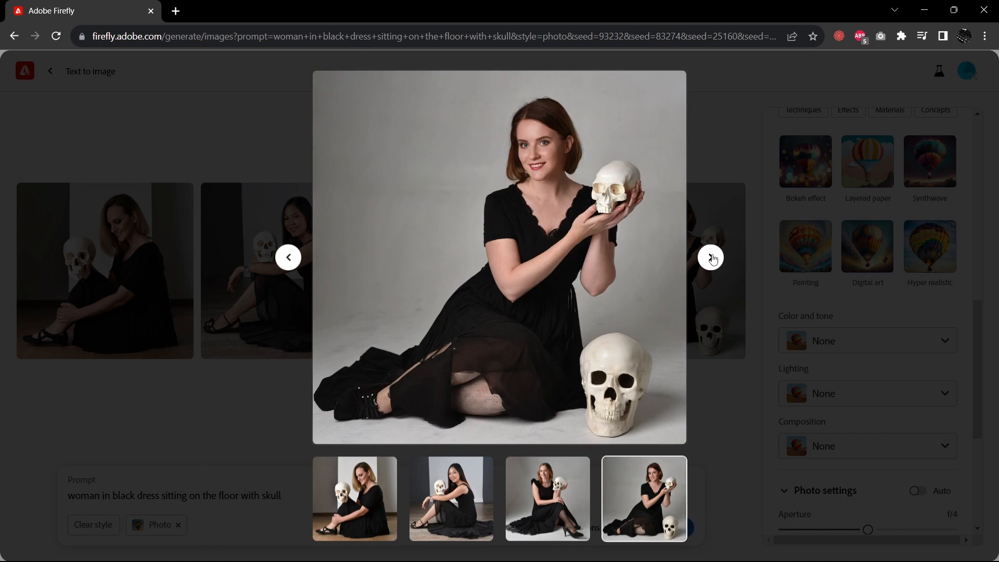
{"action": "left_click", "coordinate": [711, 258]}
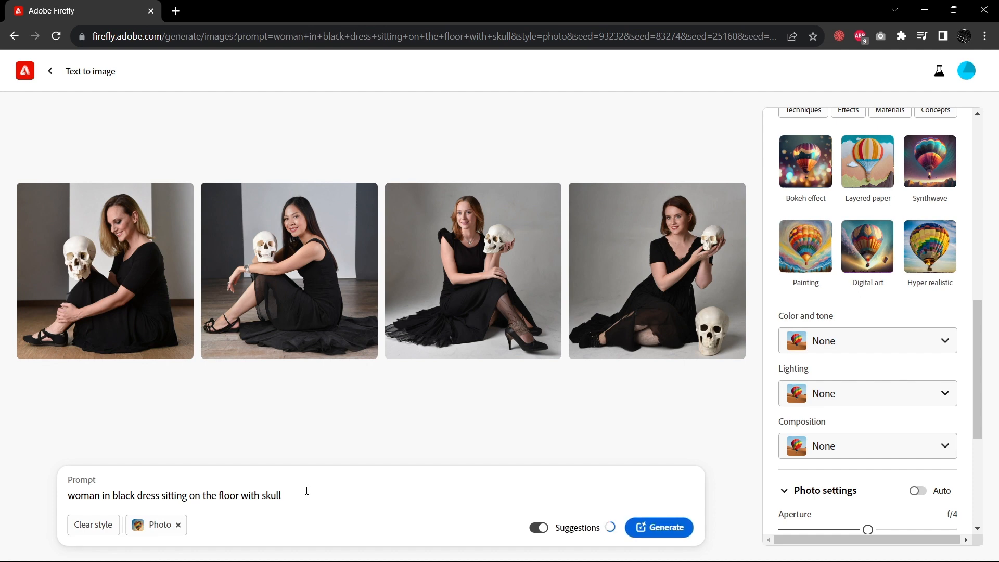
Extend the prompt with 'and candle; creative horror concept' and generate
{"action": "left_click", "coordinate": [307, 491]}
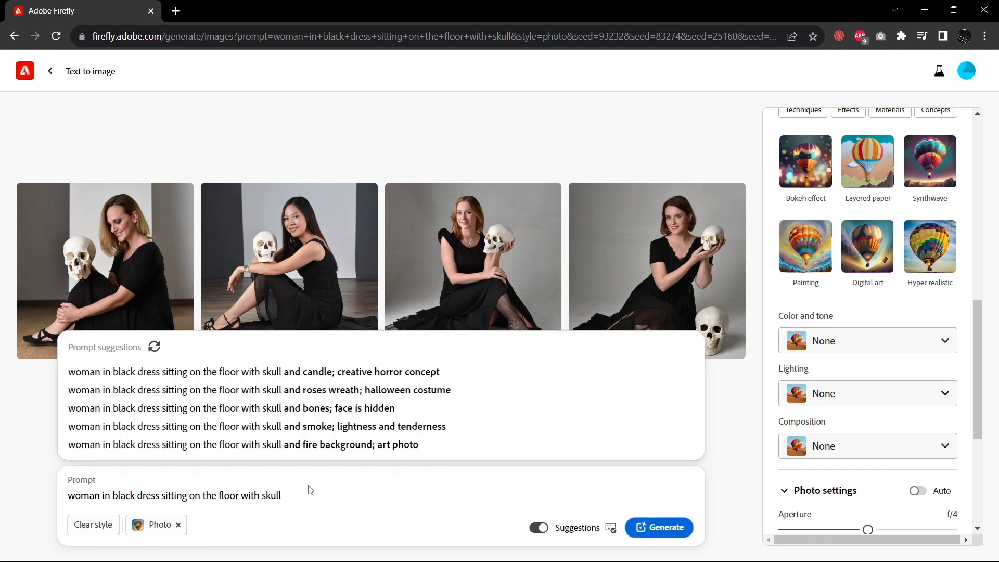
{"action": "left_click", "coordinate": [253, 371]}
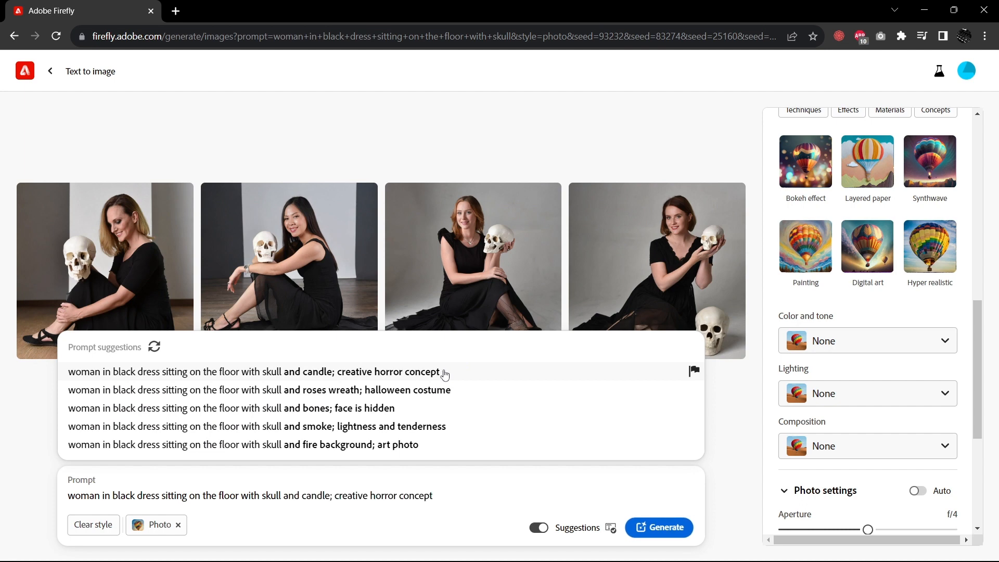
{"action": "left_click", "coordinate": [248, 372]}
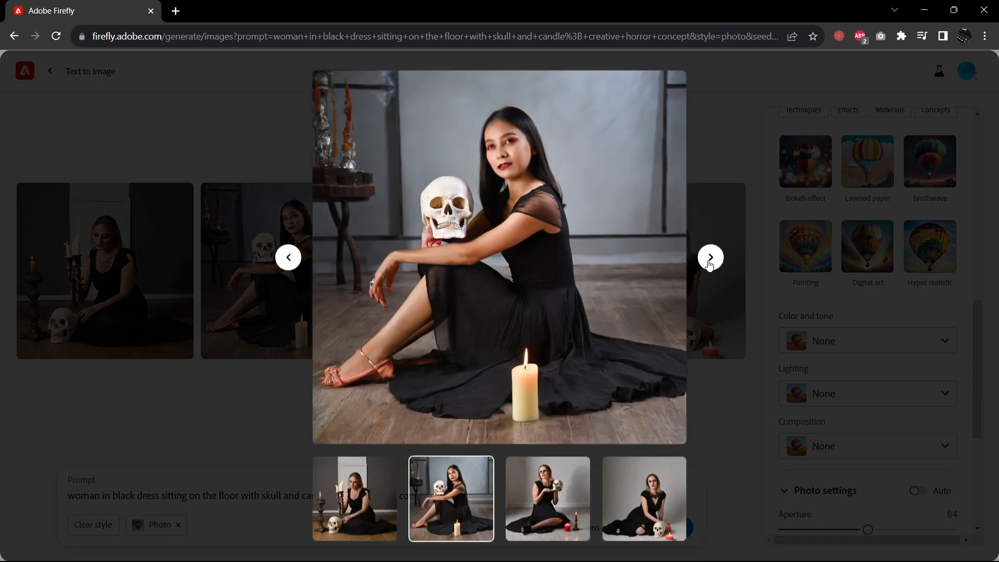
View the candle horror results enlarged, then close the viewer
{"action": "left_click", "coordinate": [711, 257]}
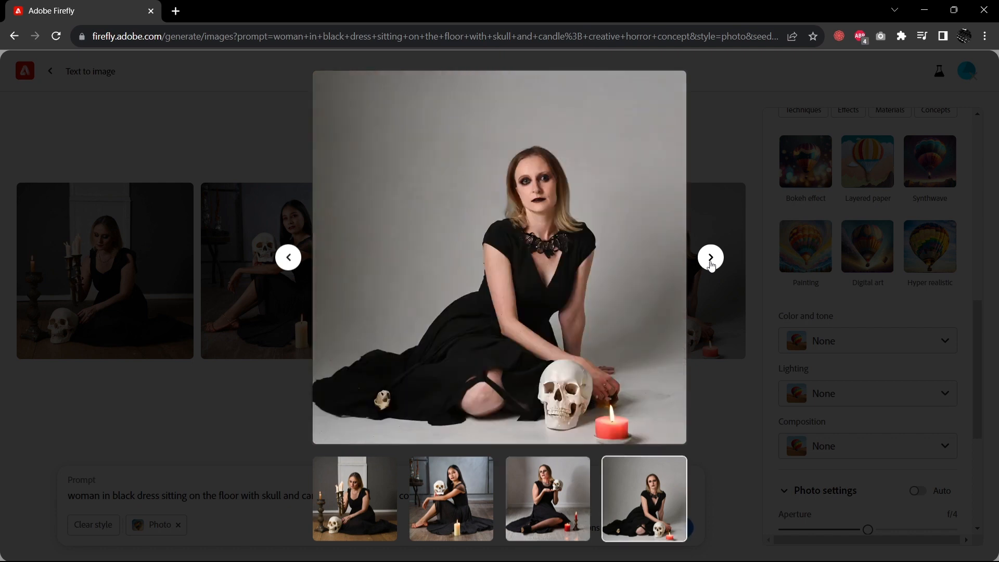
{"action": "left_click", "coordinate": [711, 257]}
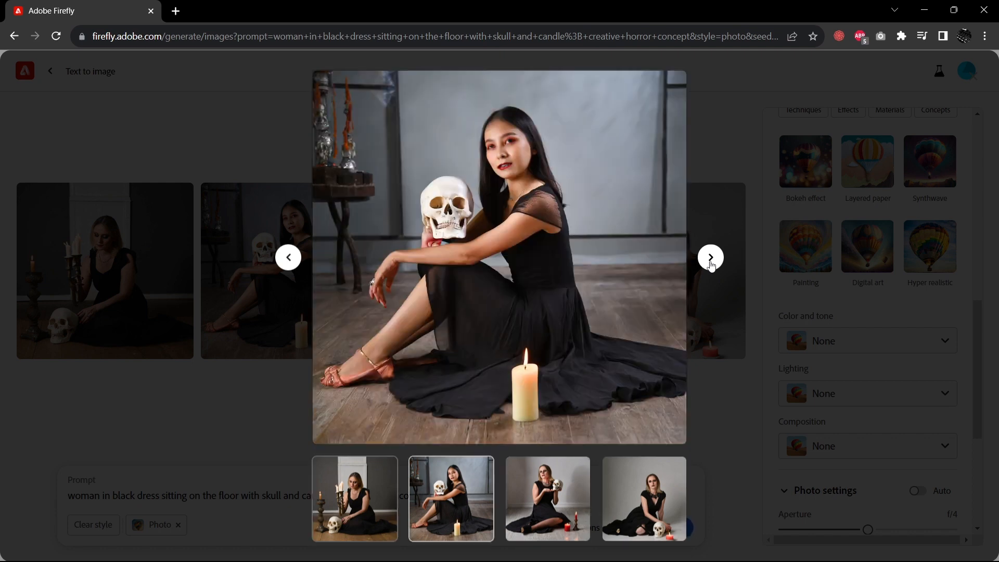
{"action": "left_click", "coordinate": [710, 257]}
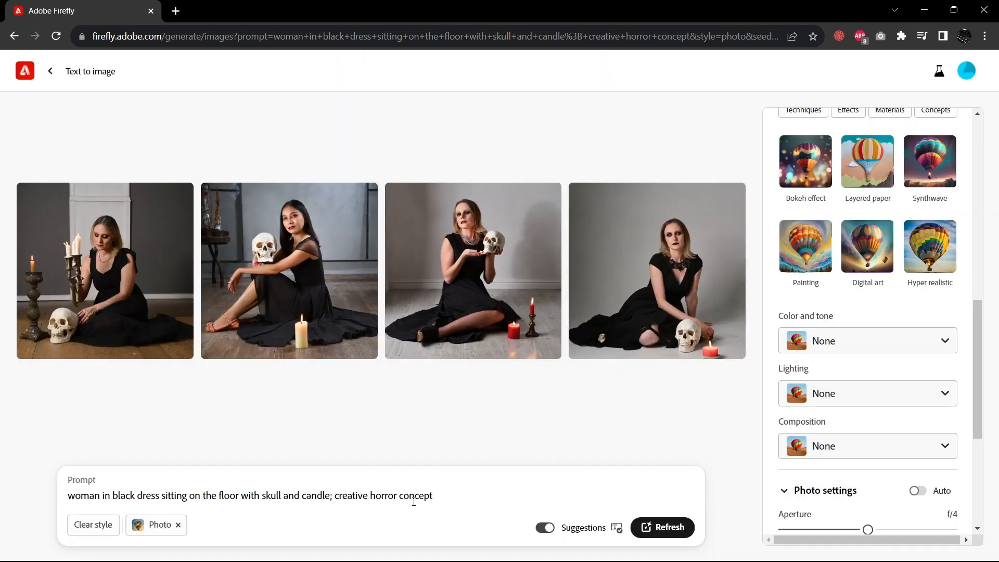
Replace the prompt with the dancing mouse with bow and arrow suggestion and generate
{"action": "triple_click", "coordinate": [248, 496]}
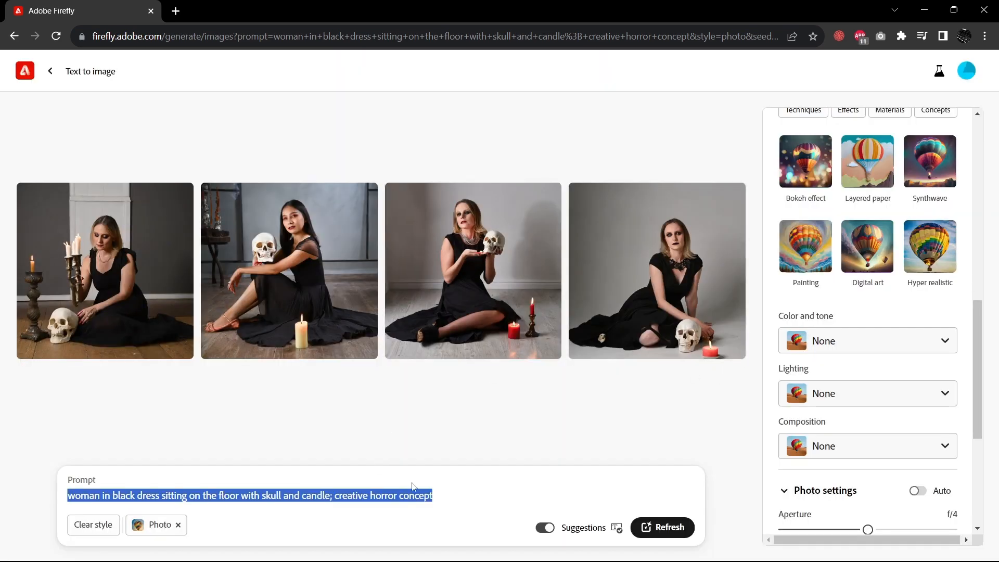
{"action": "type", "text": "mouse"}
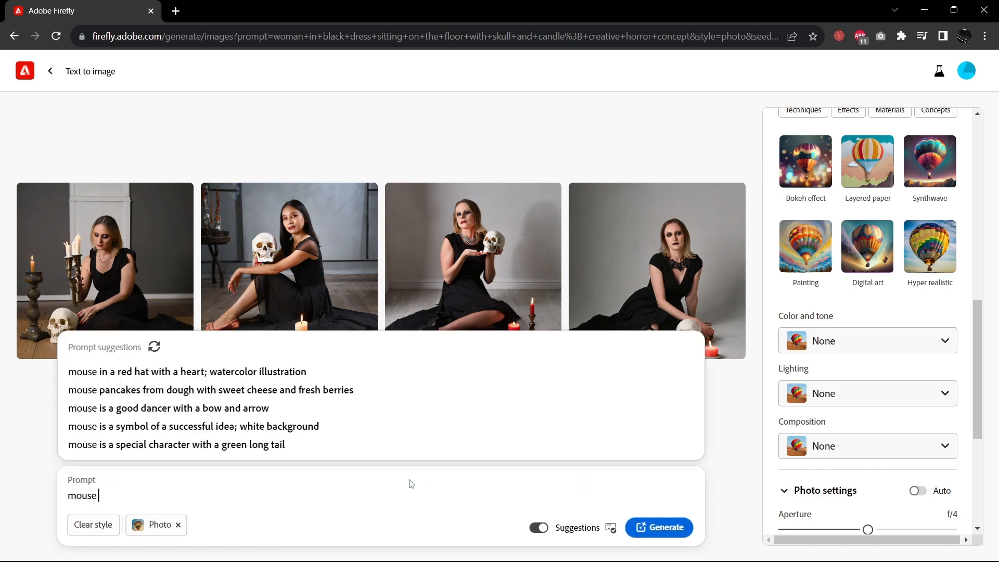
{"action": "mouse_move", "coordinate": [267, 418]}
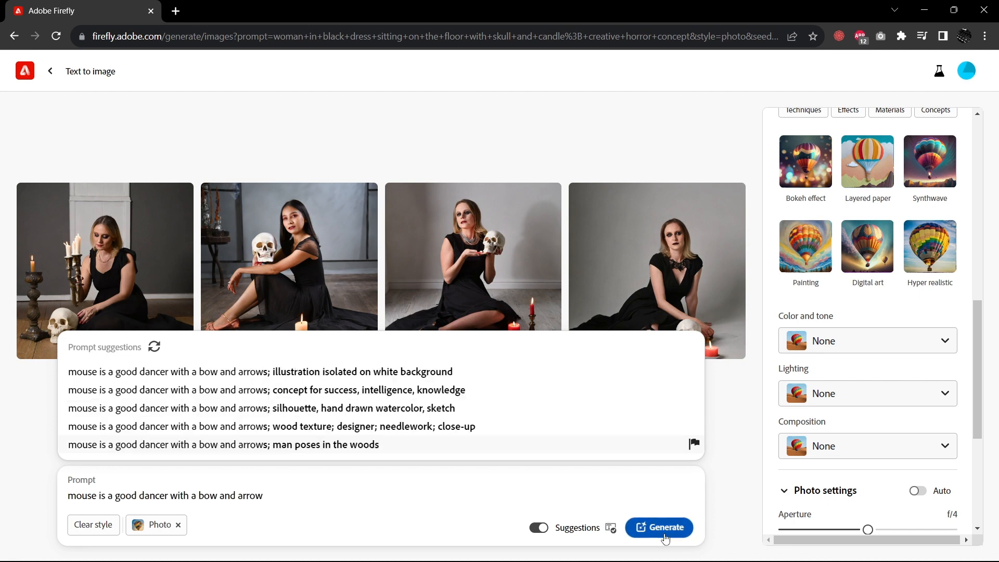
{"action": "left_click", "coordinate": [659, 527]}
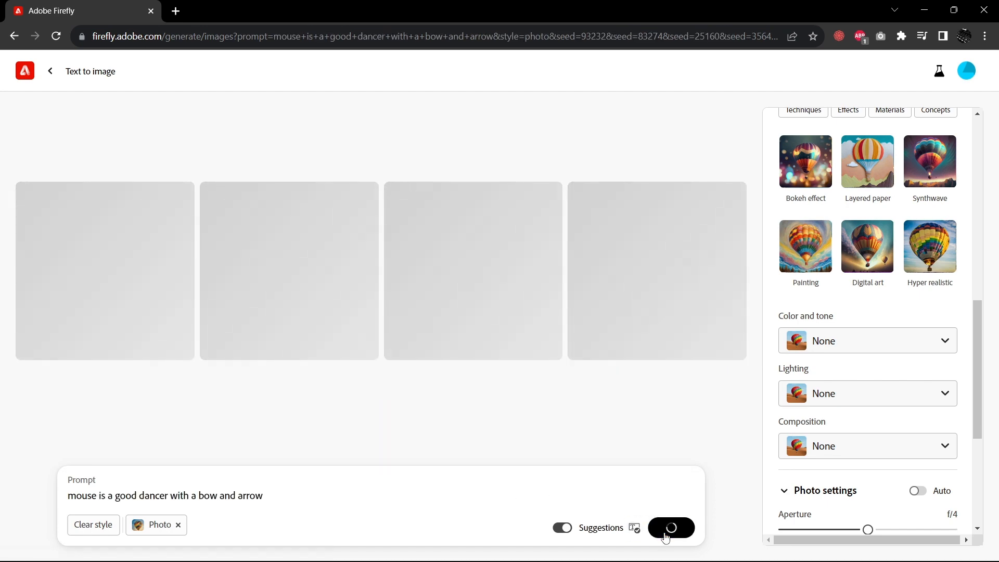
{"action": "left_click", "coordinate": [671, 528]}
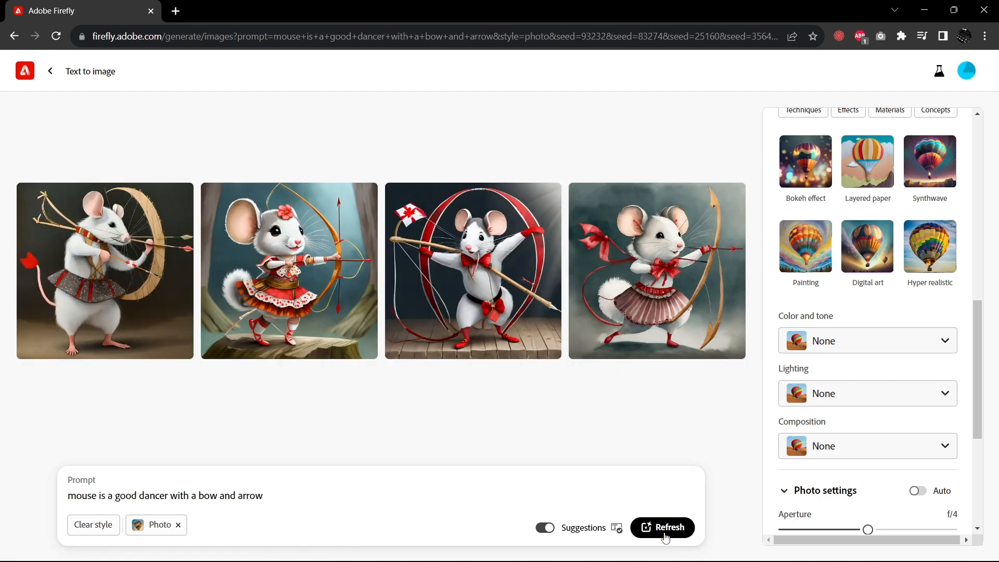
{"action": "mouse_move", "coordinate": [145, 267]}
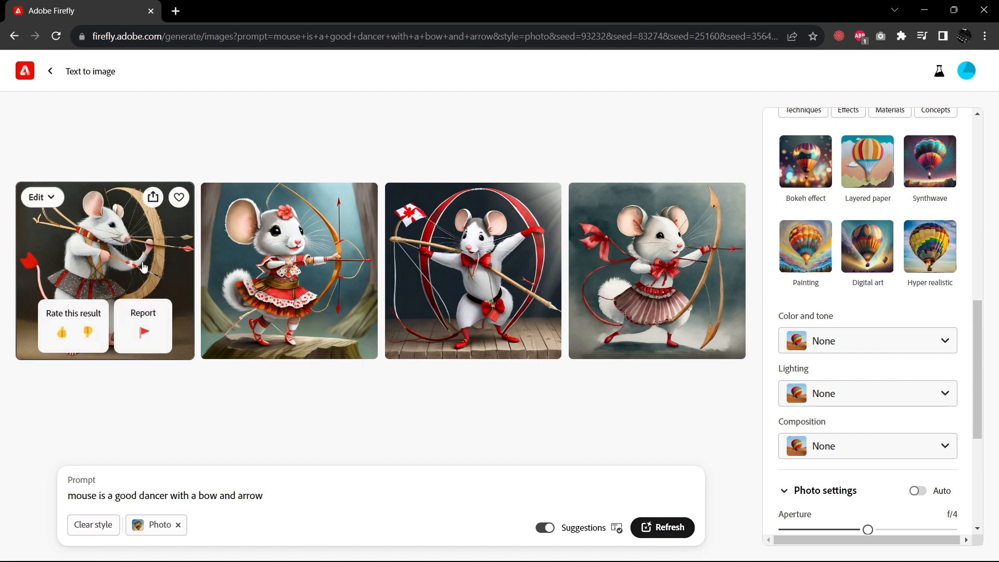
Enlarge the first two mouse images, then close the viewer
{"action": "left_click", "coordinate": [105, 260]}
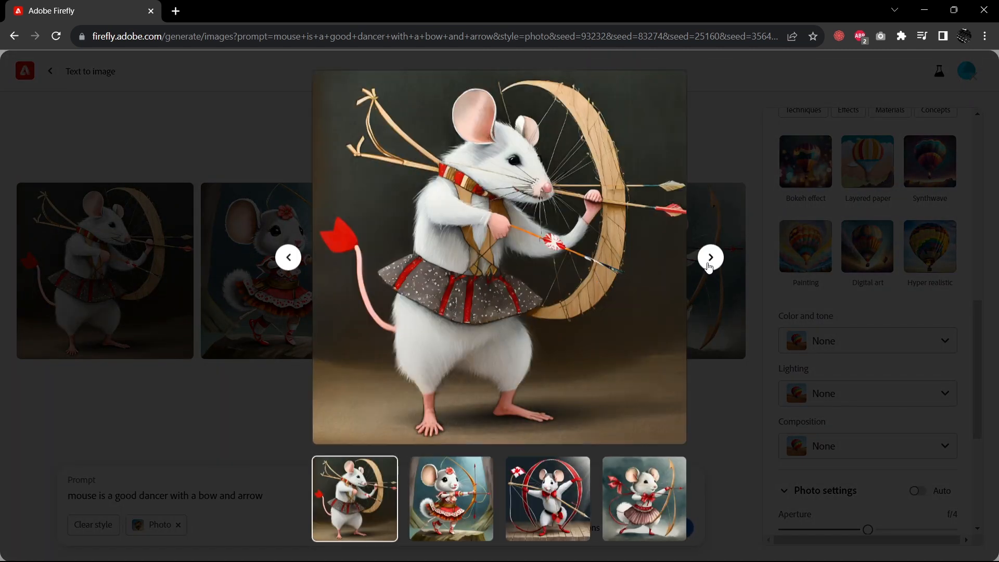
{"action": "left_click", "coordinate": [711, 258]}
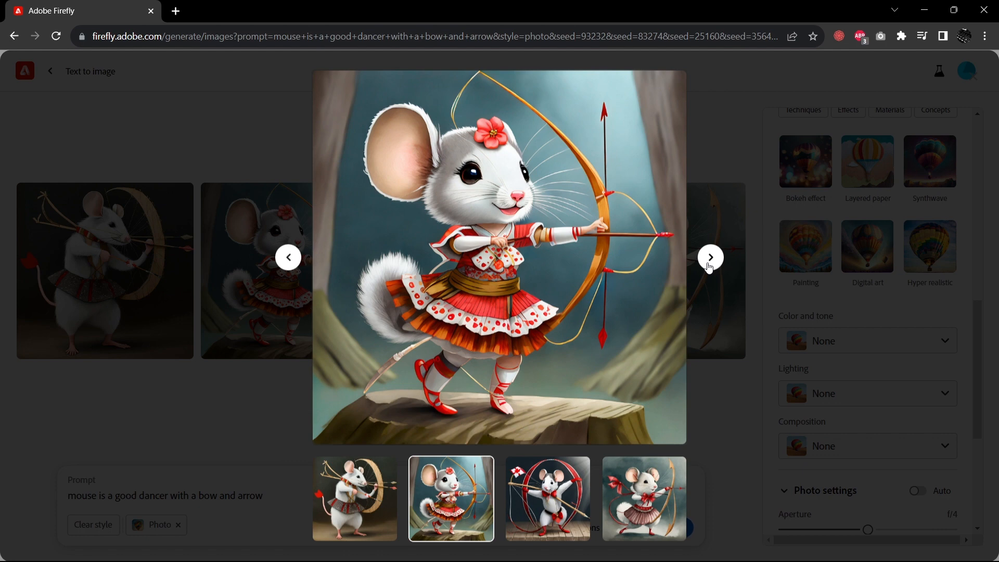
{"action": "left_click", "coordinate": [710, 257]}
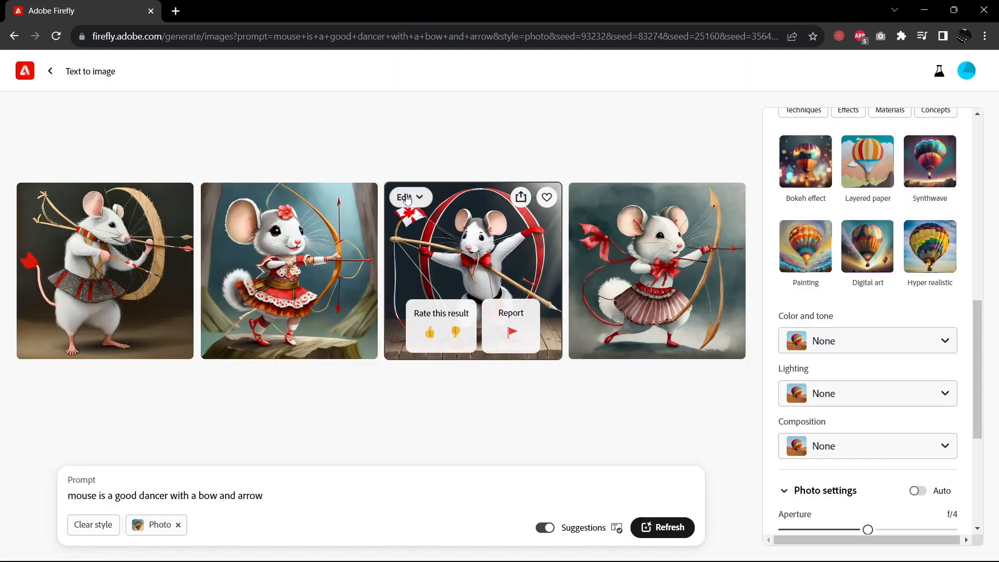
{"action": "mouse_move", "coordinate": [611, 428]}
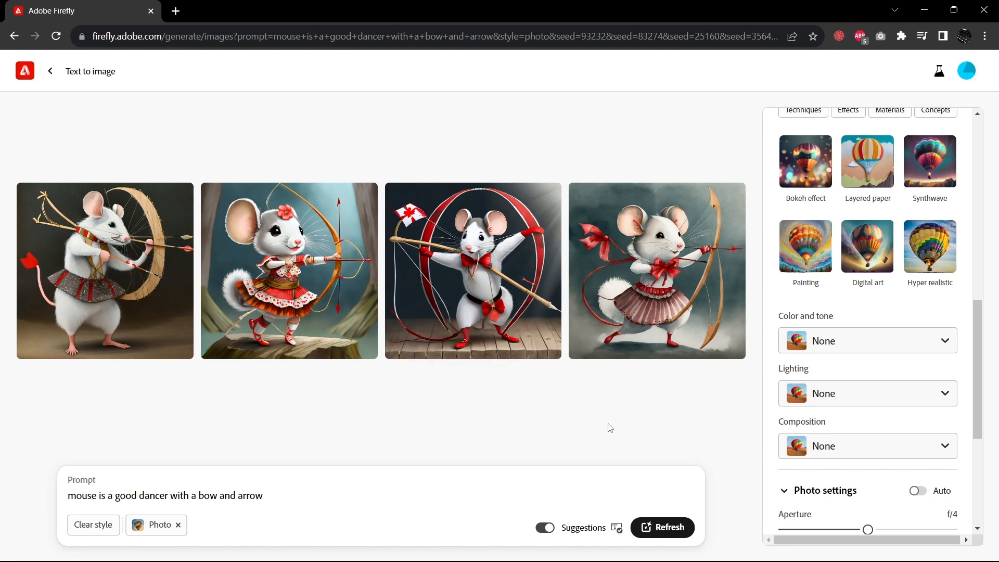
{"action": "mouse_move", "coordinate": [605, 424]}
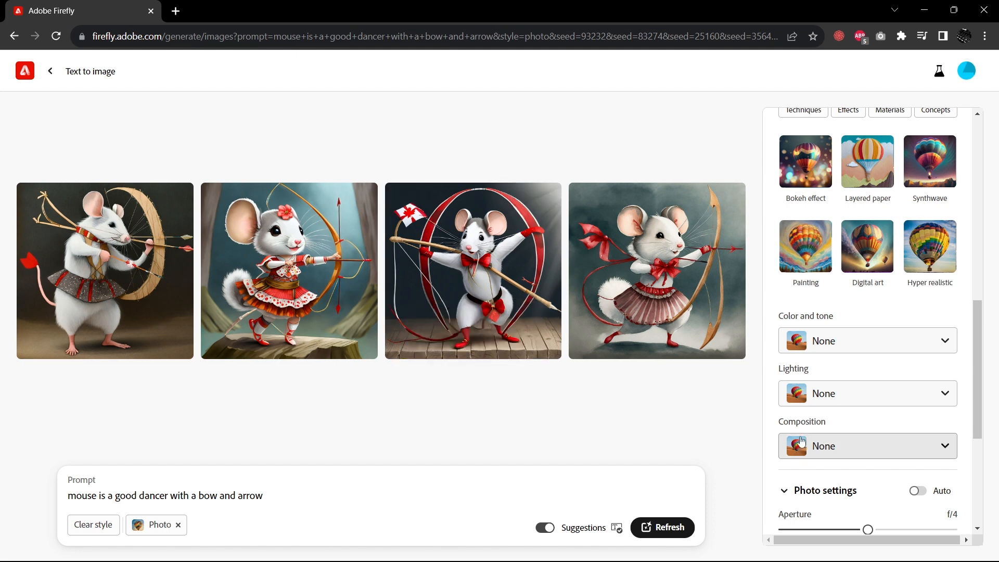
Replace the prompt with 'baby laying in a crib' and generate
{"action": "double_click", "coordinate": [250, 496]}
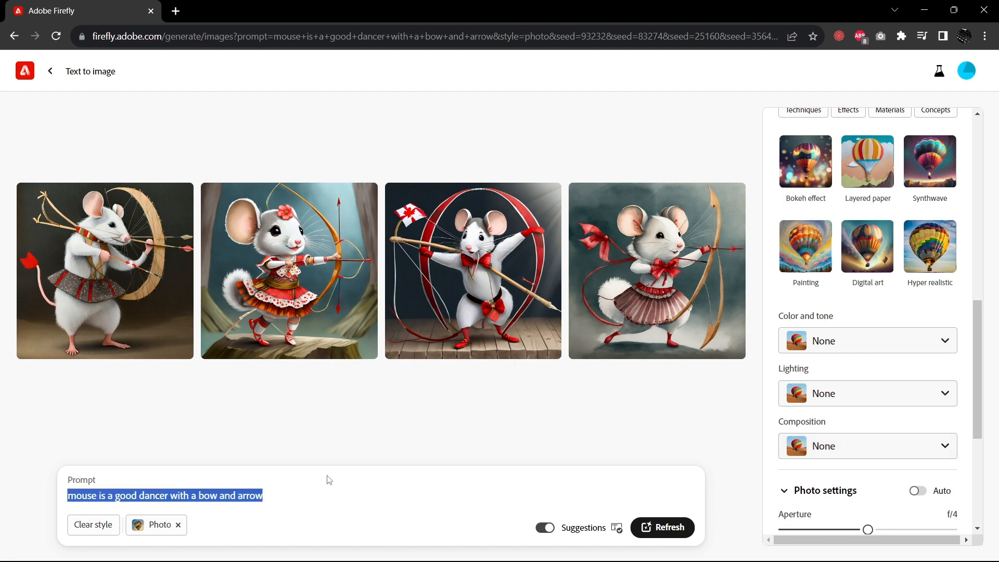
{"action": "type", "text": "baby"}
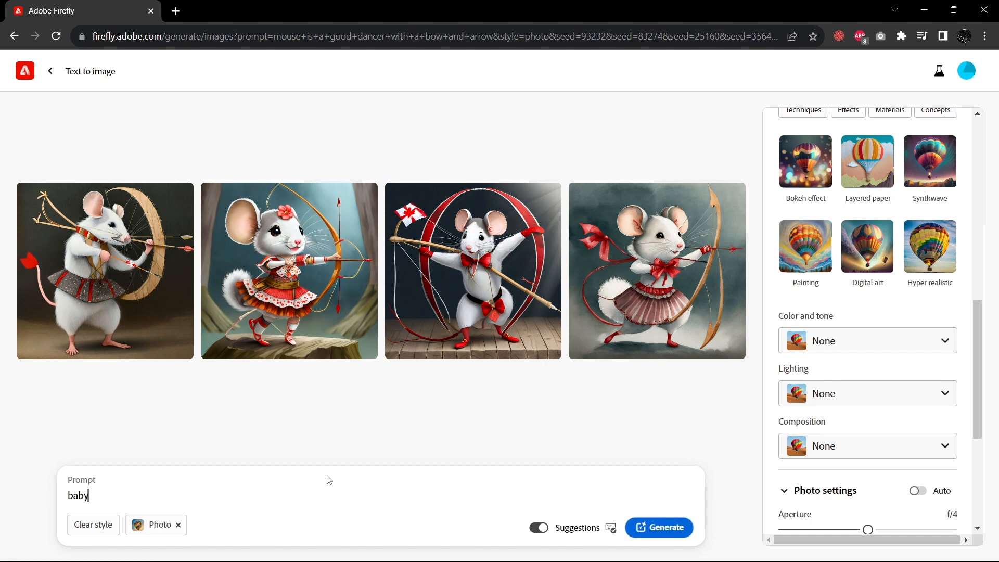
{"action": "type", "text": "laying i"}
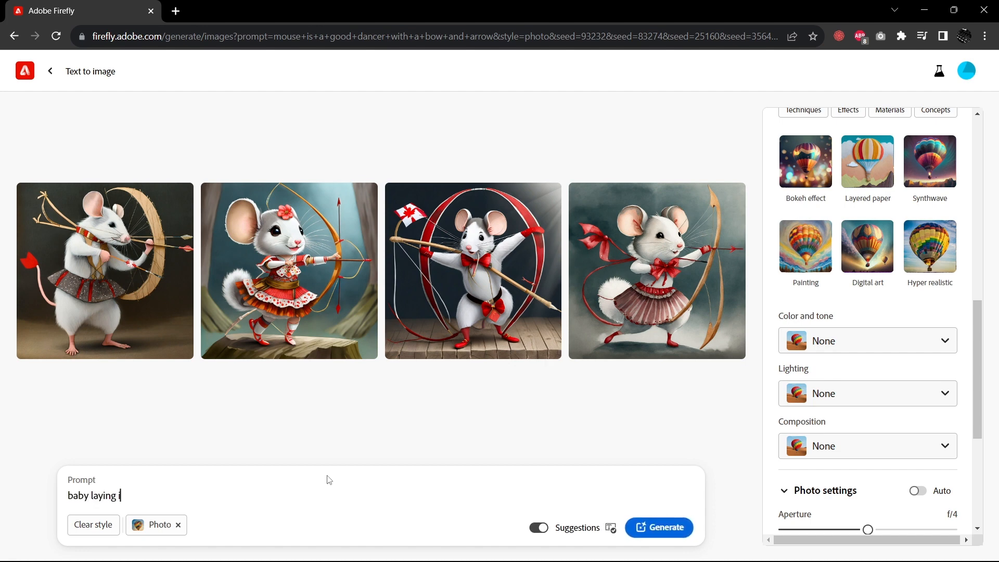
{"action": "type", "text": "n a crib"}
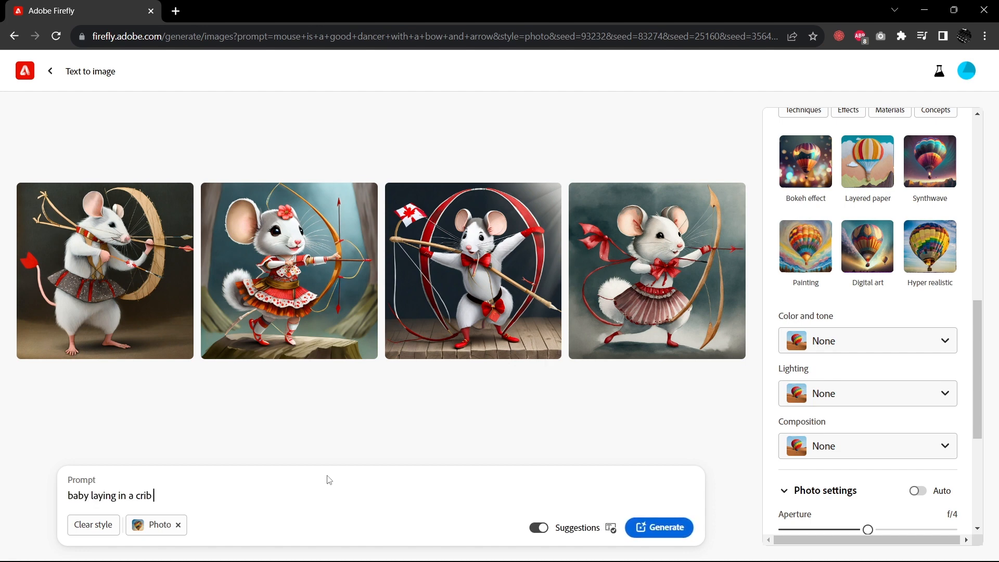
{"action": "left_click", "coordinate": [659, 527]}
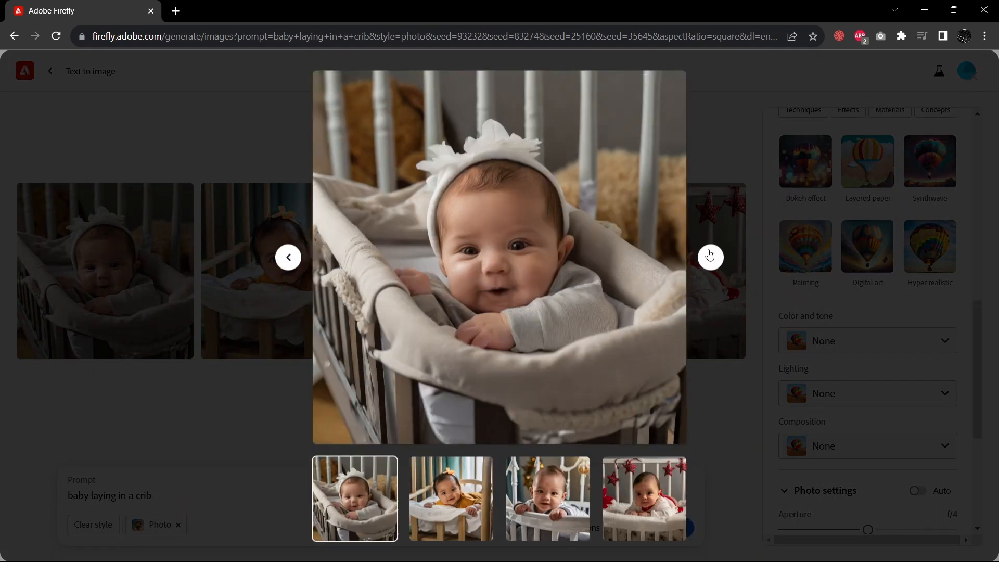
Step through the crib baby photos in the enlarged viewer
{"action": "left_click", "coordinate": [711, 257]}
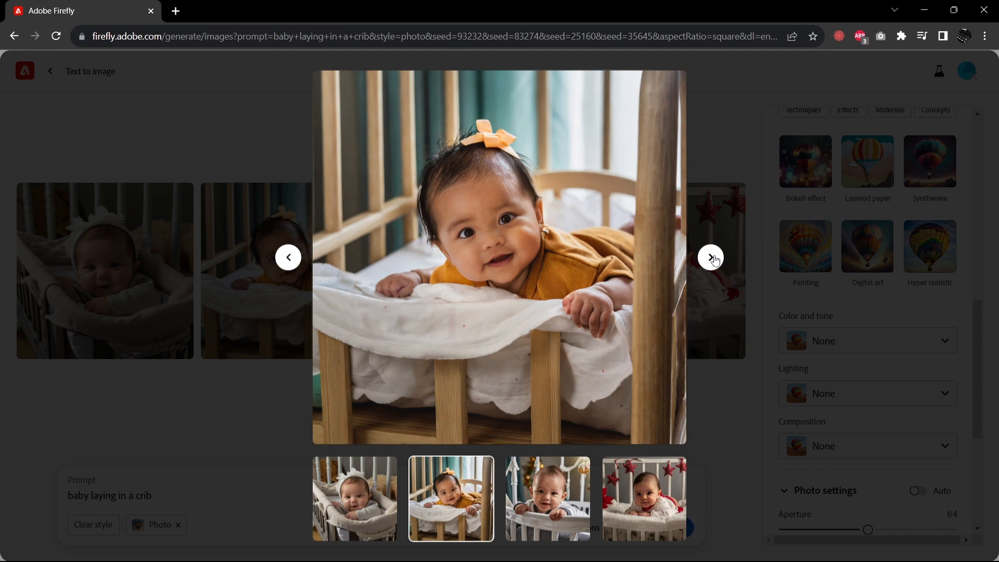
{"action": "left_click", "coordinate": [711, 257]}
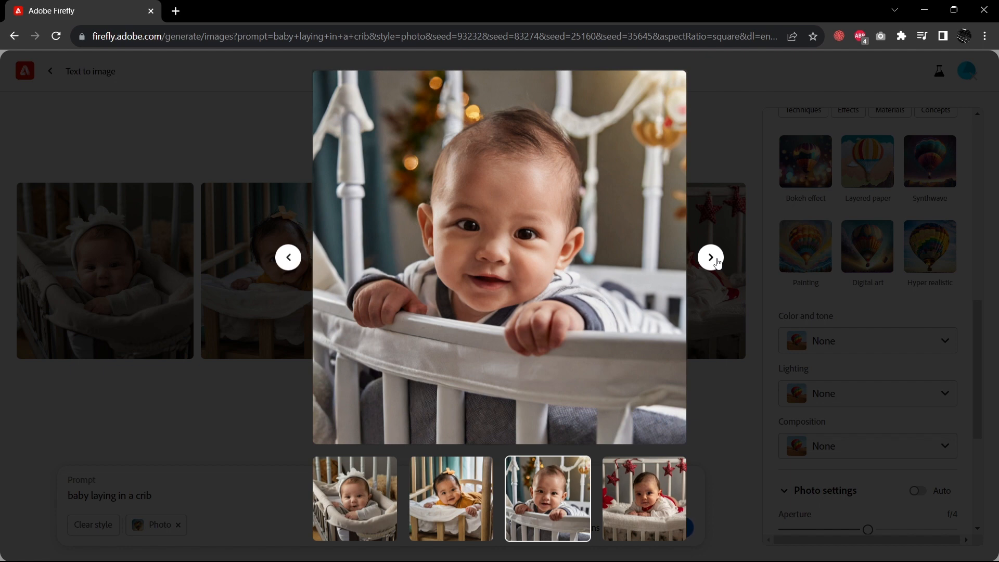
{"action": "left_click", "coordinate": [710, 257]}
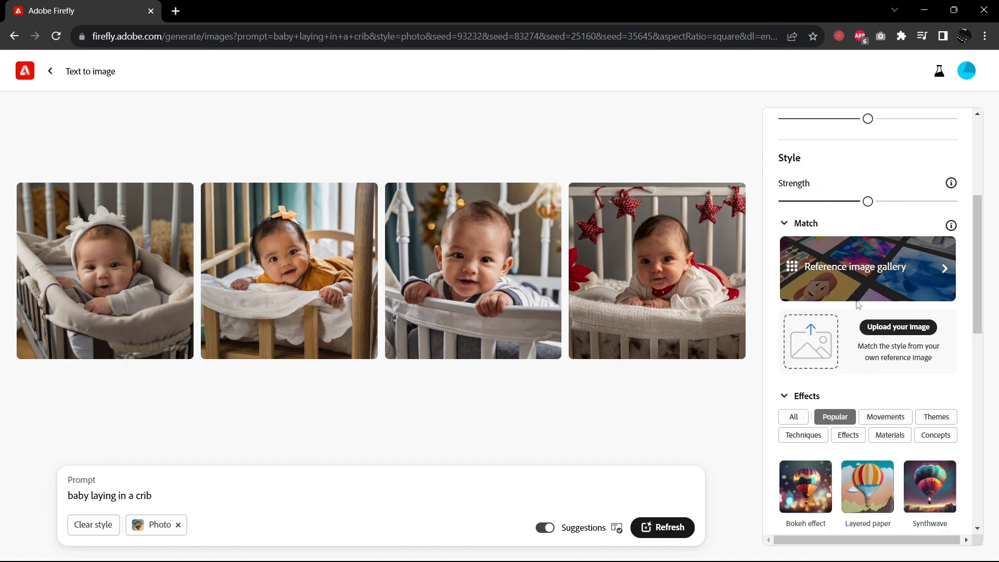
{"action": "mouse_move", "coordinate": [796, 176]}
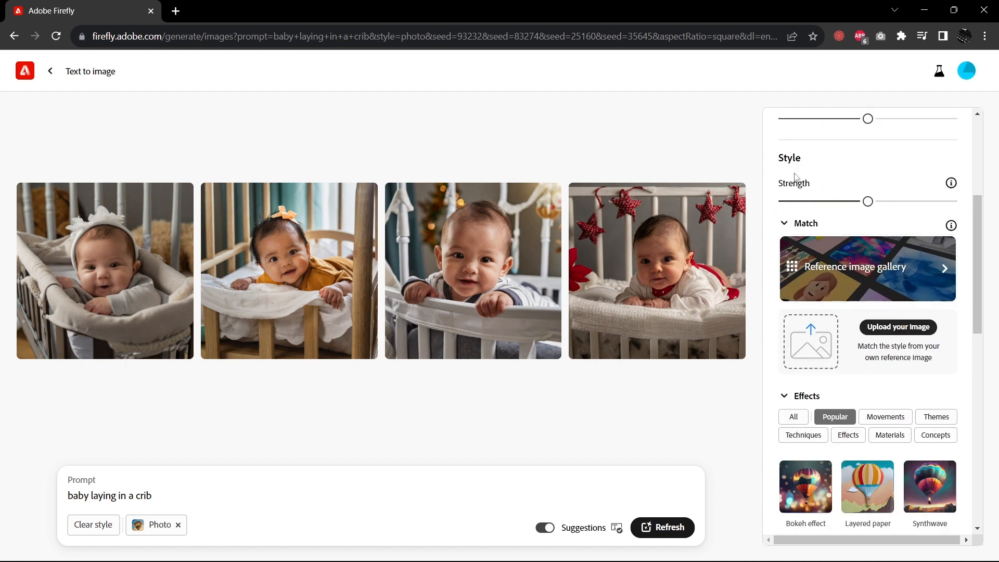
{"action": "mouse_move", "coordinate": [816, 331]}
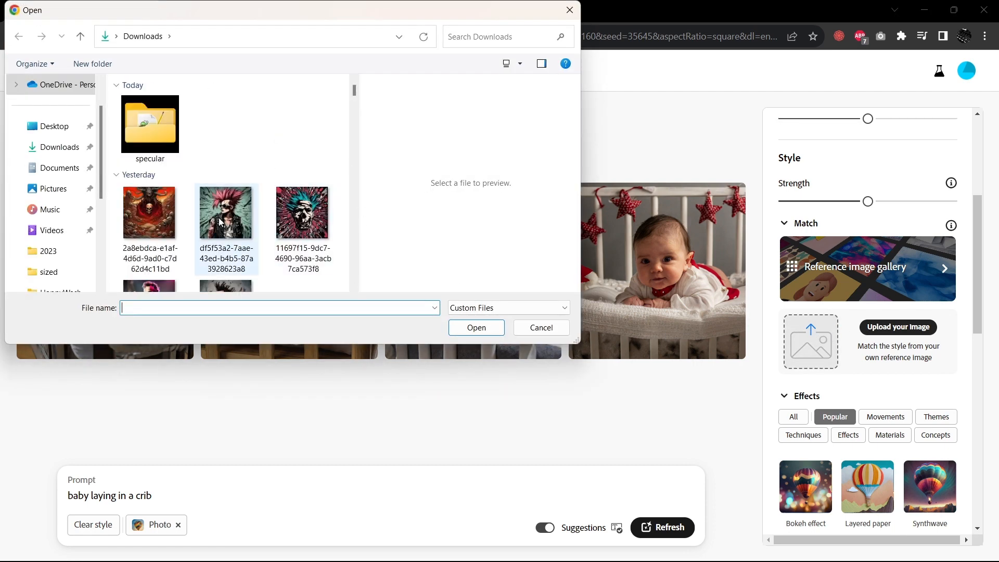
Upload the pink-haired punk portrait as the style reference image
{"action": "left_click", "coordinate": [225, 212]}
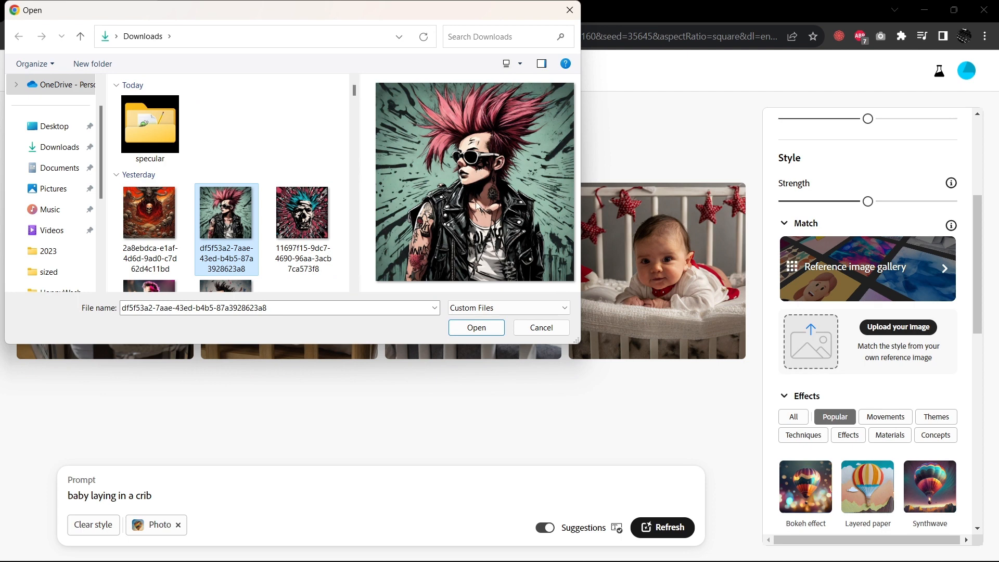
{"action": "mouse_move", "coordinate": [491, 269]}
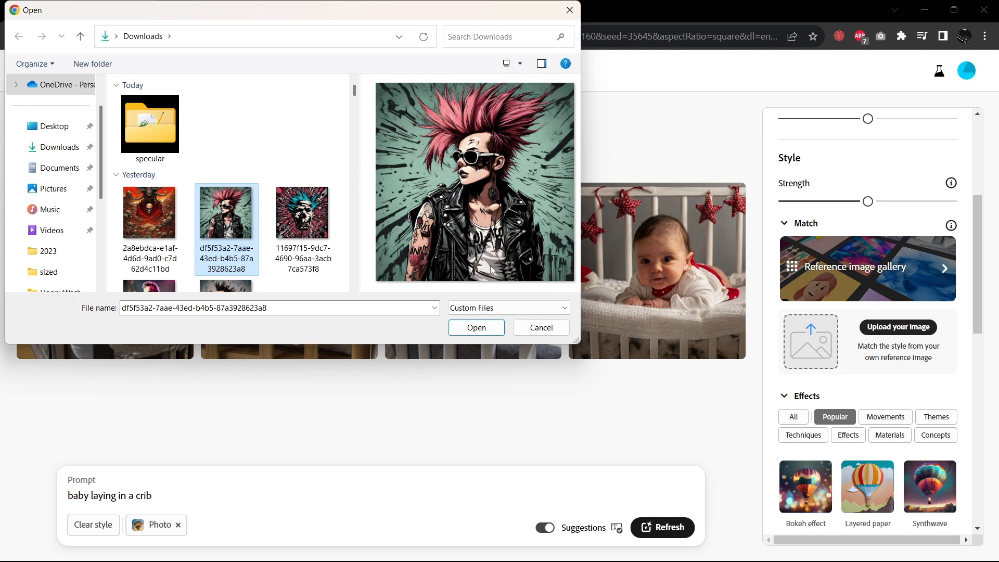
{"action": "left_click", "coordinate": [476, 327]}
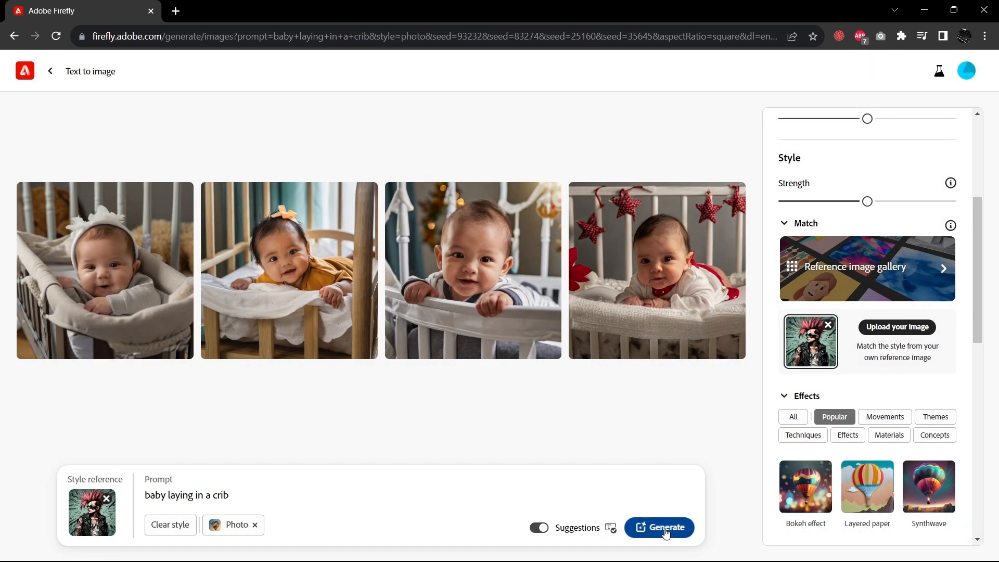
Generate punk-styled crib babies and view the first two enlarged before closing
{"action": "left_click", "coordinate": [666, 527]}
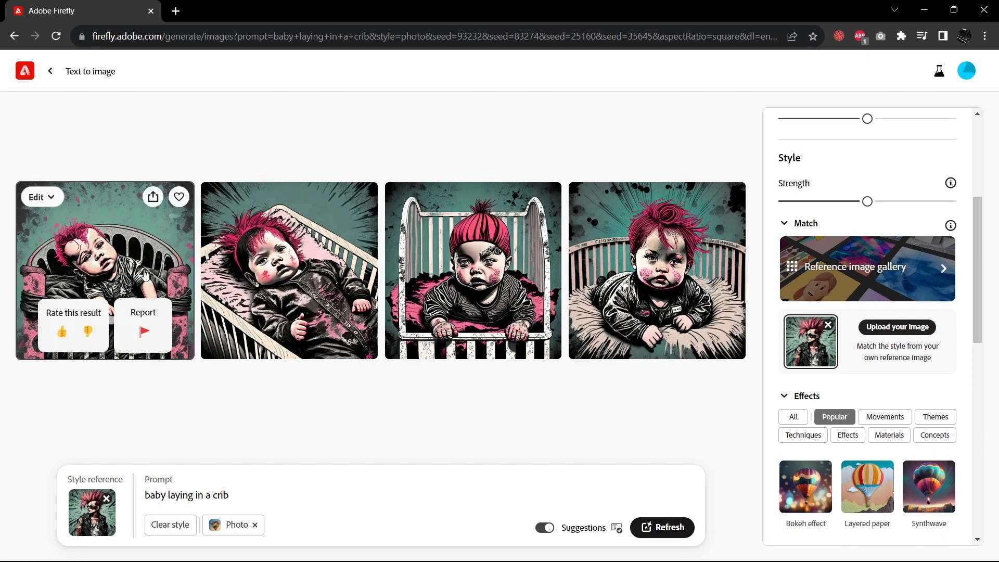
{"action": "left_click", "coordinate": [104, 270]}
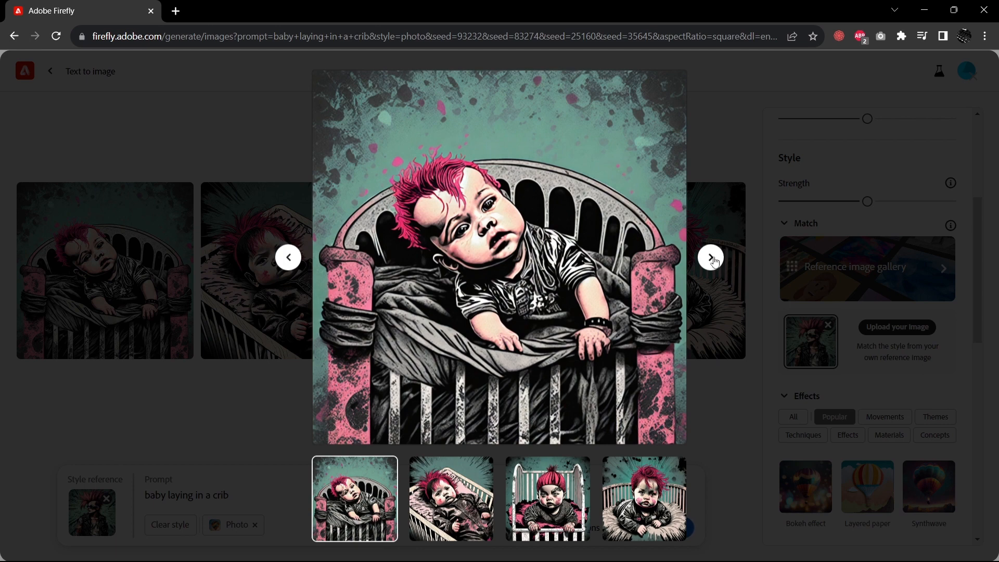
{"action": "left_click", "coordinate": [711, 258]}
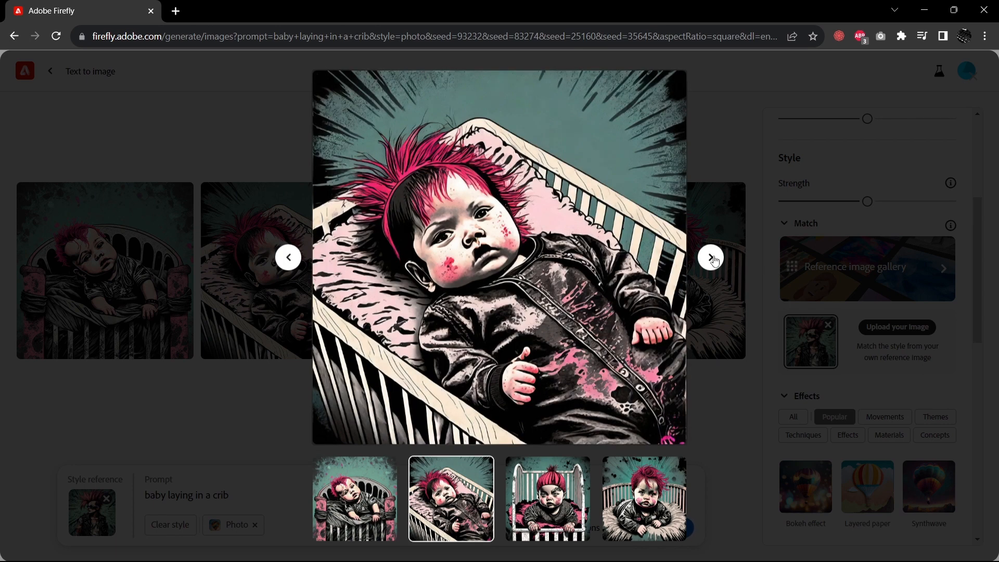
{"action": "left_click", "coordinate": [711, 258]}
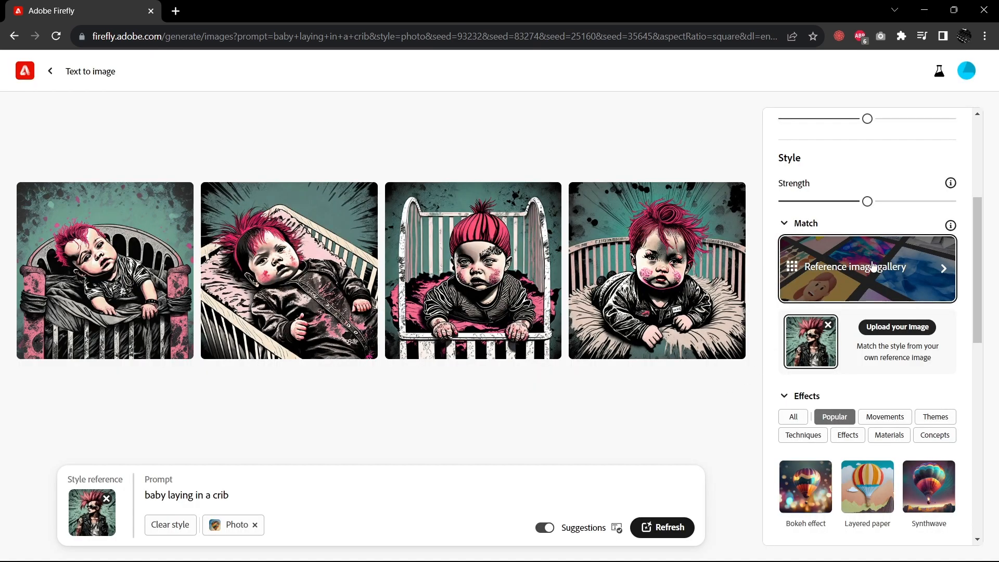
Apply a painted portrait from the reference gallery and regenerate the crib babies
{"action": "left_click", "coordinate": [868, 267]}
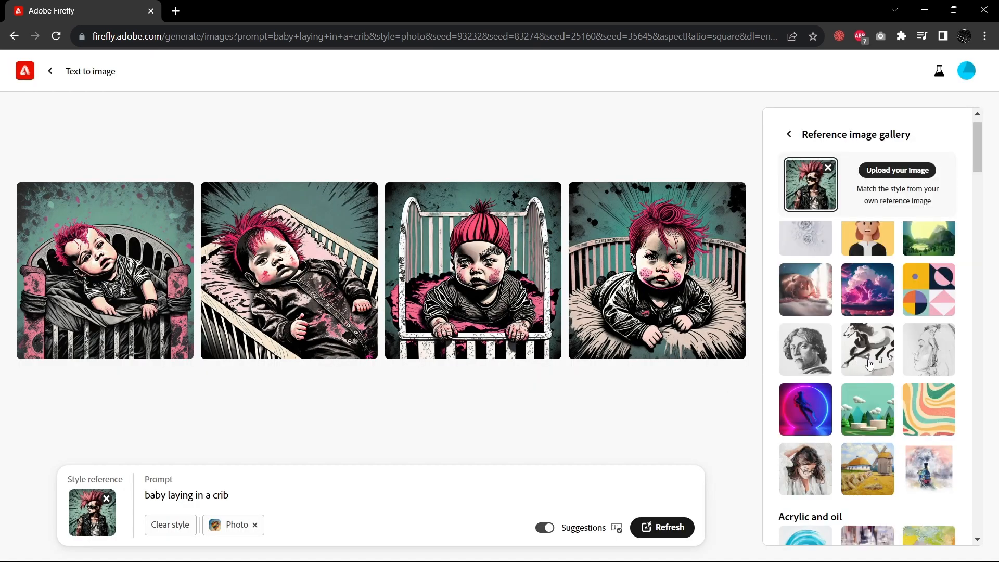
{"action": "scroll", "scroll_direction": "down", "scroll_amount": 3}
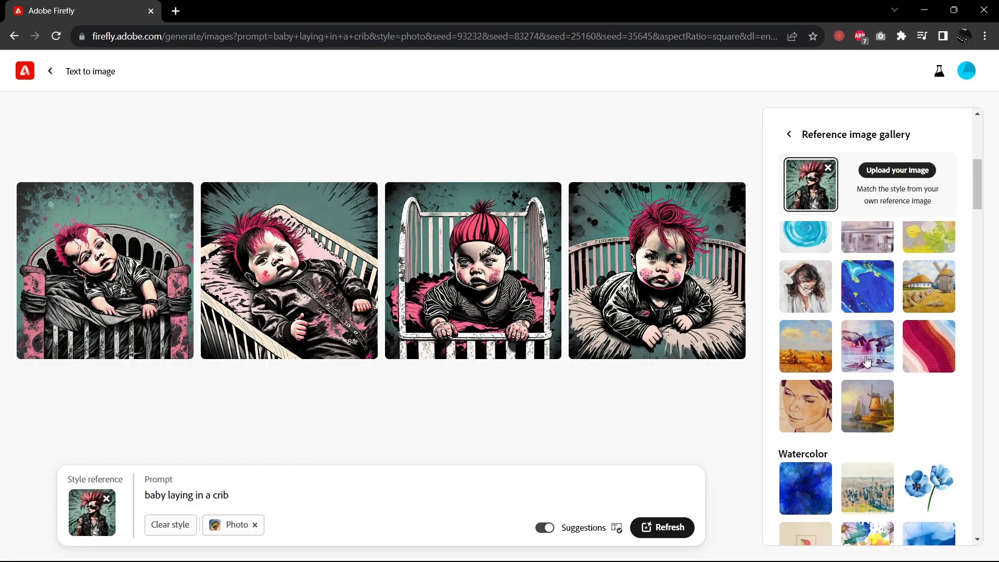
{"action": "scroll", "scroll_direction": "down", "scroll_amount": 3}
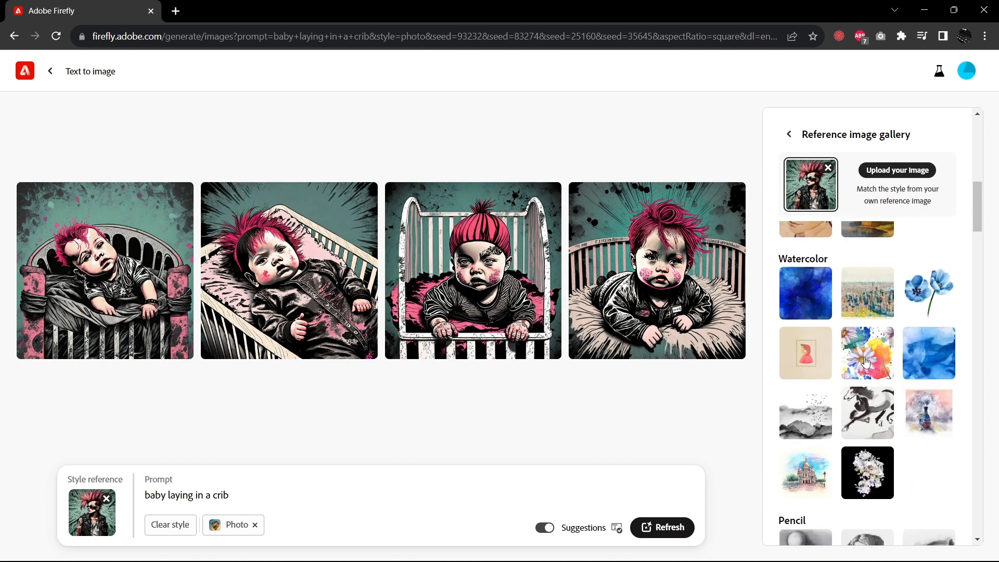
{"action": "left_click", "coordinate": [806, 286]}
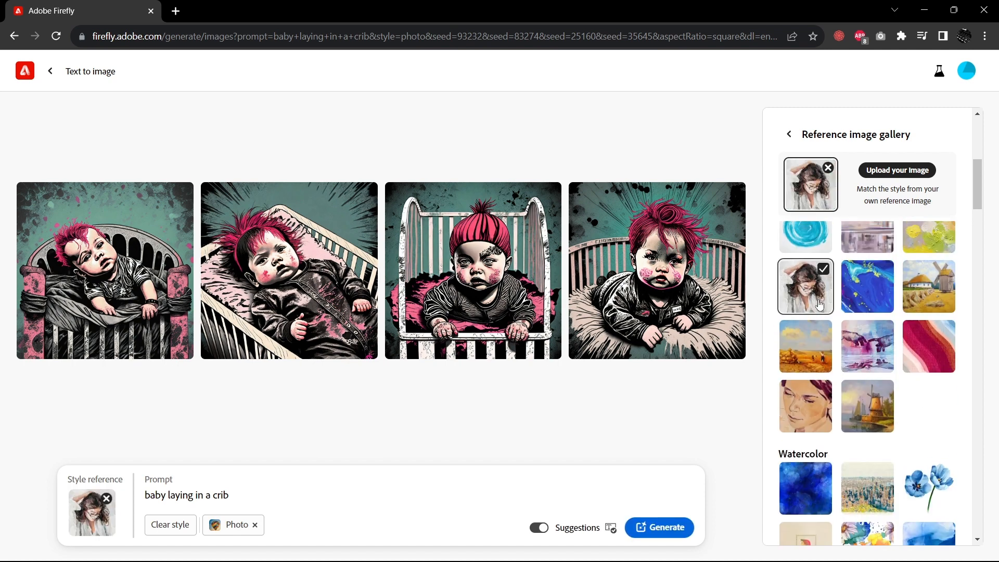
{"action": "left_click", "coordinate": [659, 527]}
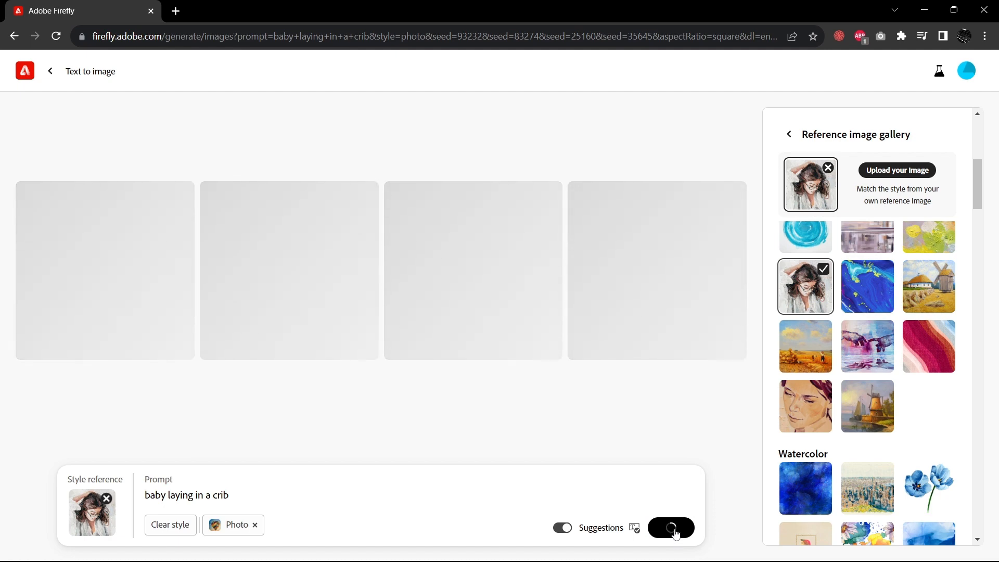
{"action": "left_click", "coordinate": [671, 527]}
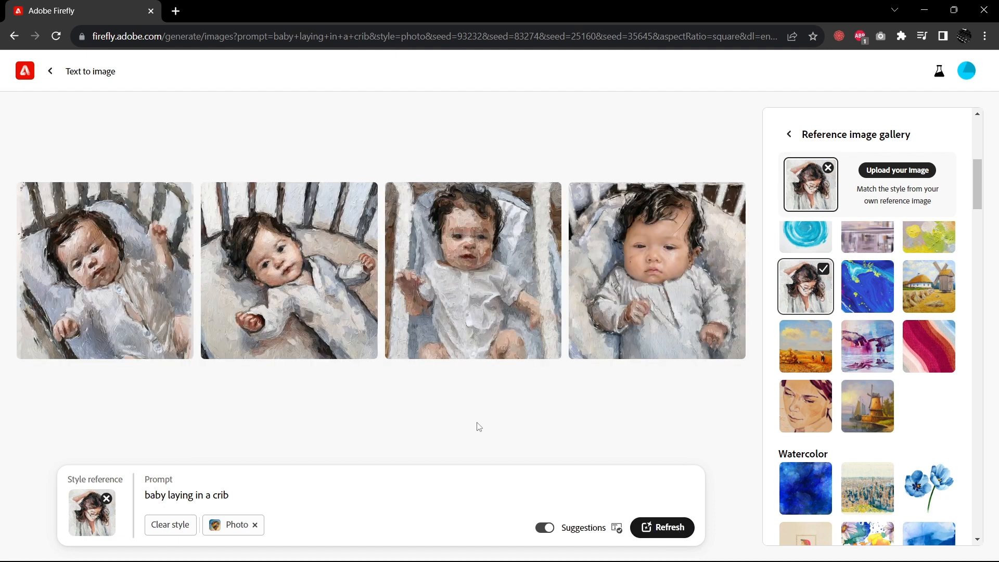
Switch to the 3D cartoon woman reference and regenerate the babies
{"action": "scroll", "scroll_direction": "down", "scroll_amount": 3}
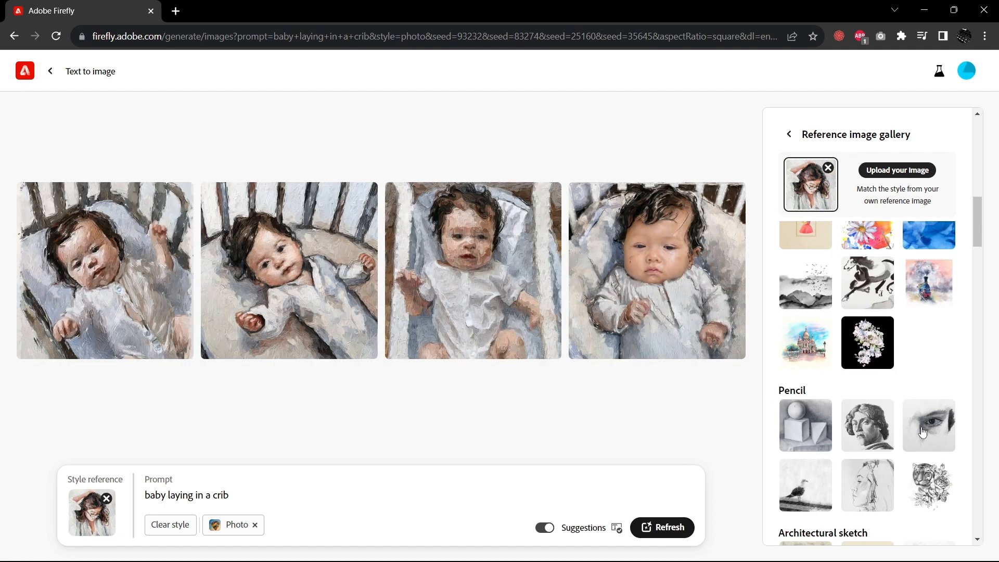
{"action": "scroll", "scroll_direction": "down", "scroll_amount": 3}
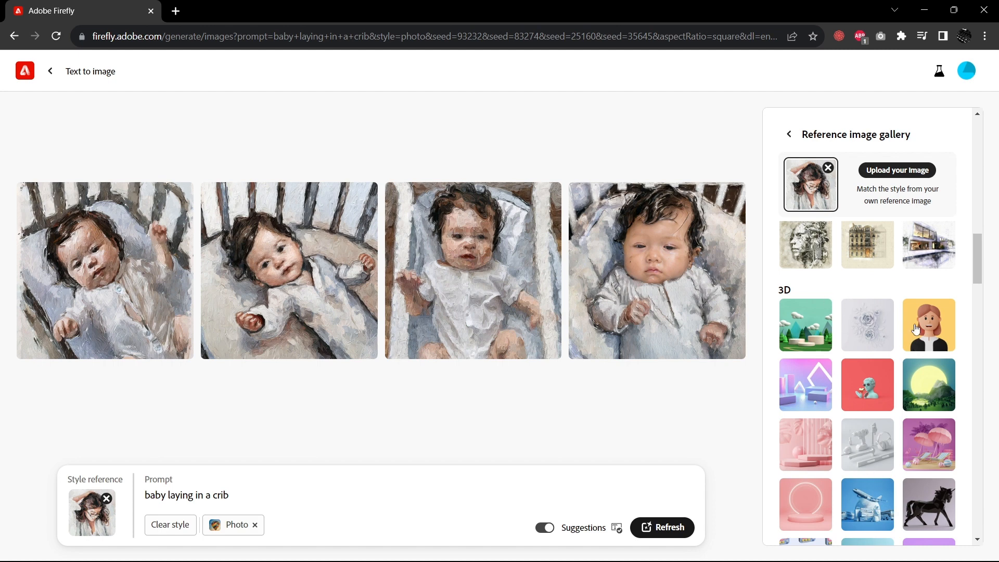
{"action": "left_click", "coordinate": [929, 324]}
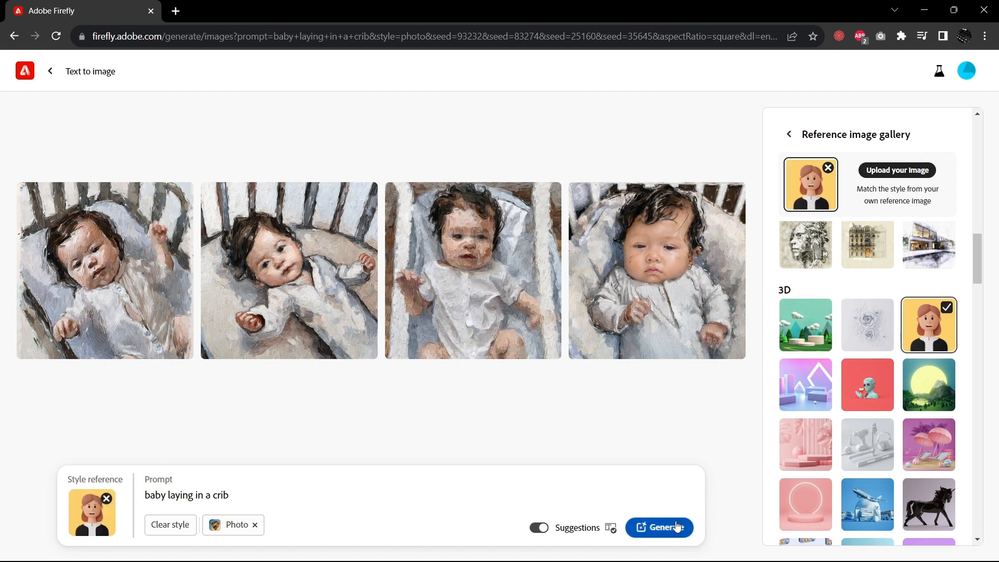
{"action": "left_click", "coordinate": [661, 528]}
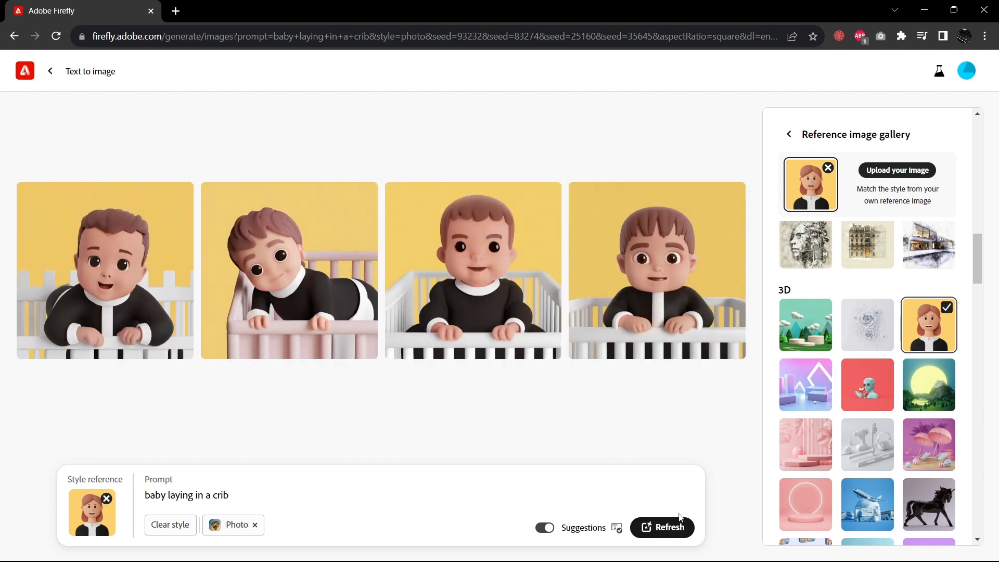
Switch to the colourful swirl artwork reference and regenerate the babies
{"action": "scroll", "scroll_direction": "down", "scroll_amount": 3}
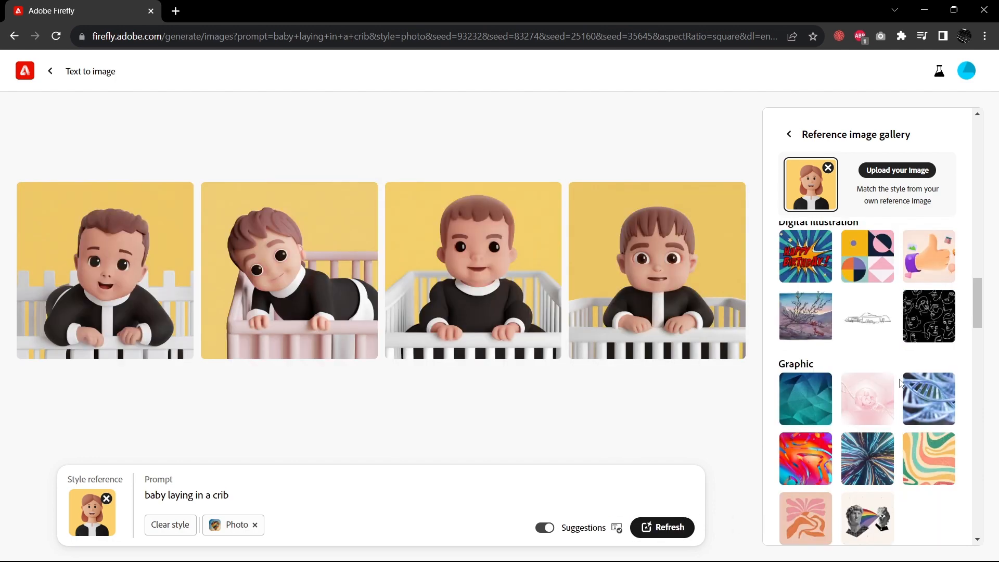
{"action": "scroll", "scroll_direction": "down", "scroll_amount": 3}
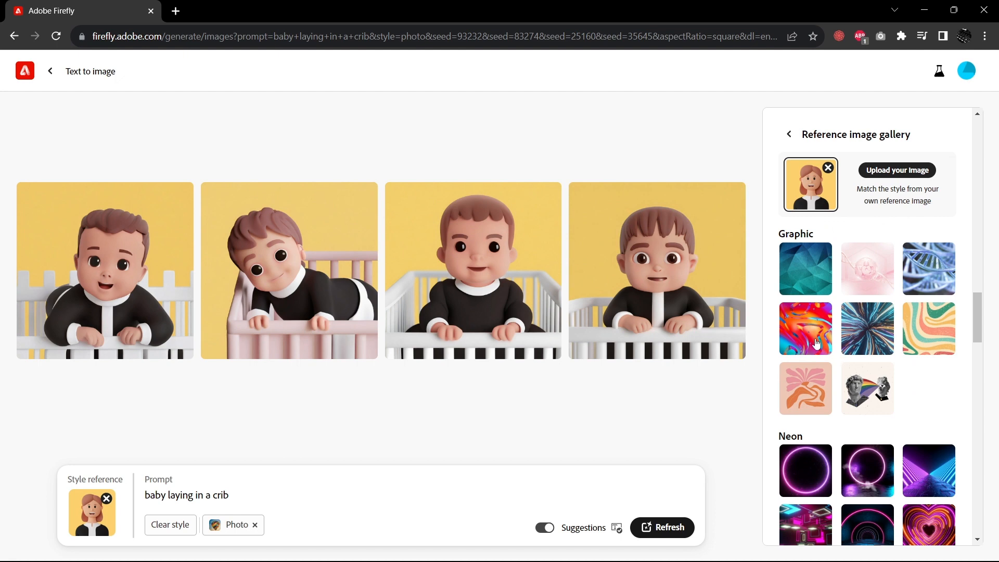
{"action": "left_click", "coordinate": [805, 328]}
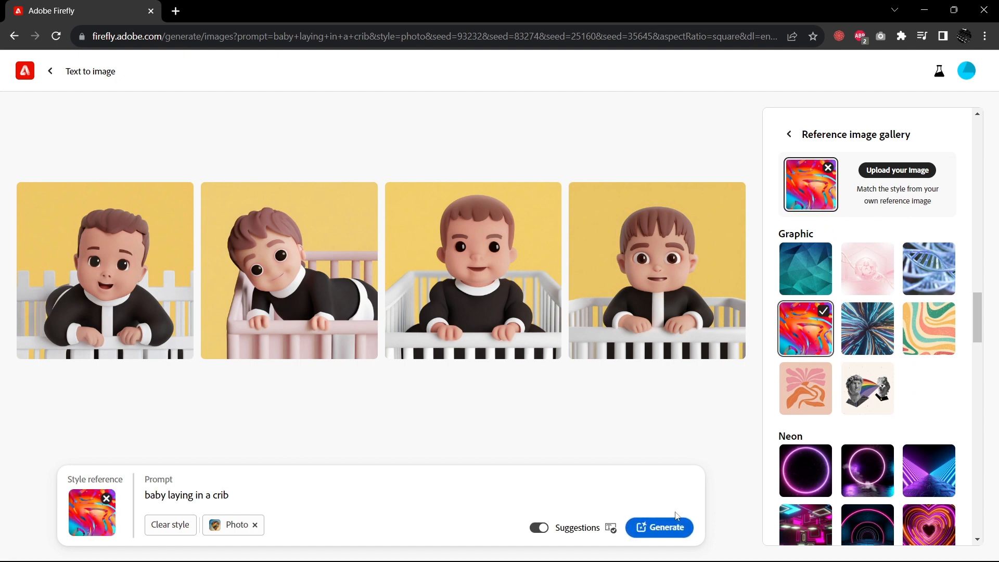
{"action": "left_click", "coordinate": [659, 527]}
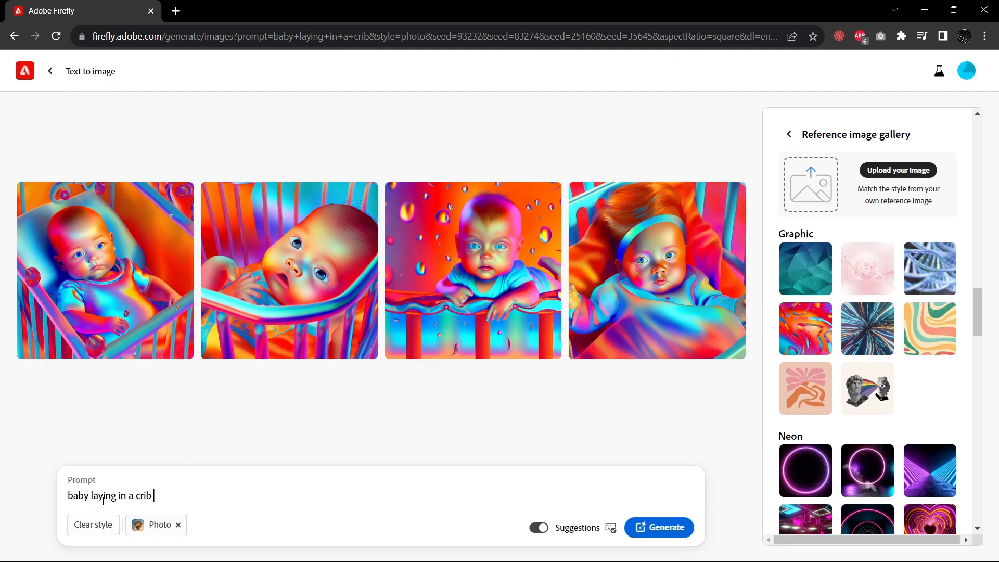
Regenerate the crib babies without a style reference and browse the photos enlarged
{"action": "left_click", "coordinate": [659, 528]}
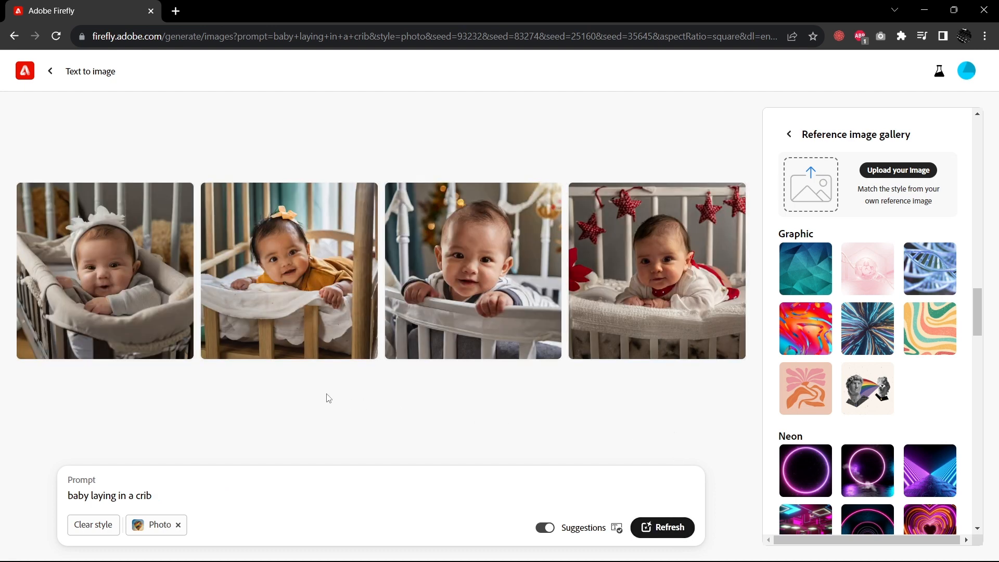
{"action": "left_click", "coordinate": [289, 271]}
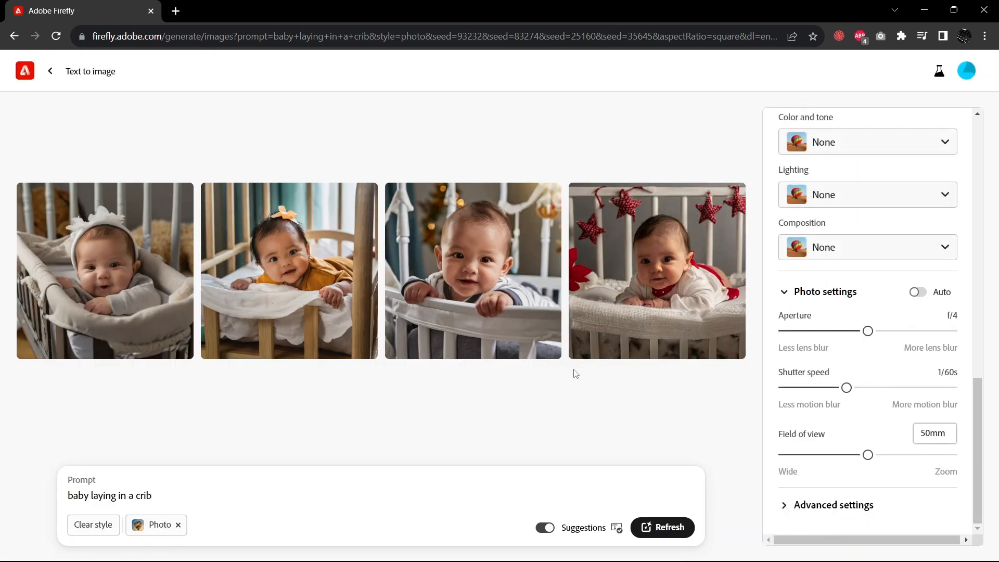
{"action": "left_click", "coordinate": [473, 271]}
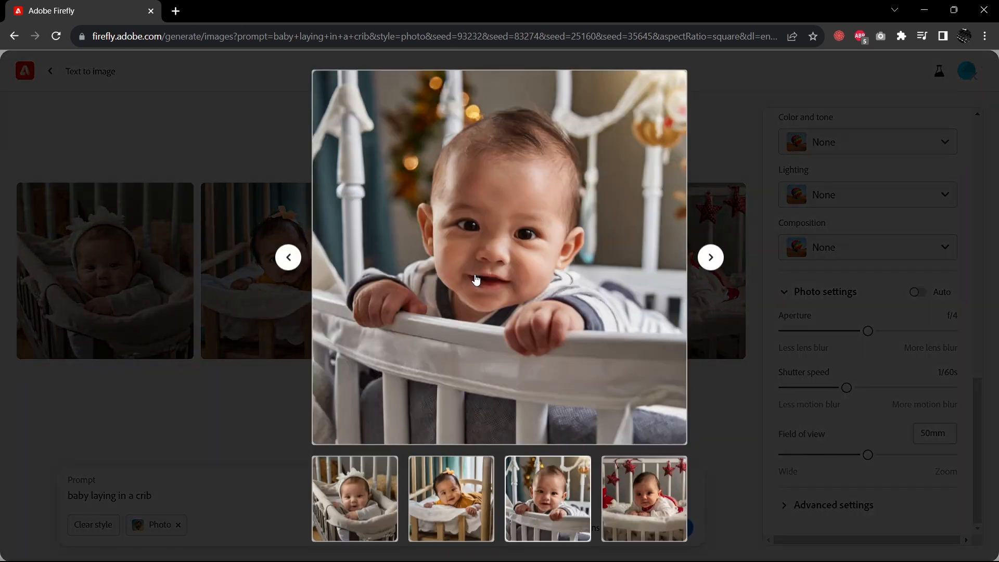
{"action": "left_click", "coordinate": [710, 257]}
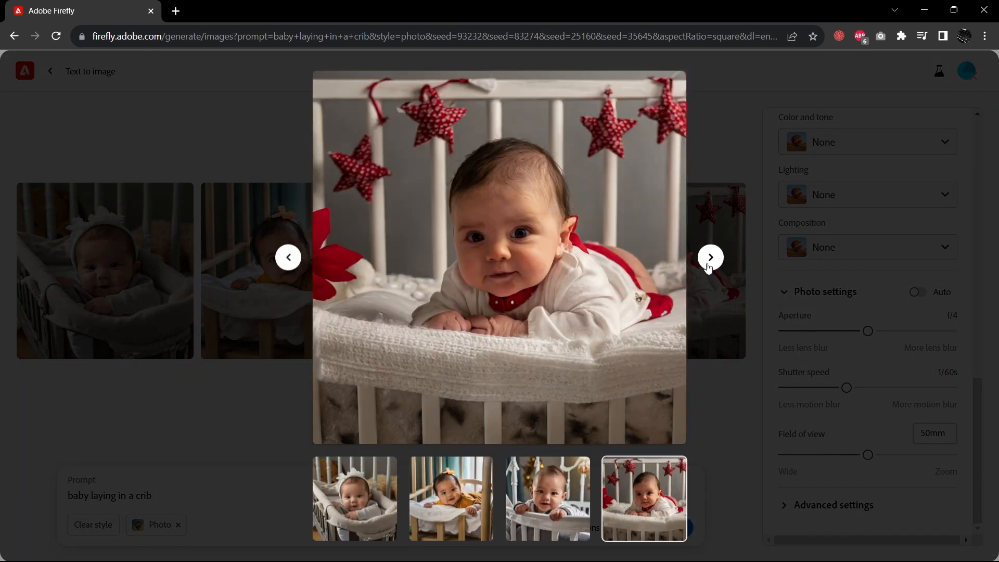
{"action": "left_click", "coordinate": [710, 257]}
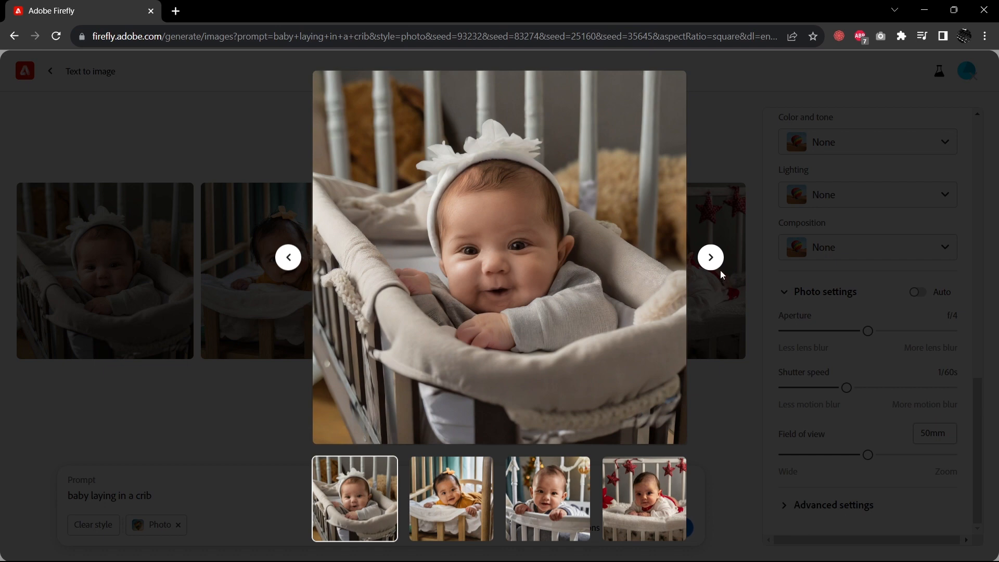